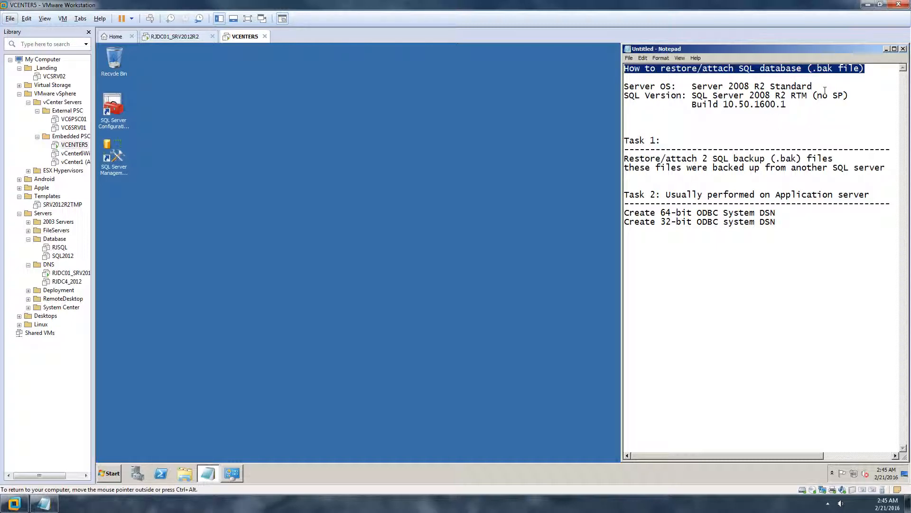
Highlight lines in the setup notes: title, server OS name and backup source.
double_click(794, 86)
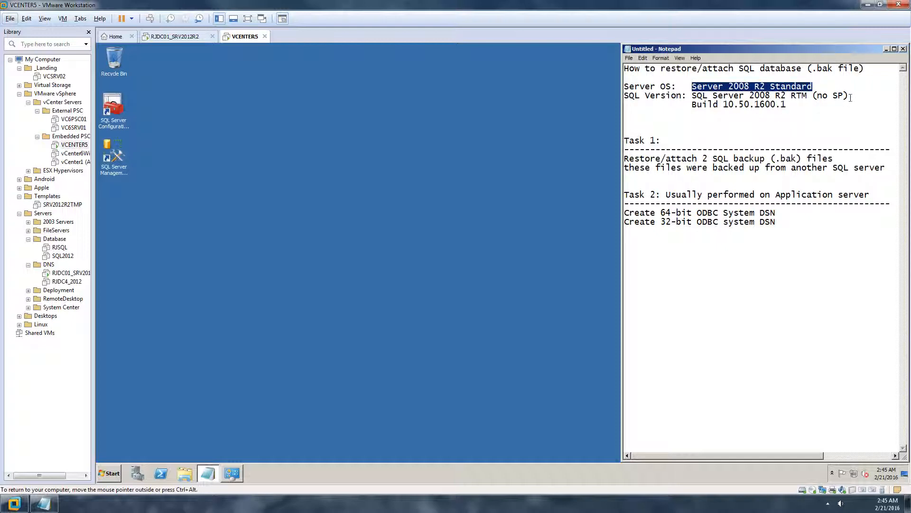
drag(692, 96, 849, 95)
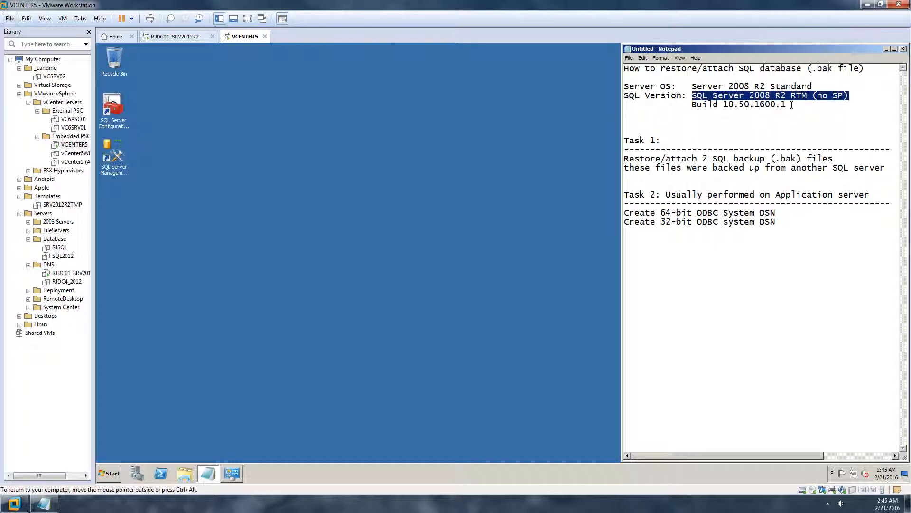
click(743, 124)
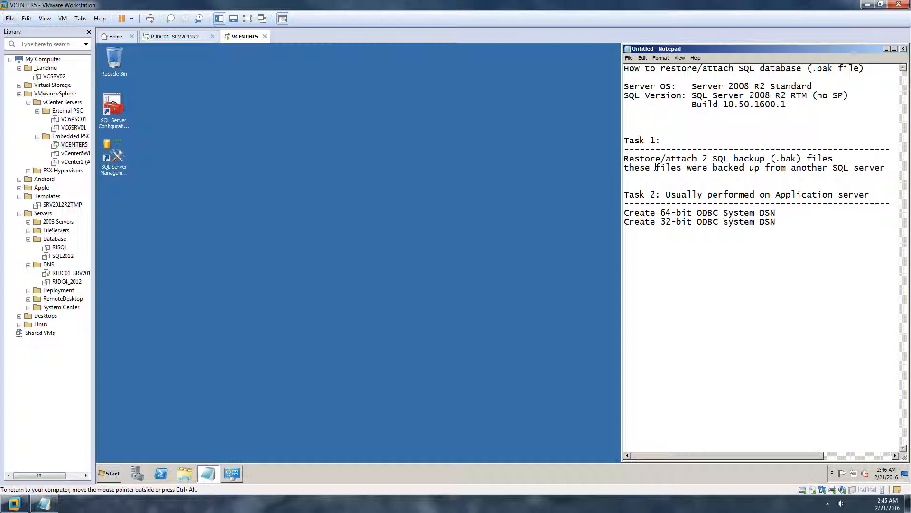
triple_click(727, 158)
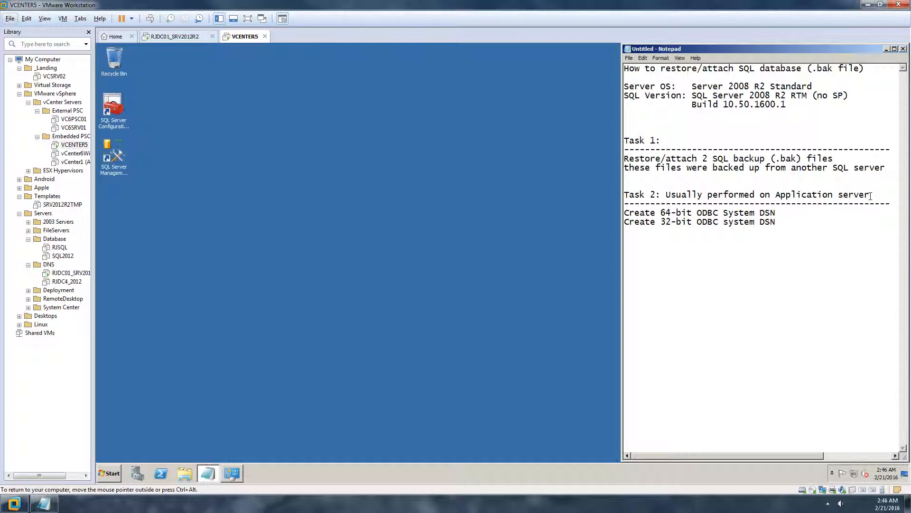
double_click(768, 221)
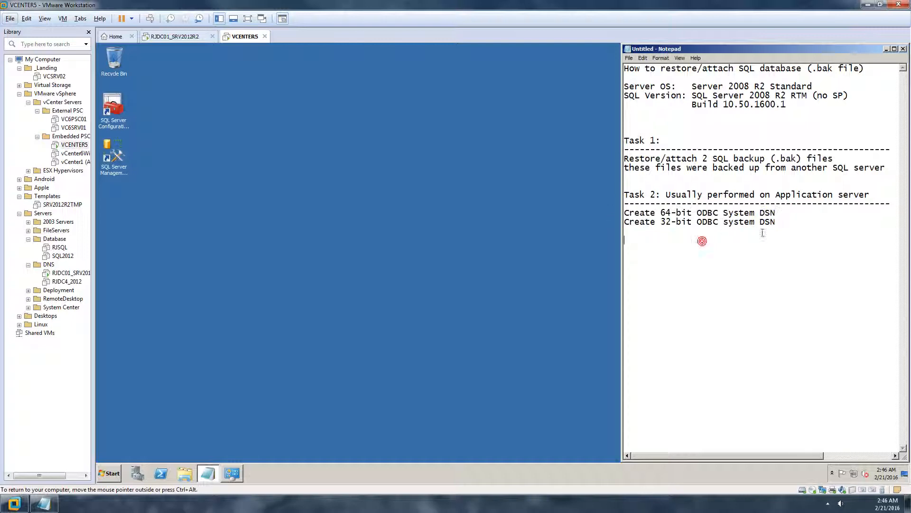
mouse_move(121, 241)
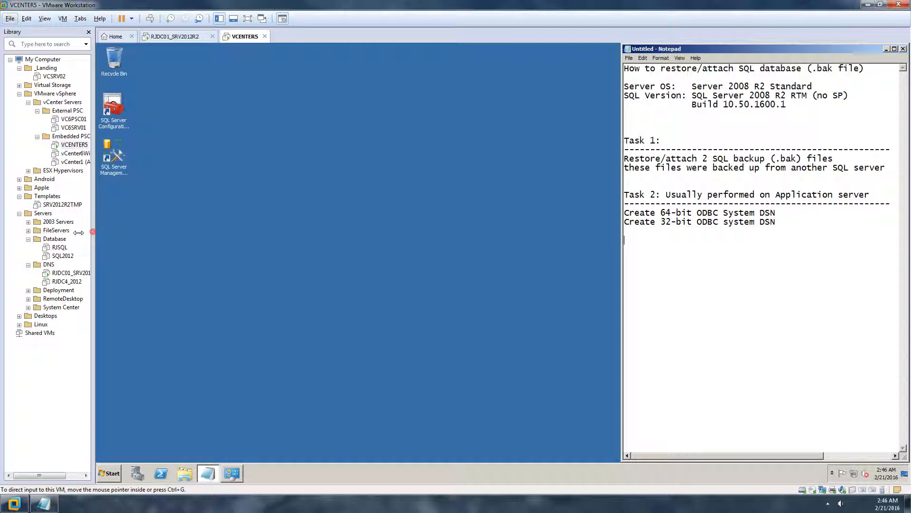
Launch SSMS, connect to VCENTER5 with Windows Authentication, and expand Databases.
click(114, 157)
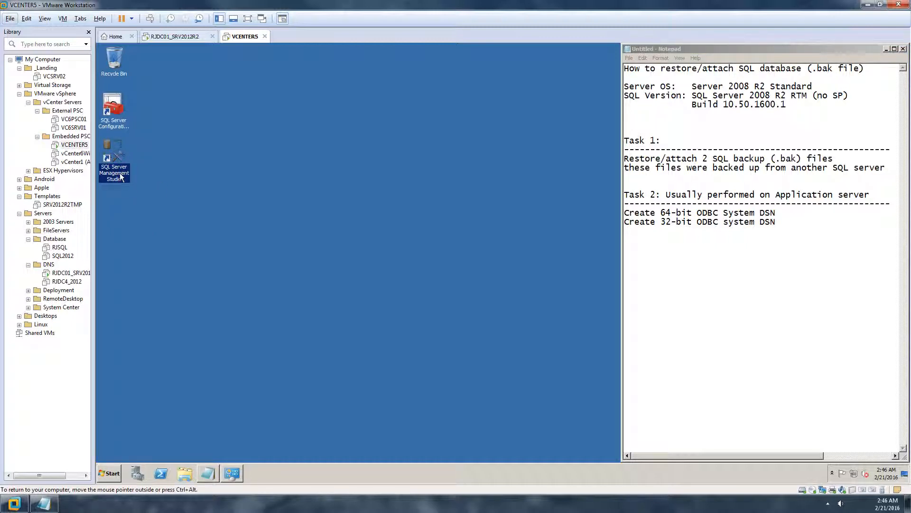
double_click(114, 157)
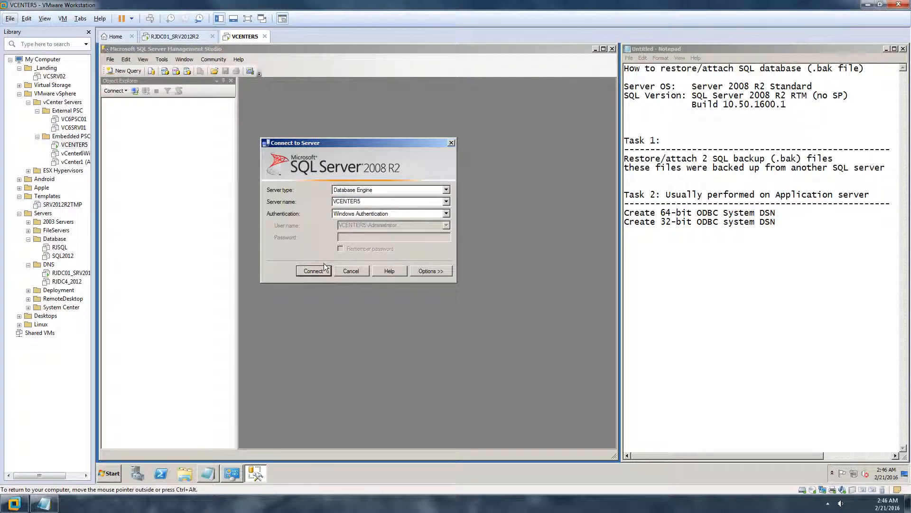
click(314, 271)
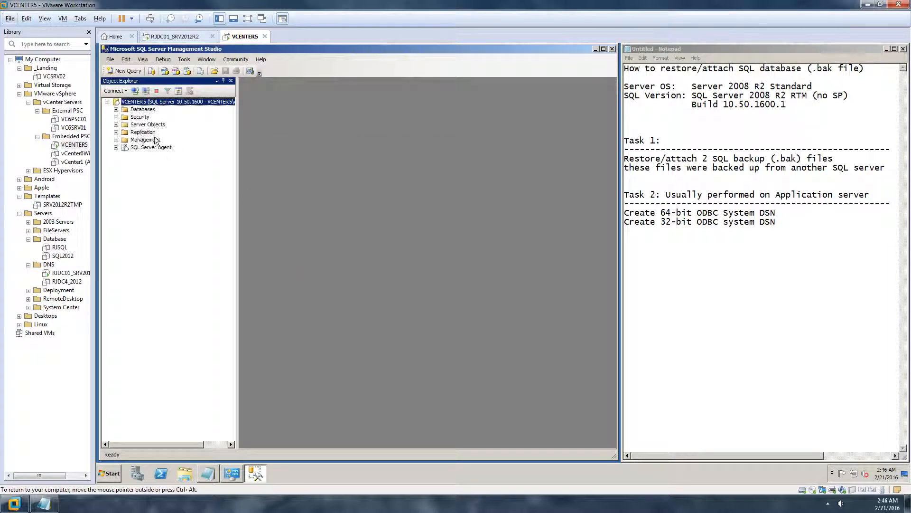
click(116, 109)
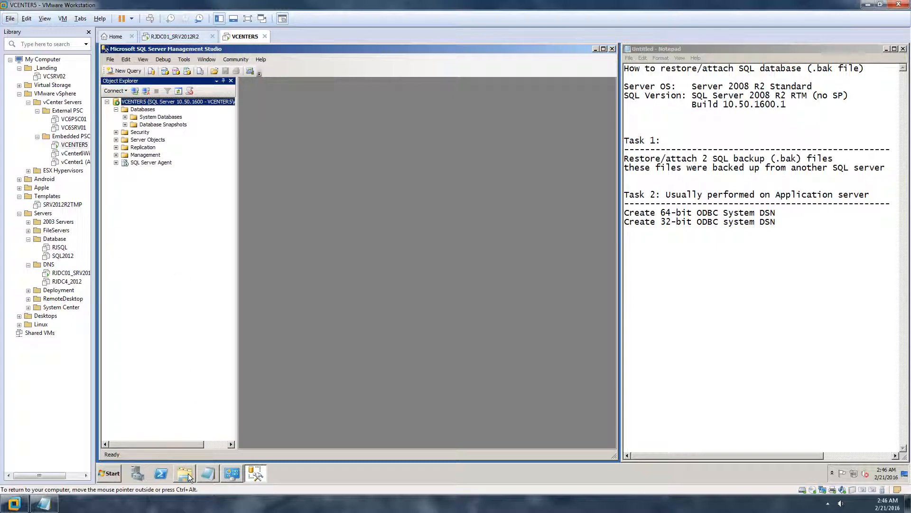
Browse Windows Explorer through Computer and Local Disk (C:) to C:\SQLDB\Backup's two .bak files.
click(185, 473)
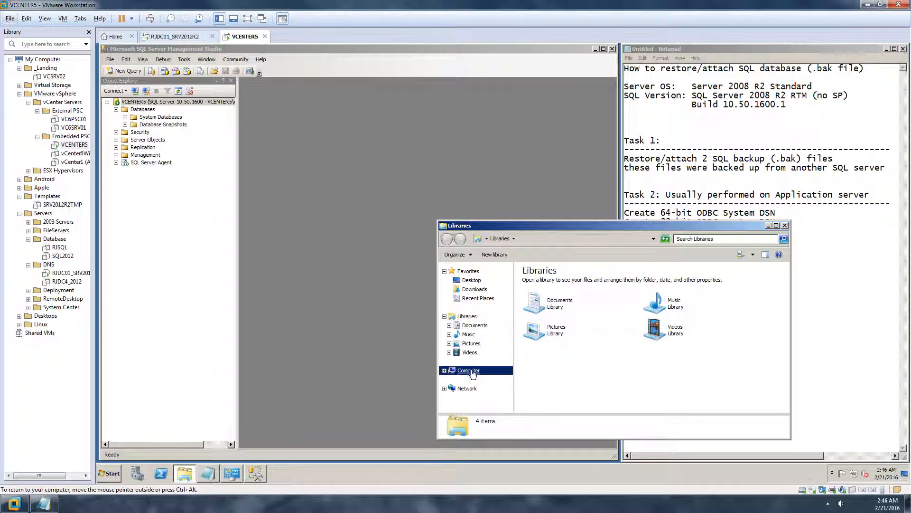
click(469, 371)
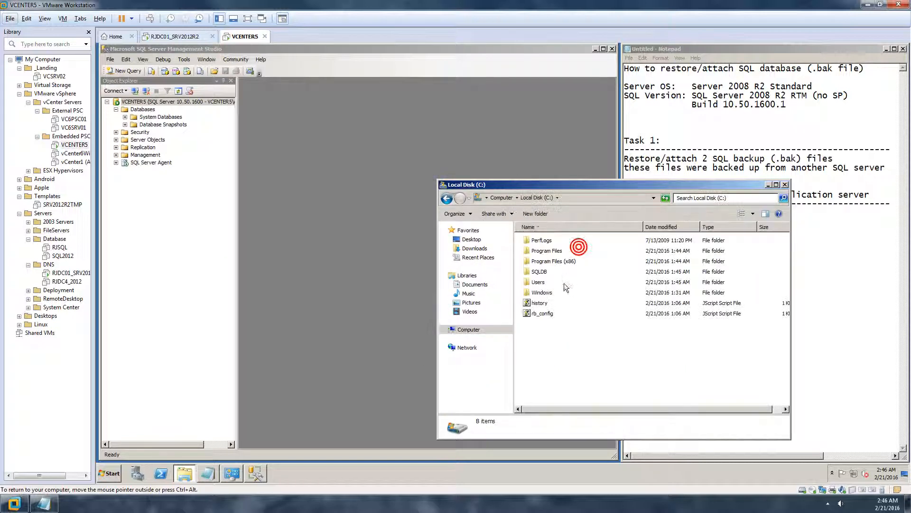
double_click(538, 271)
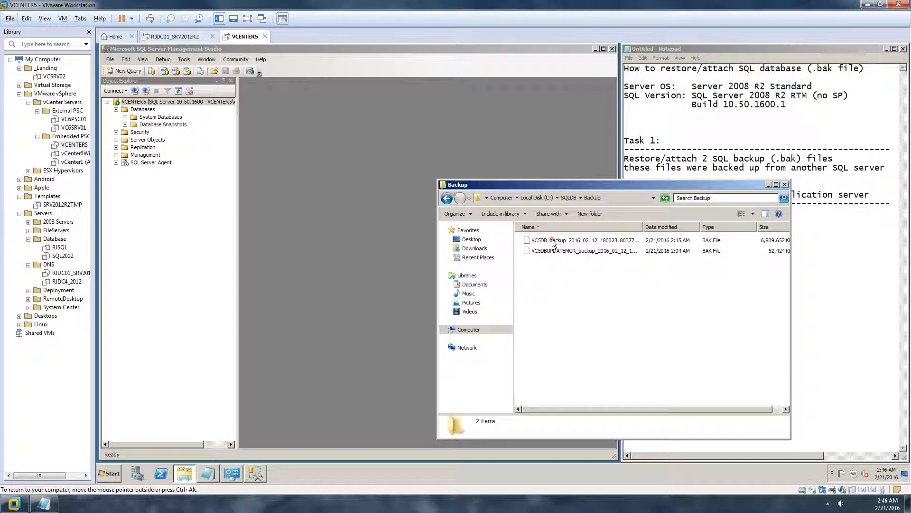
click(581, 198)
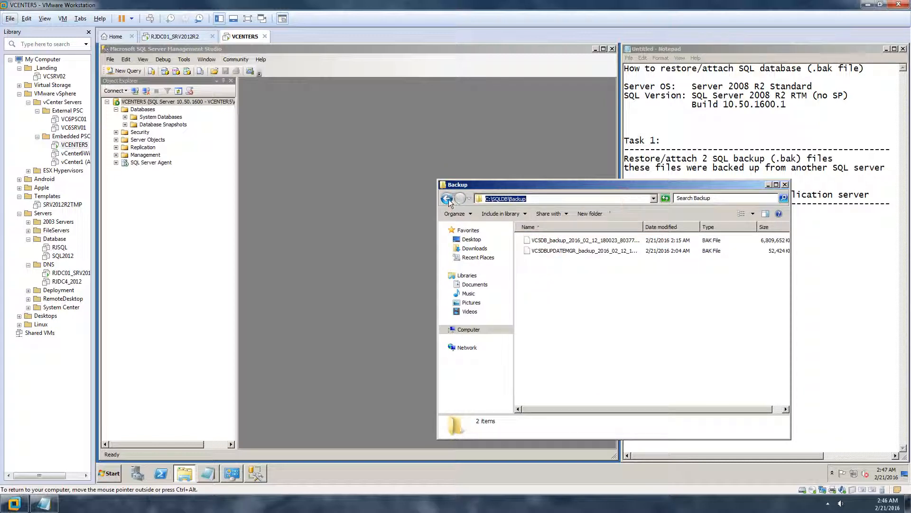
click(447, 197)
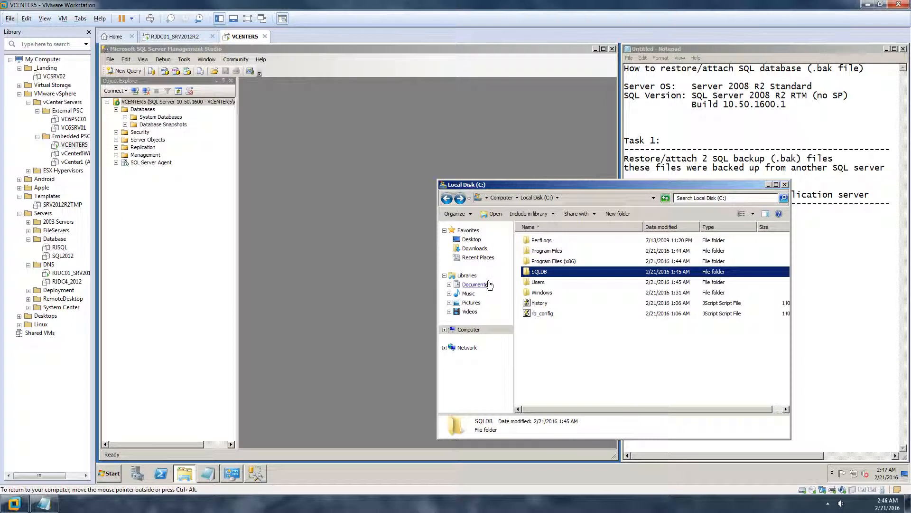
click(469, 329)
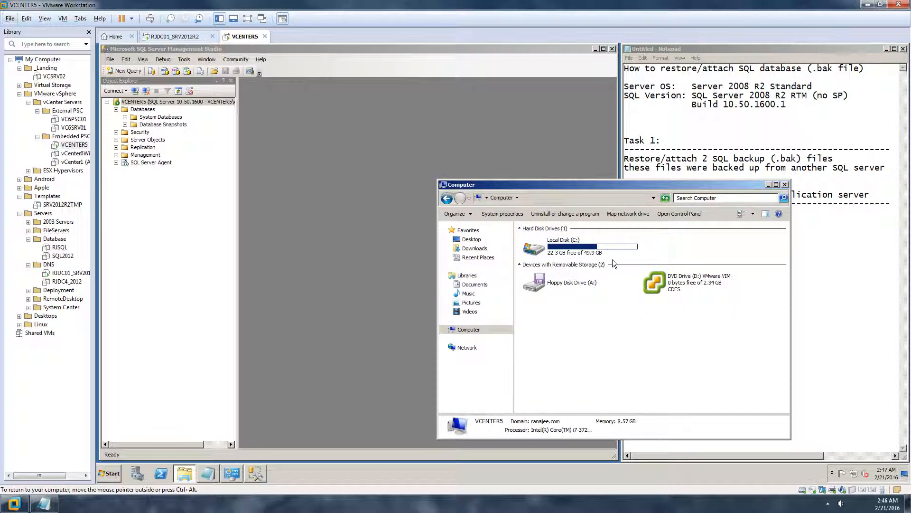
click(581, 246)
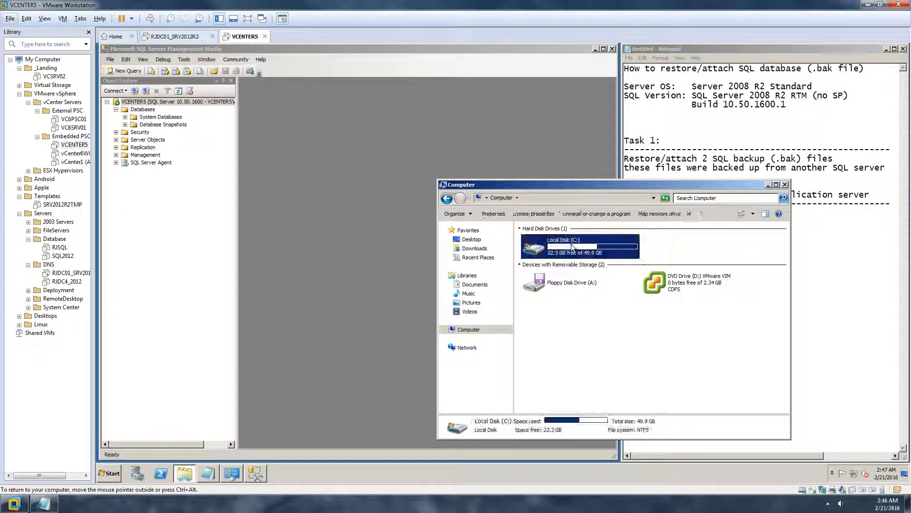
double_click(579, 244)
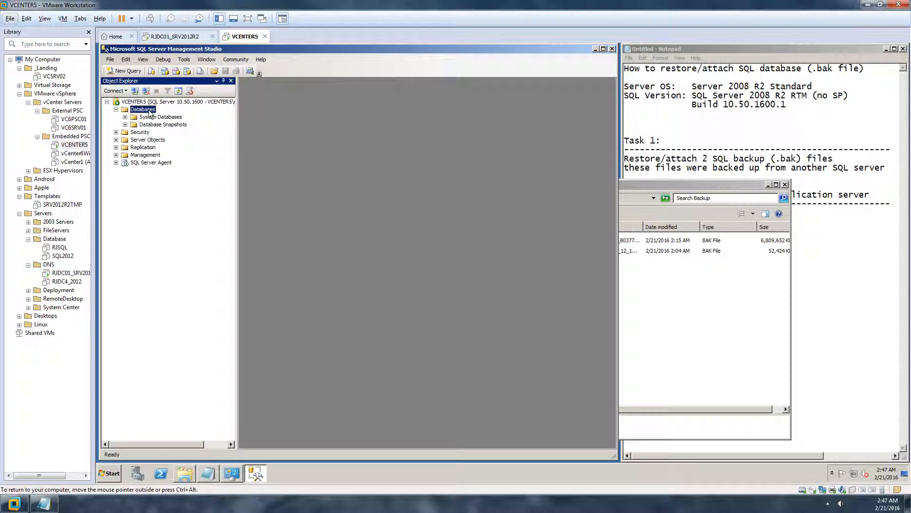
Start Restore Database from the Databases folder and choose From device as the source.
right_click(142, 109)
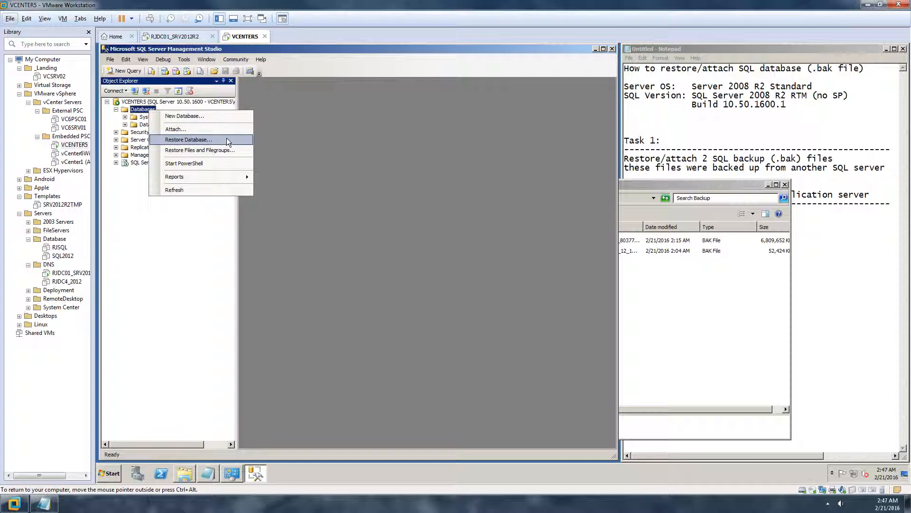
click(188, 140)
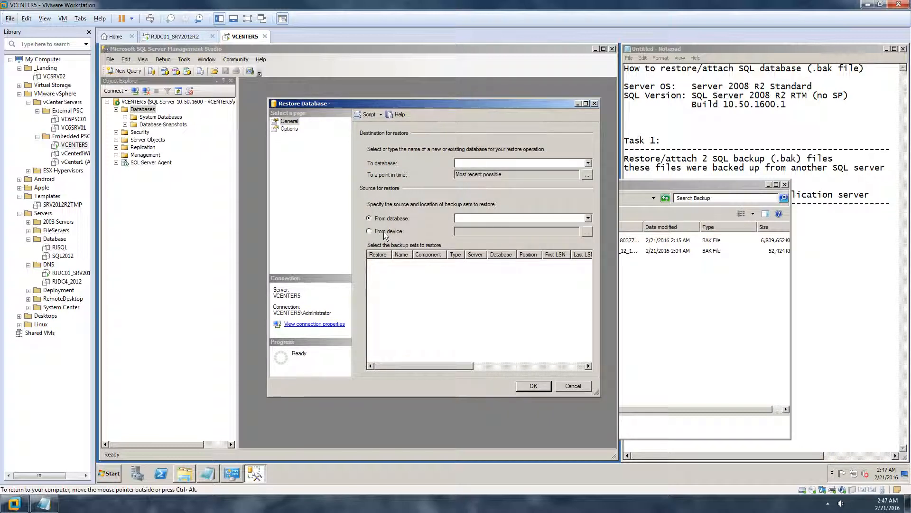
click(369, 231)
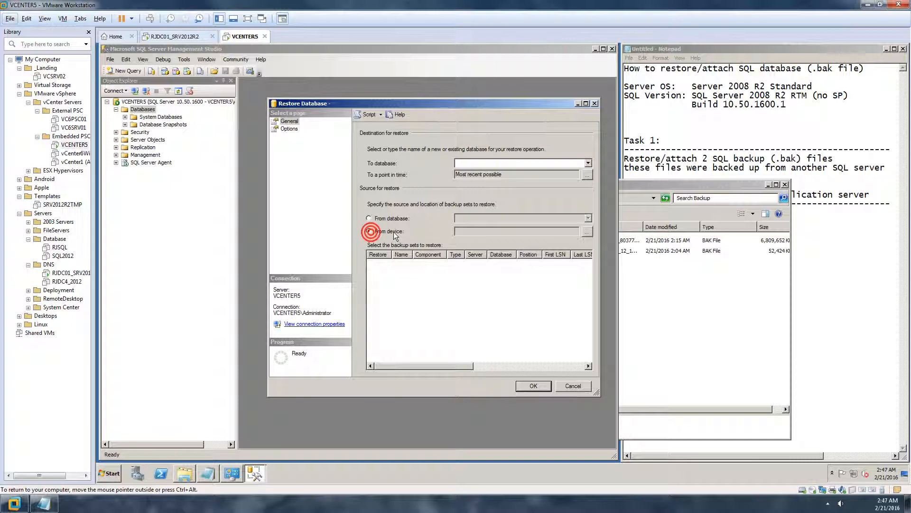
click(369, 231)
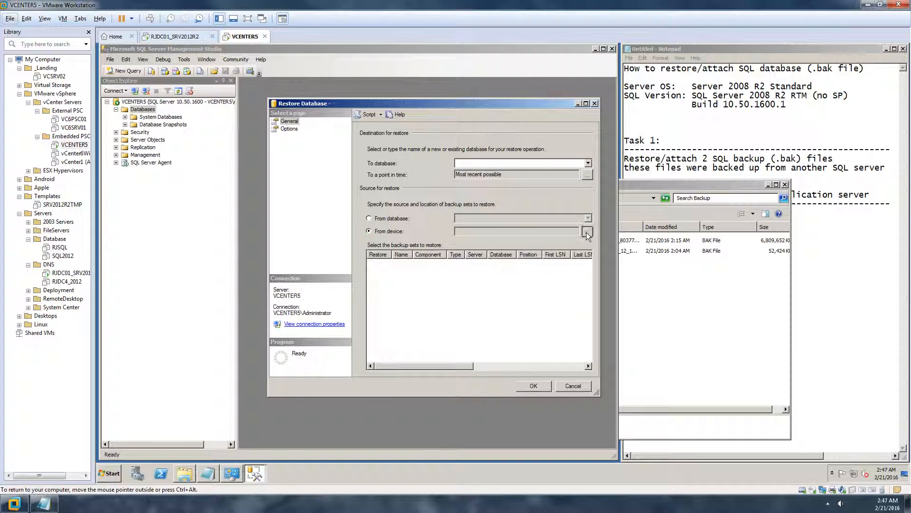
Add the VCSDB .bak file from C:\SQLDB\Backup as the backup device and confirm.
click(587, 231)
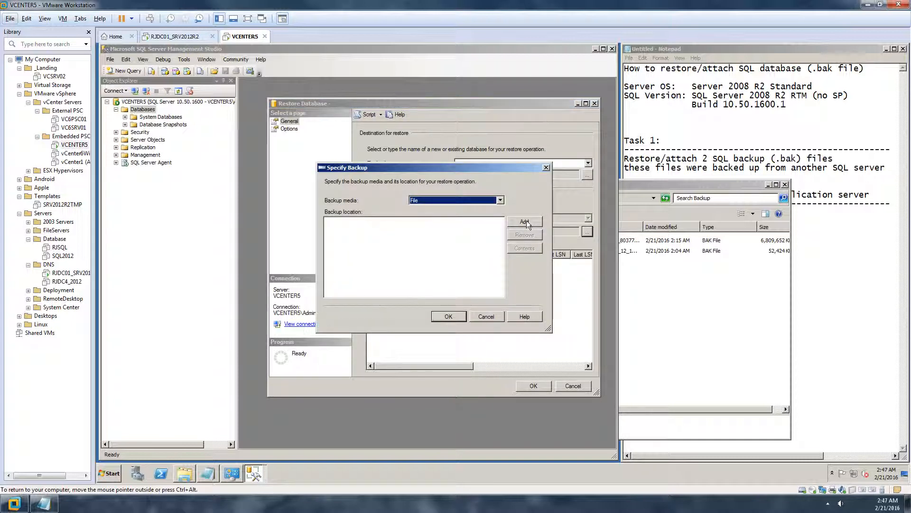
click(524, 222)
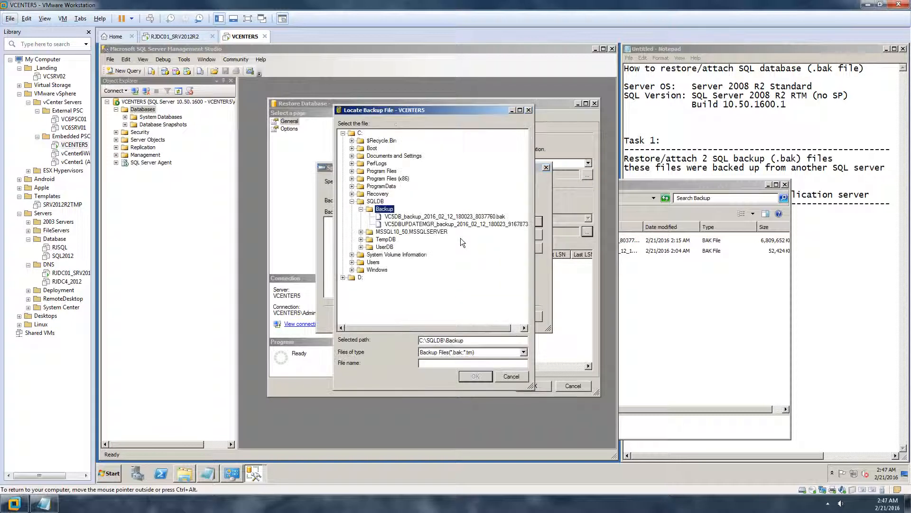
click(384, 209)
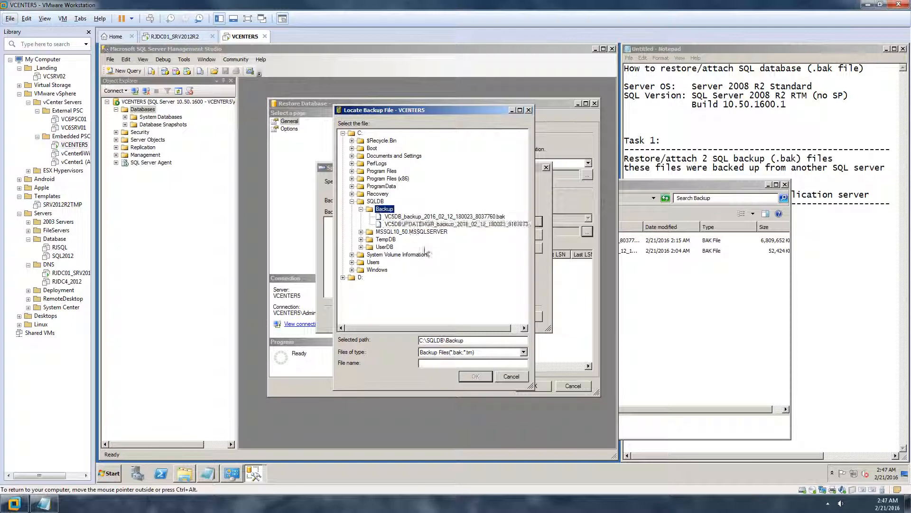
click(456, 223)
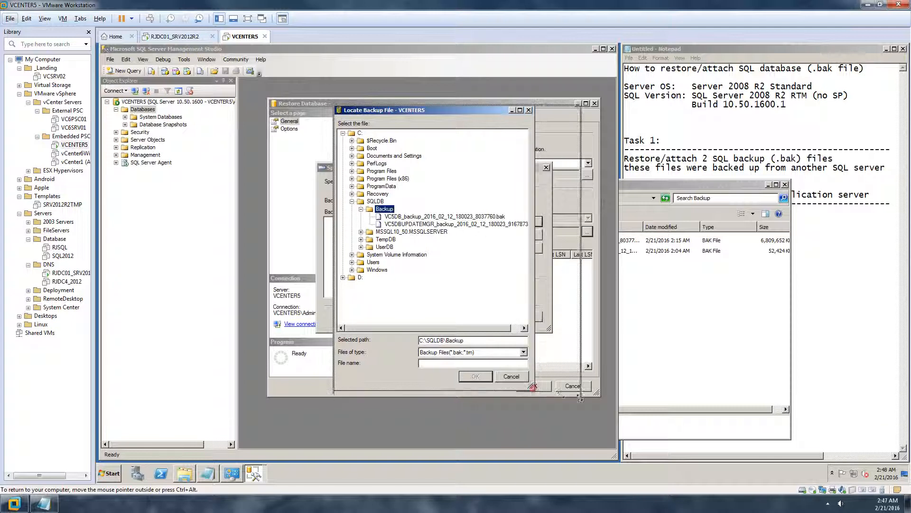
click(443, 216)
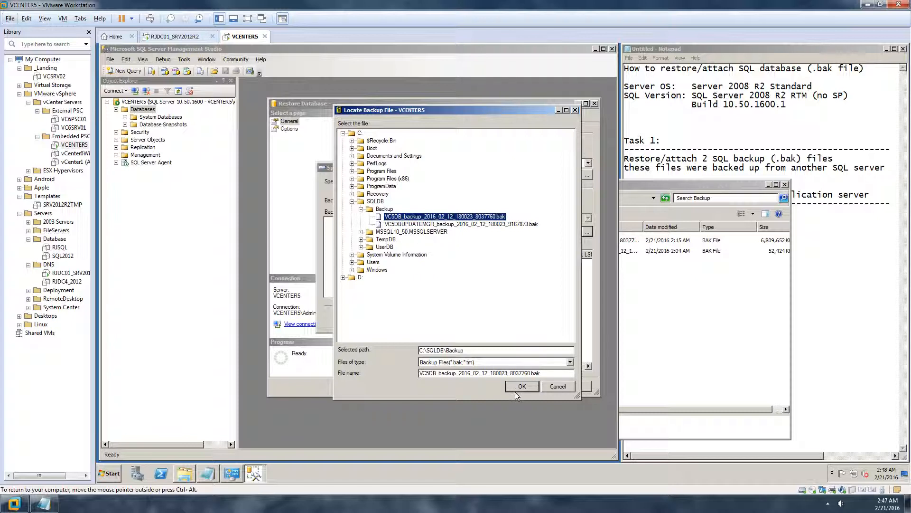
click(521, 386)
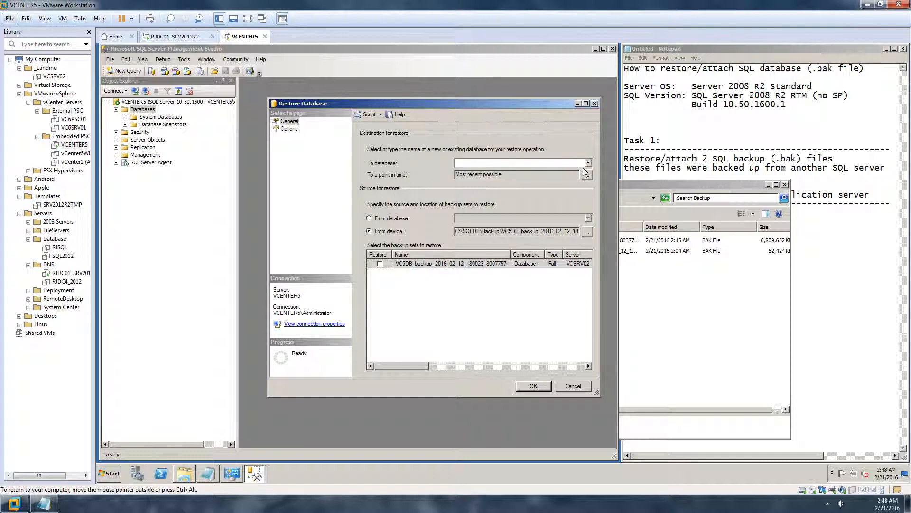
Target VCSDB, dismiss the missing-source error, and tick the VCSDB full backup set.
click(588, 162)
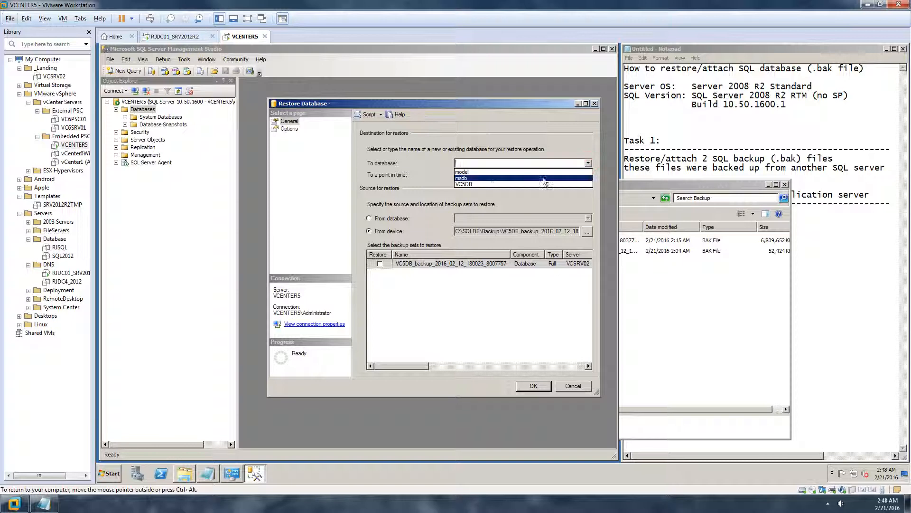
mouse_move(465, 184)
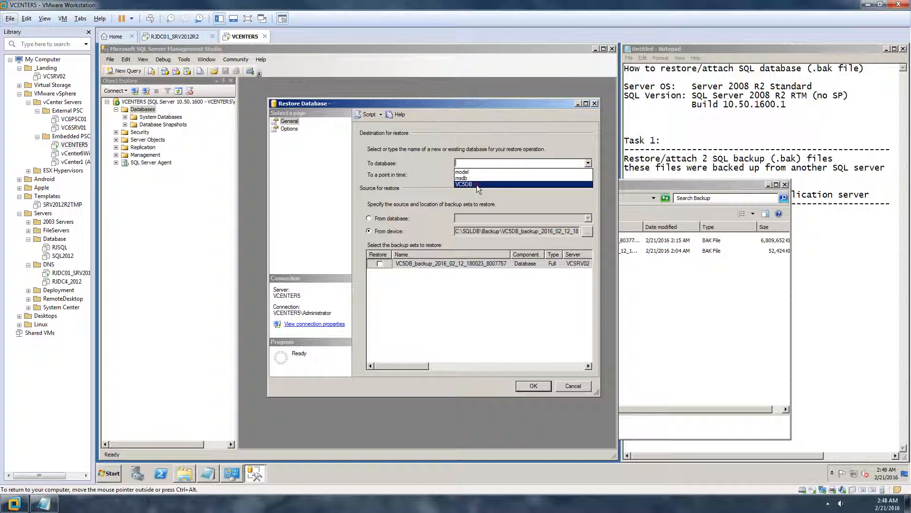
click(464, 184)
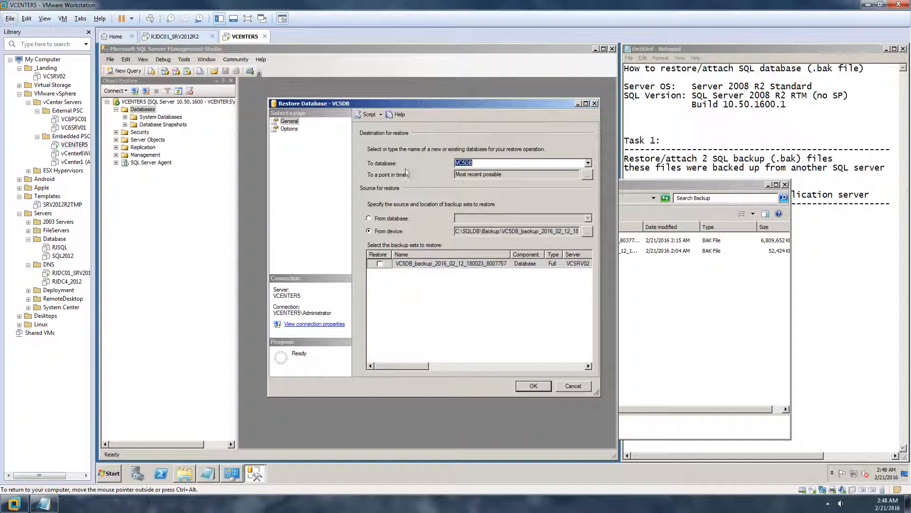
click(531, 385)
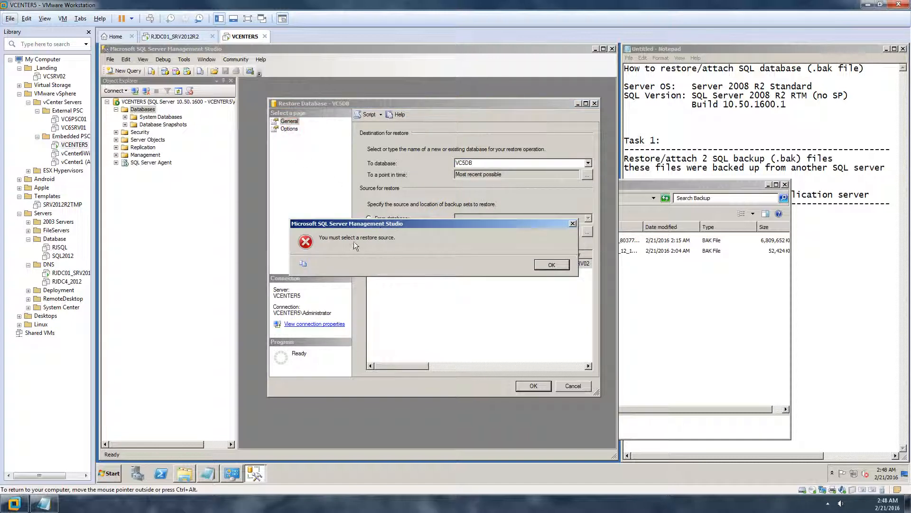
click(551, 265)
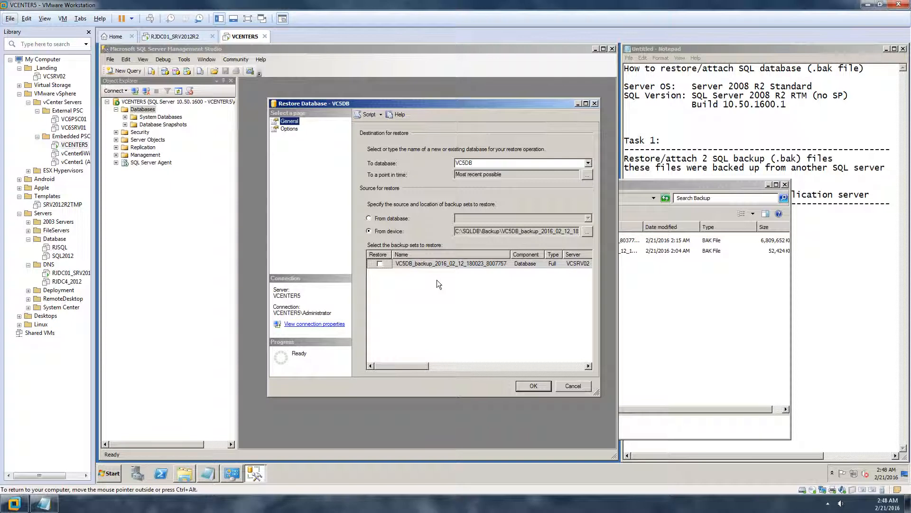
click(380, 264)
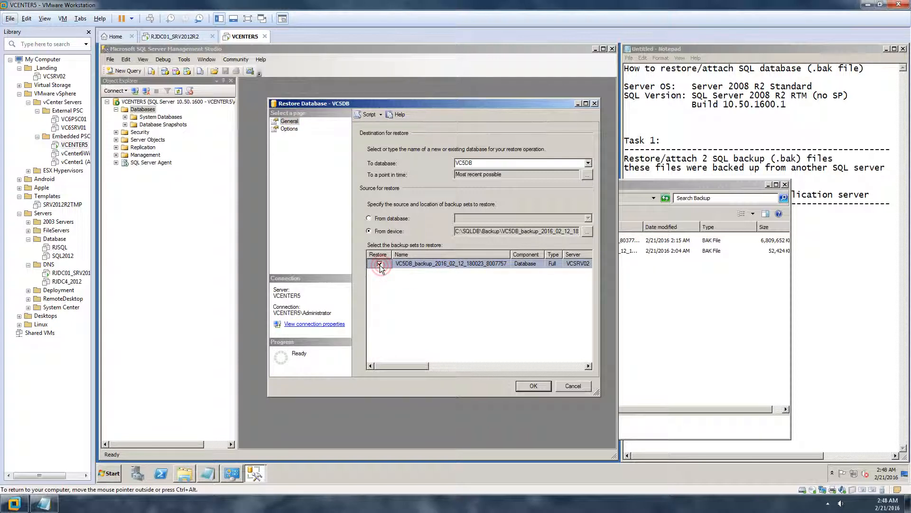
click(379, 263)
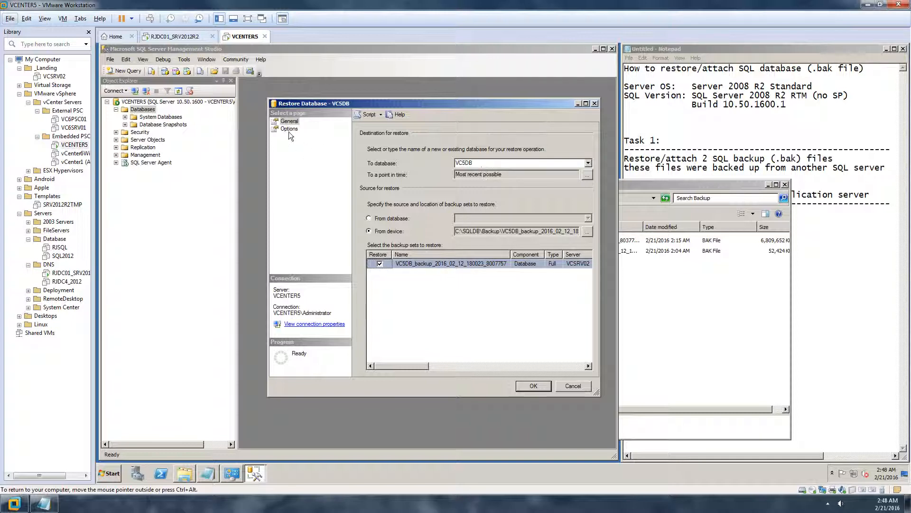
Check the Options page file paths against C:\SQLDB\UserDB in Explorer, then return to General.
click(290, 129)
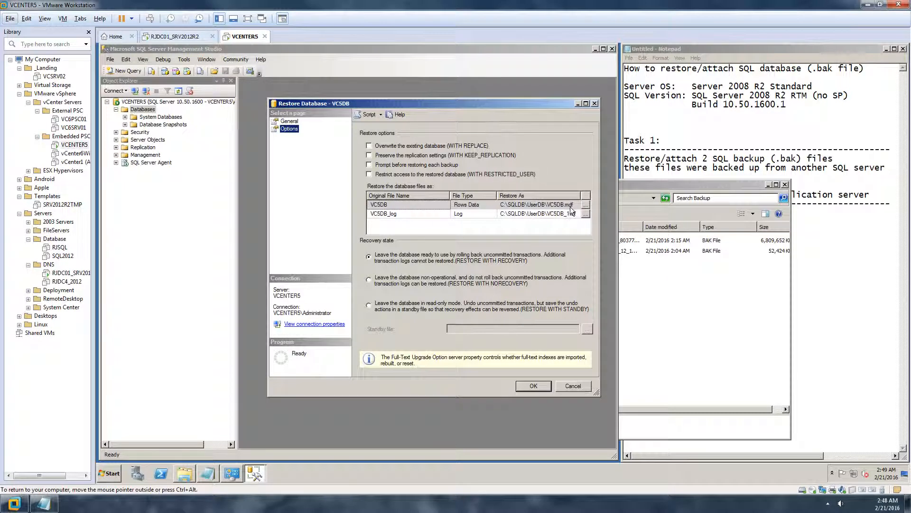
click(585, 204)
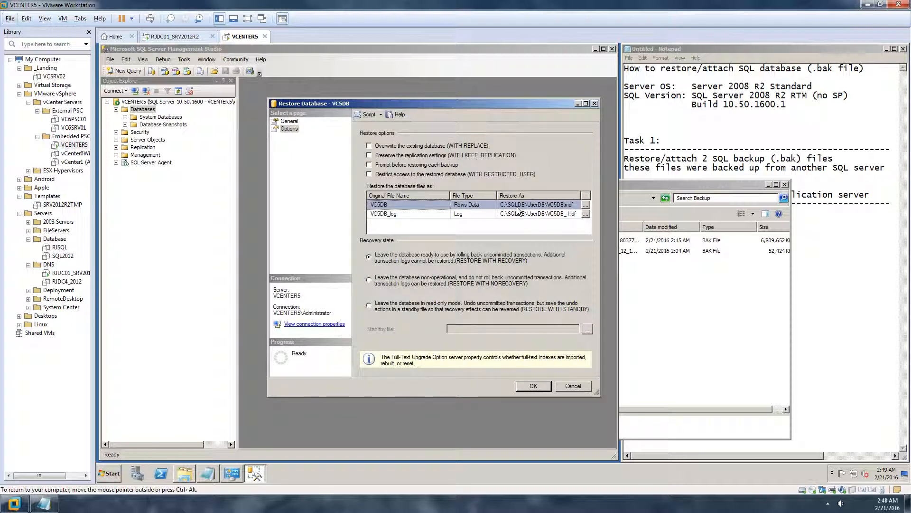
mouse_move(482, 215)
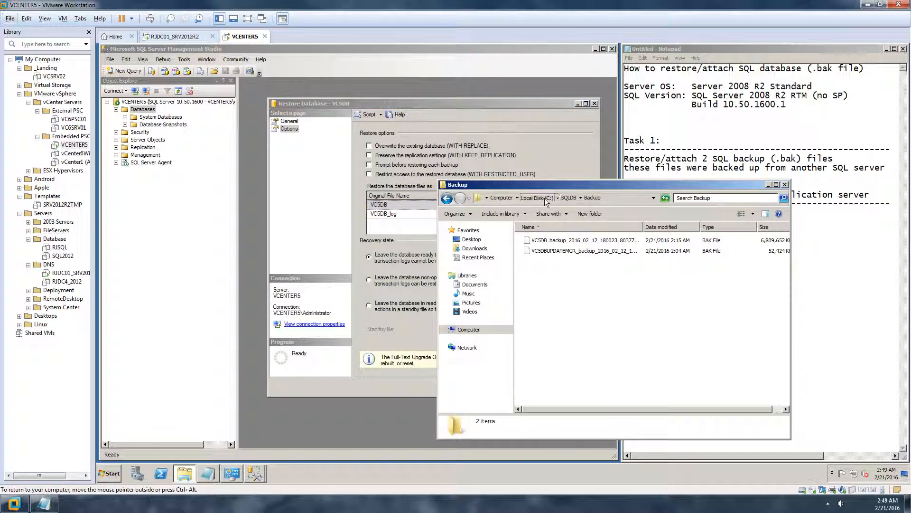
click(446, 198)
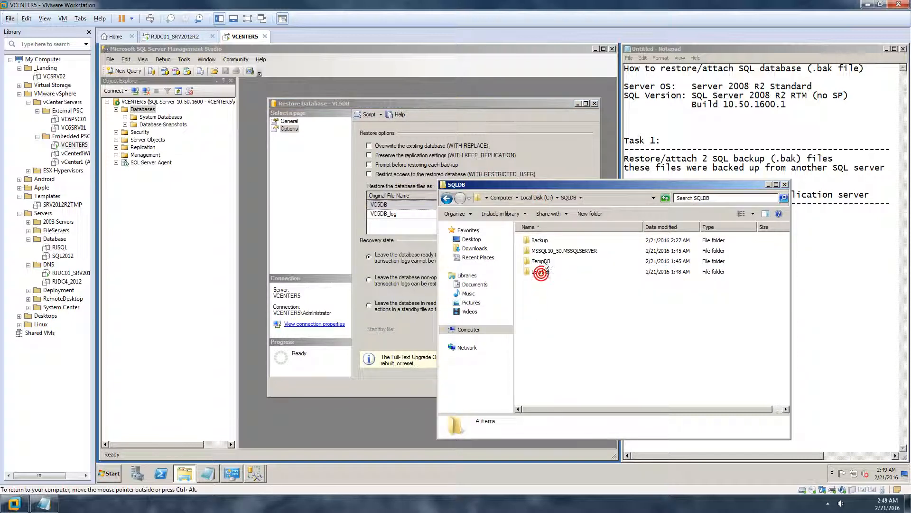
click(540, 272)
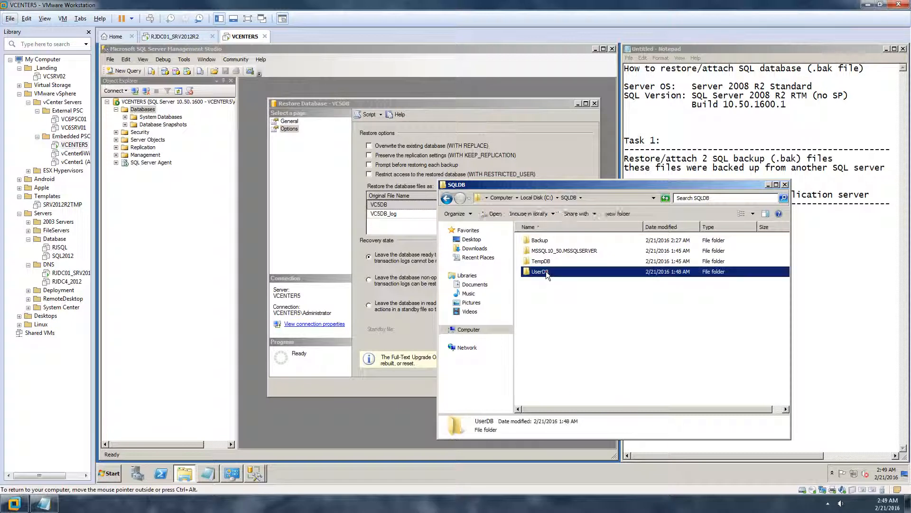
double_click(539, 272)
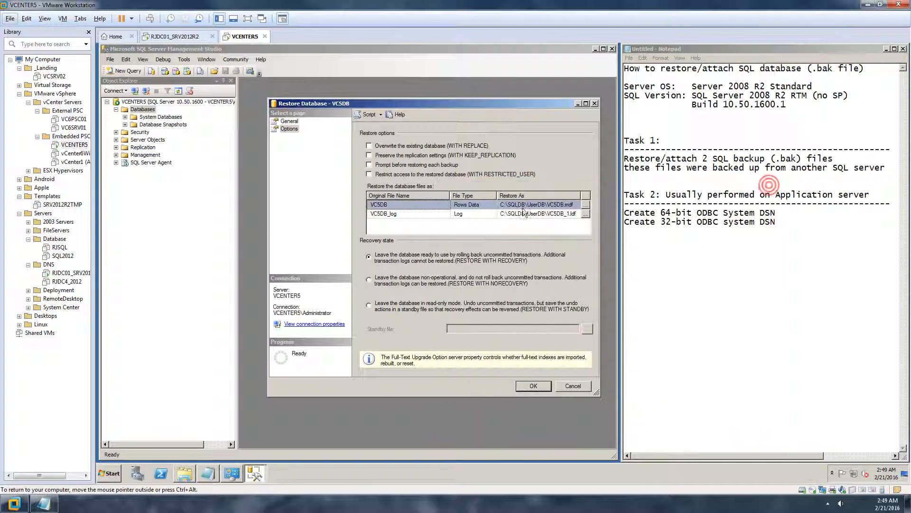
mouse_move(512, 215)
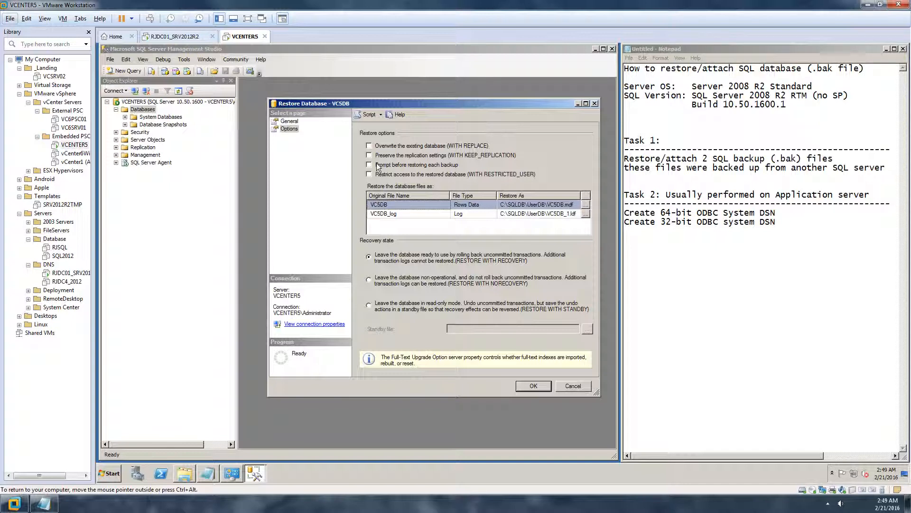
click(289, 121)
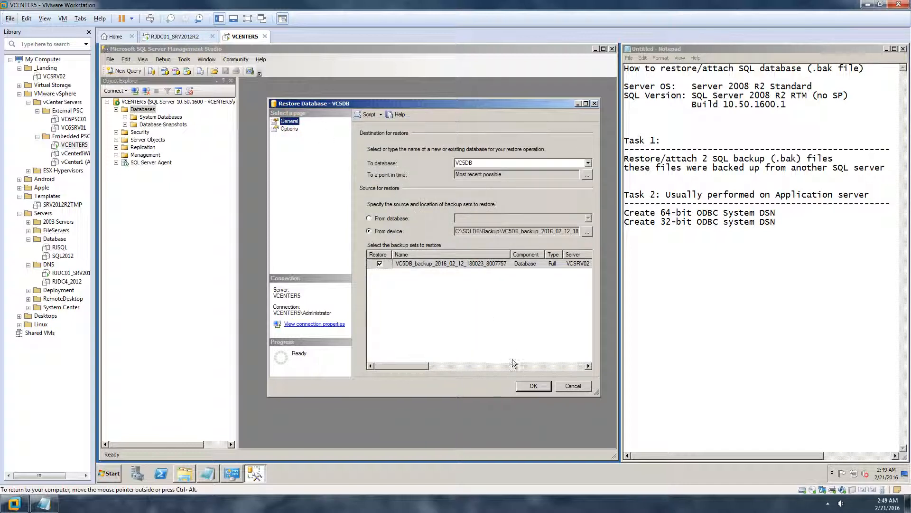
Run the VCSDB restore from the Restore Database dialog.
click(533, 386)
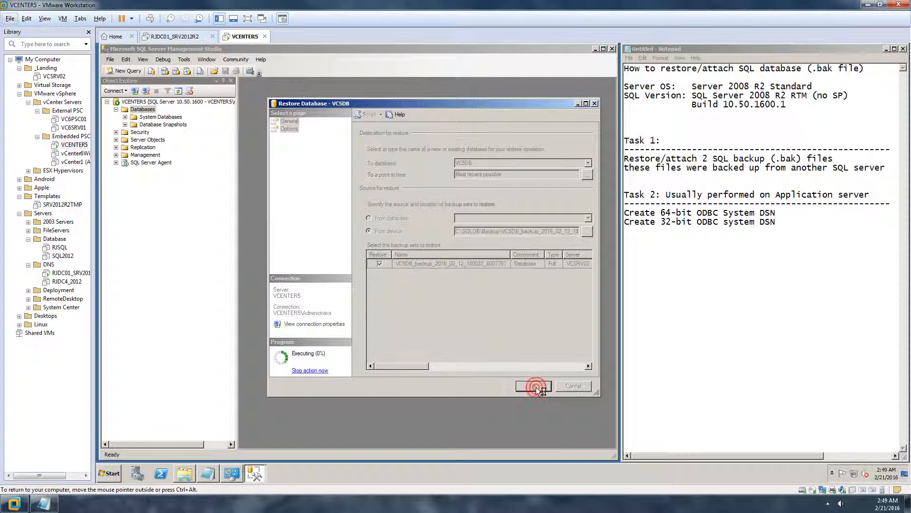
click(534, 386)
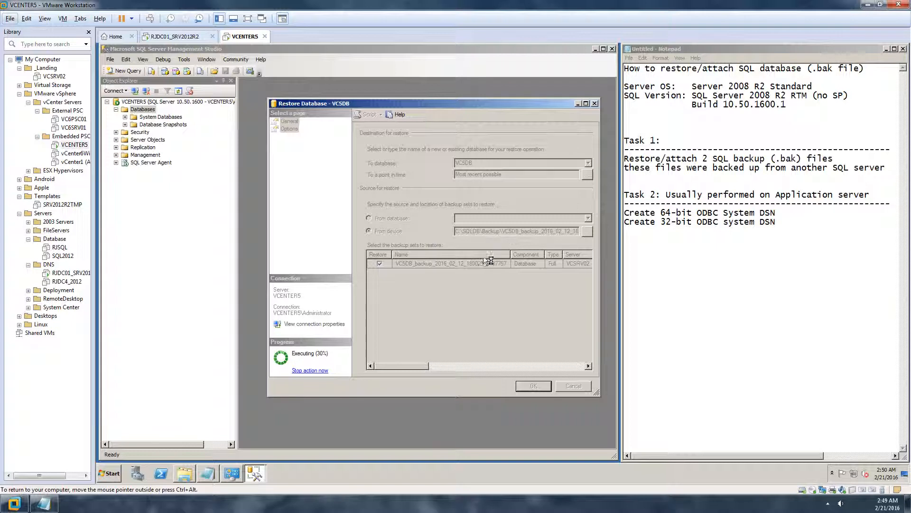
mouse_move(347, 256)
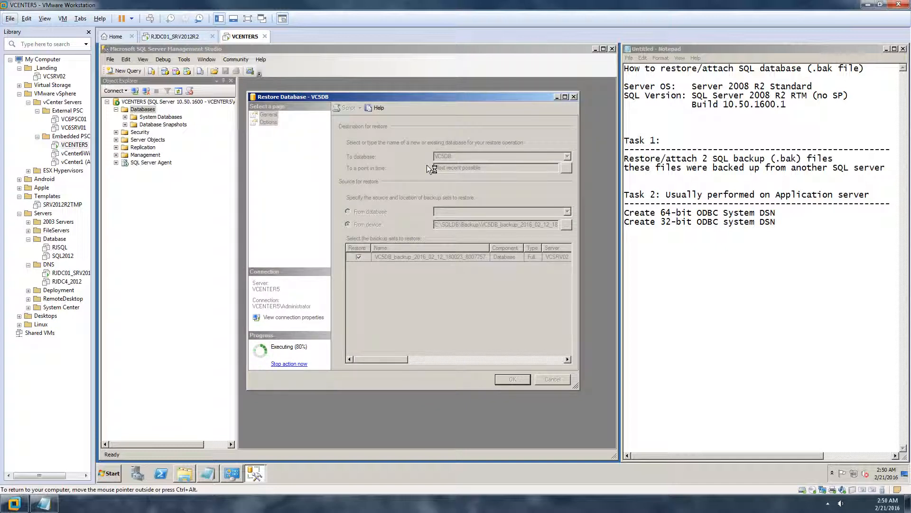
mouse_move(340, 371)
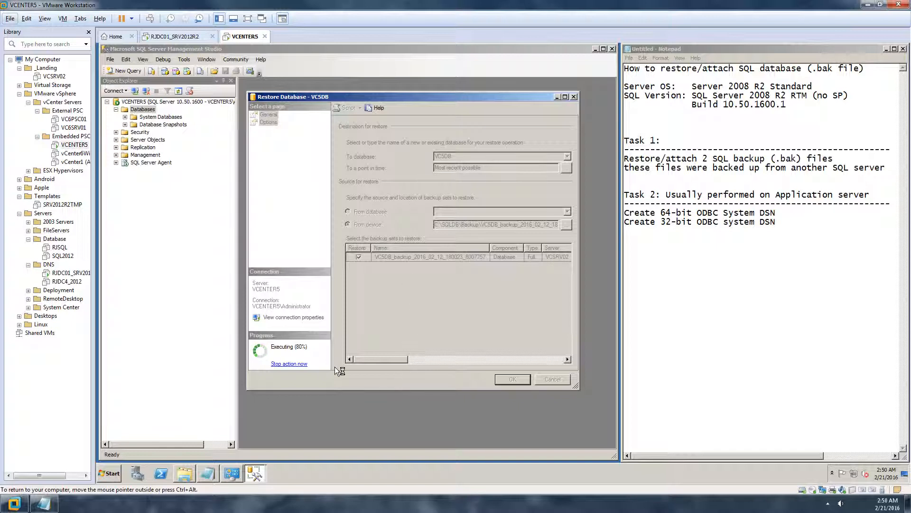
mouse_move(303, 356)
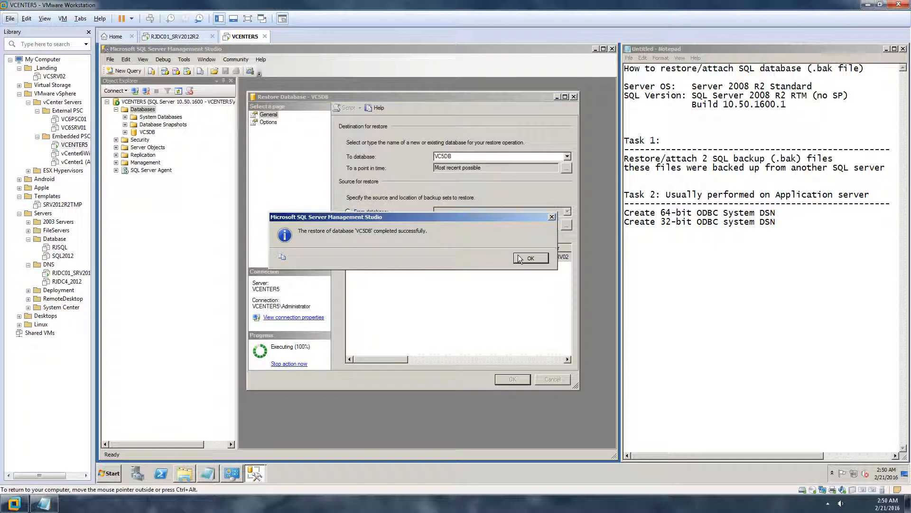
Dismiss the success message, then expand and collapse VCSDB and its Tables to verify them.
click(530, 257)
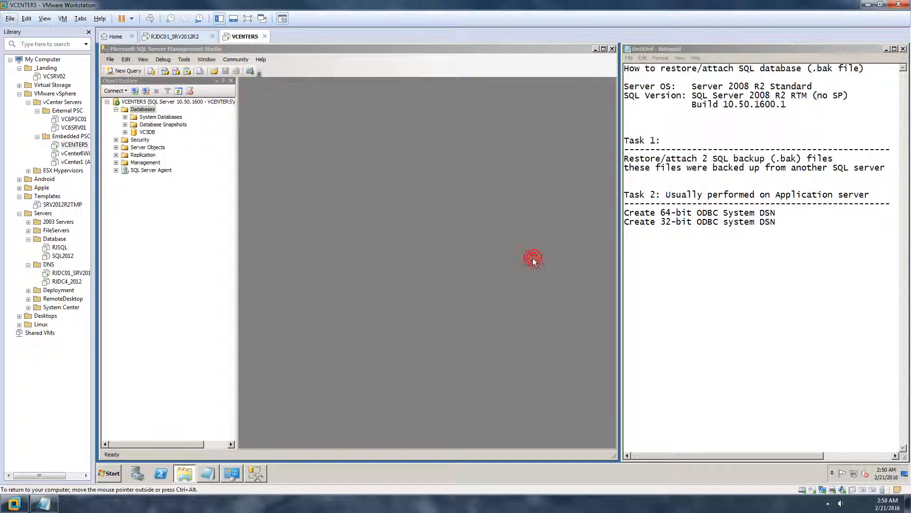
click(148, 132)
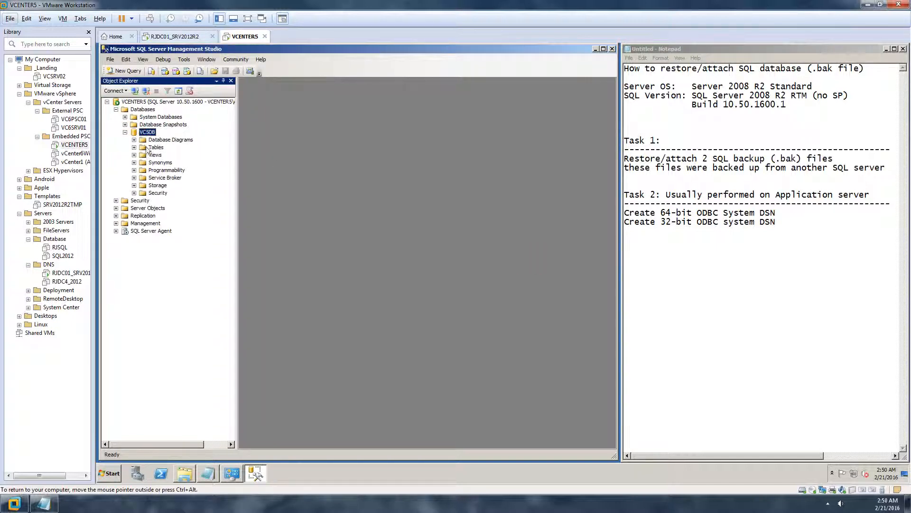
click(134, 147)
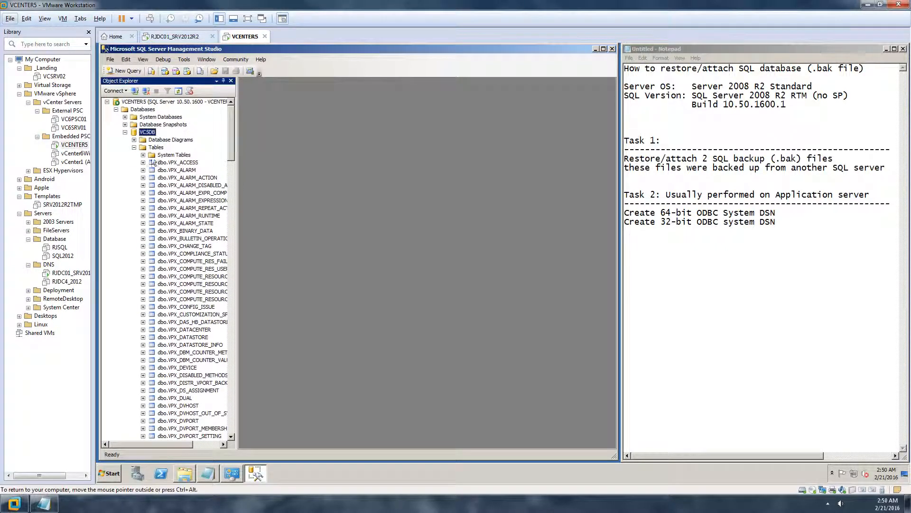
click(134, 147)
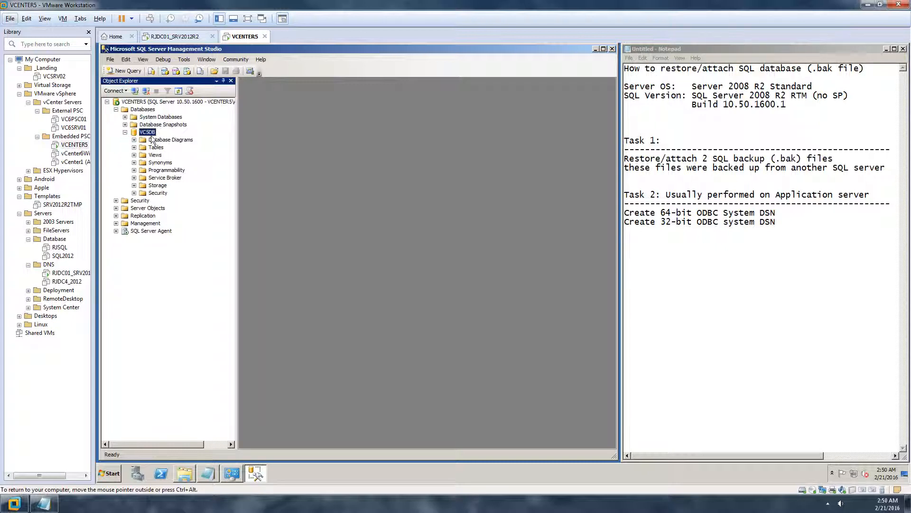
mouse_move(209, 114)
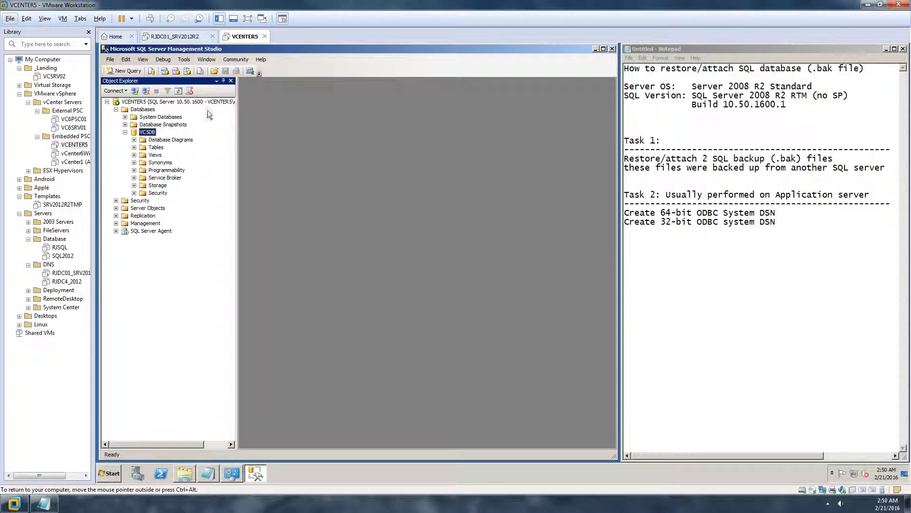
mouse_move(238, 138)
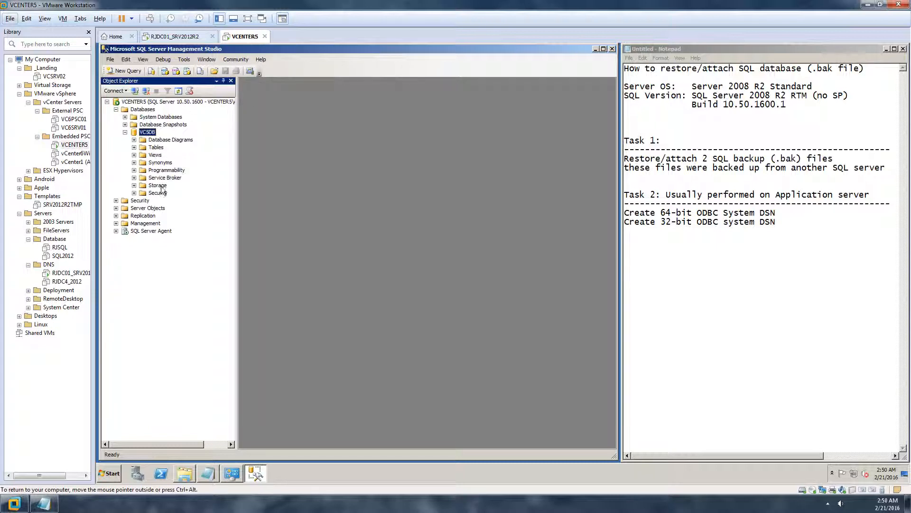
mouse_move(179, 149)
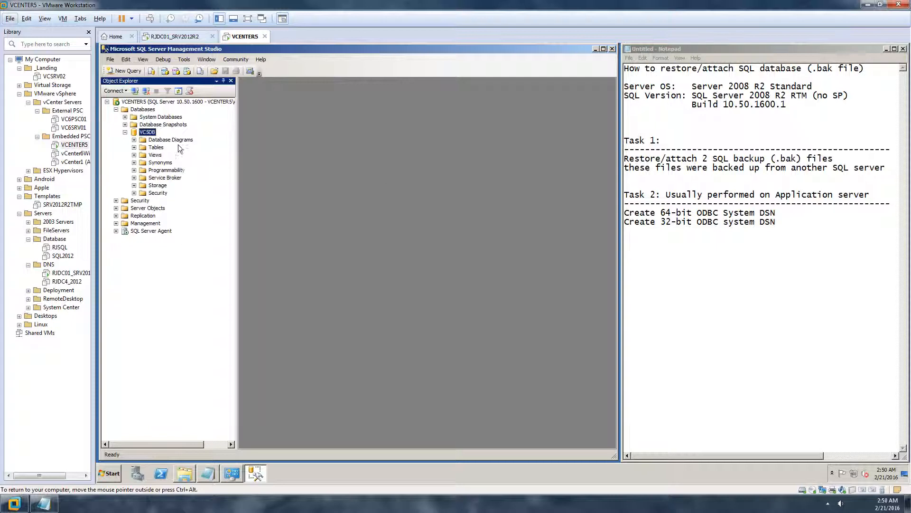
click(121, 132)
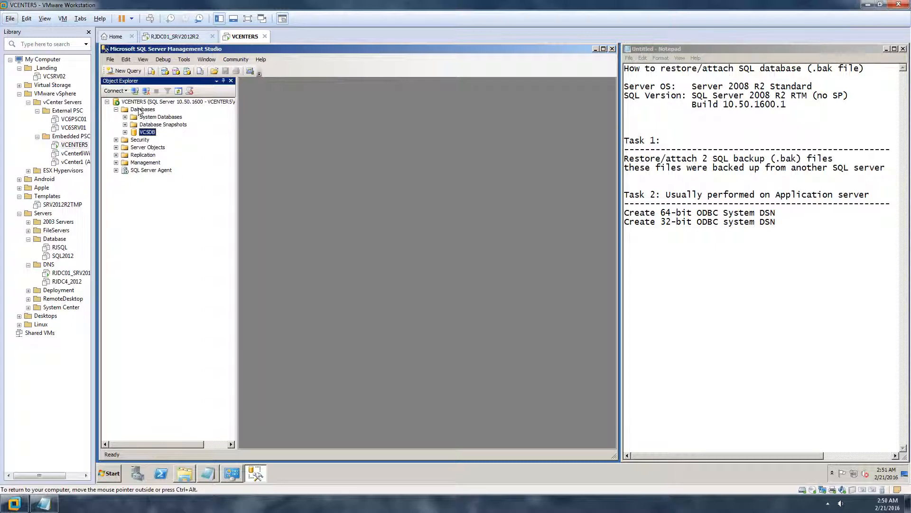
Start a second restore from device and add the VCSDBUPDATEMGR .bak file.
right_click(142, 109)
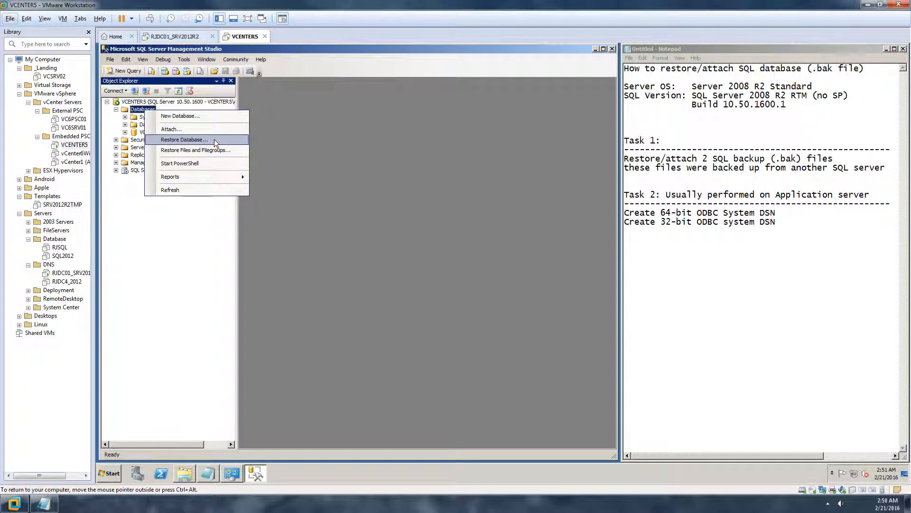
click(183, 139)
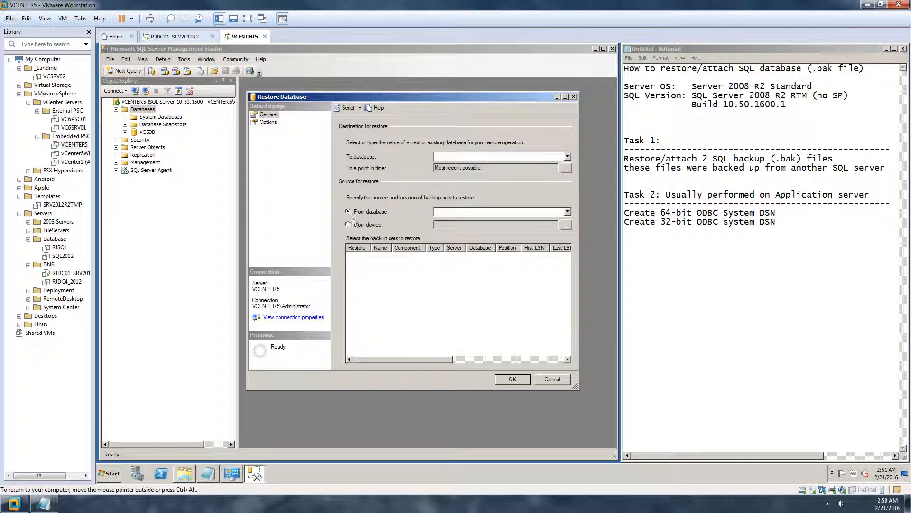
click(348, 225)
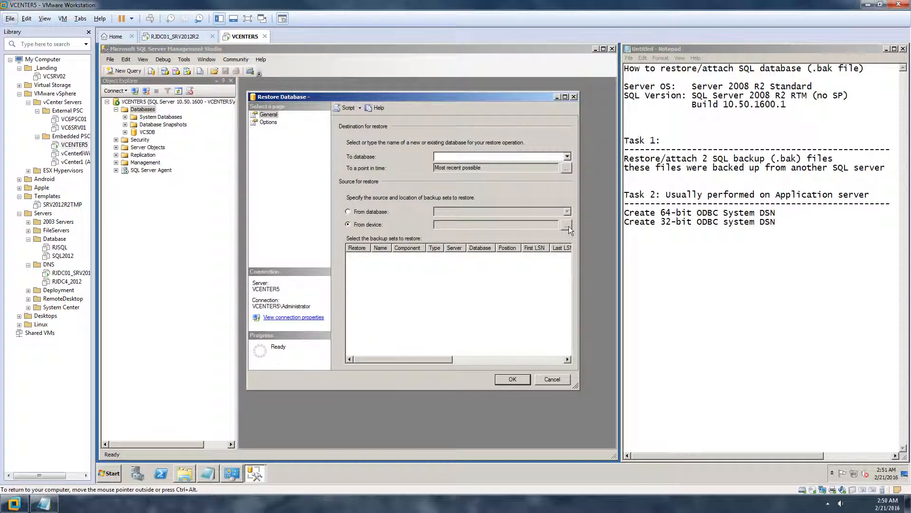
click(567, 226)
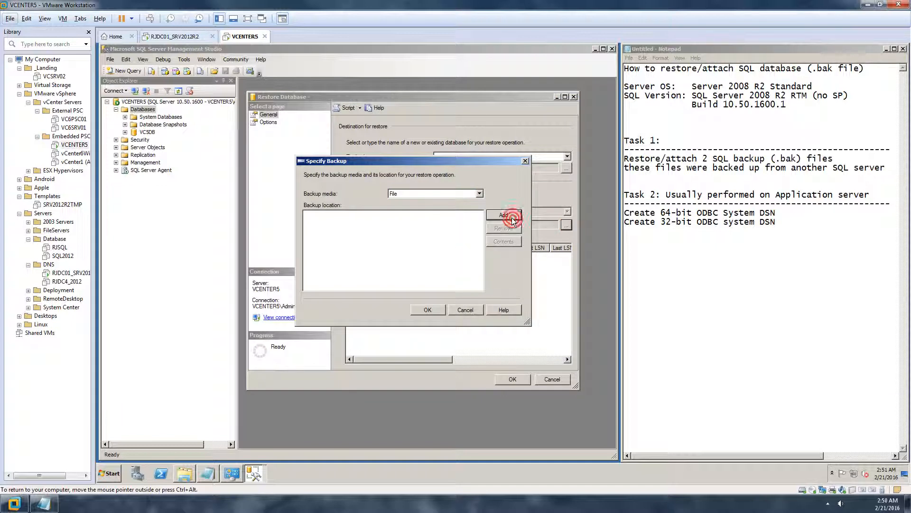
click(503, 215)
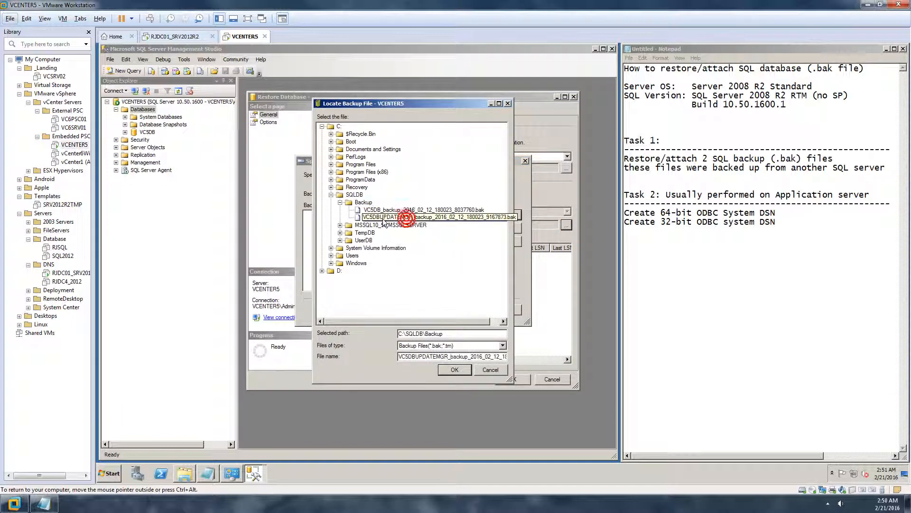
click(433, 217)
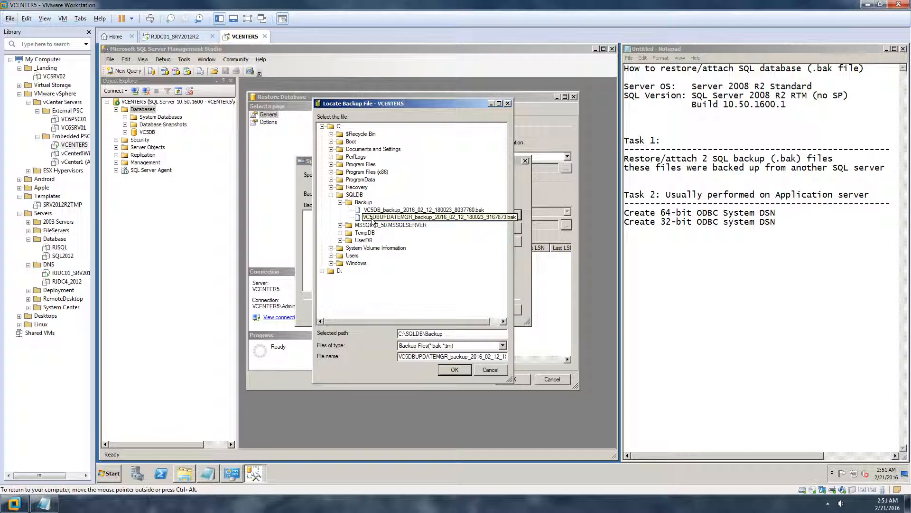
mouse_move(385, 223)
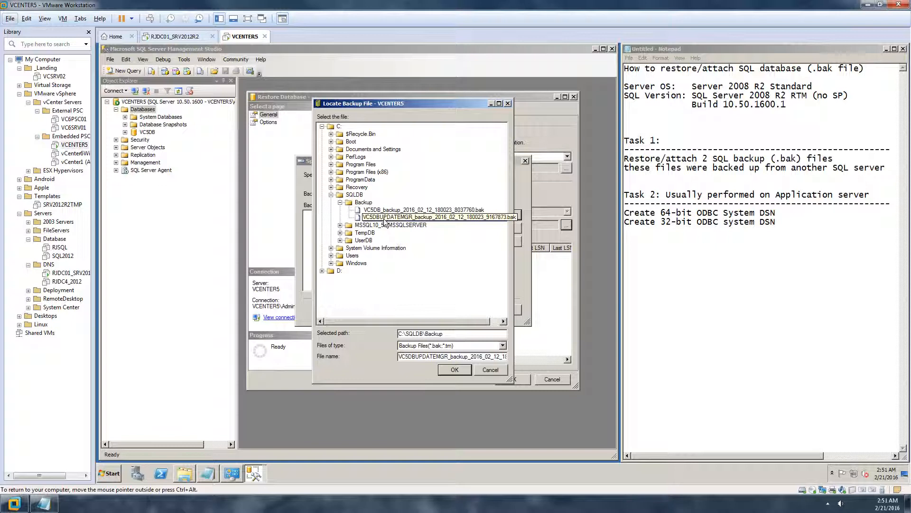
click(431, 217)
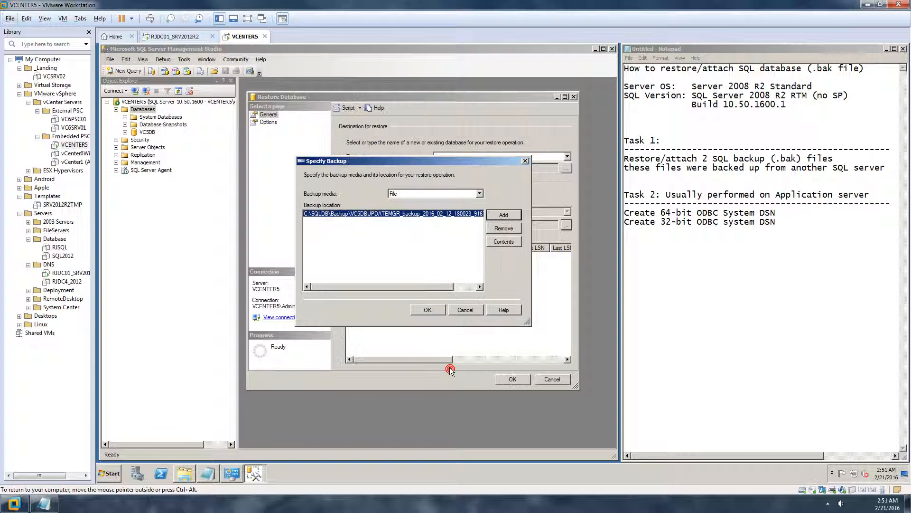
Confirm the file, tick its backup set, target VCSDBUPDATEMGR, and glance at Options.
click(427, 309)
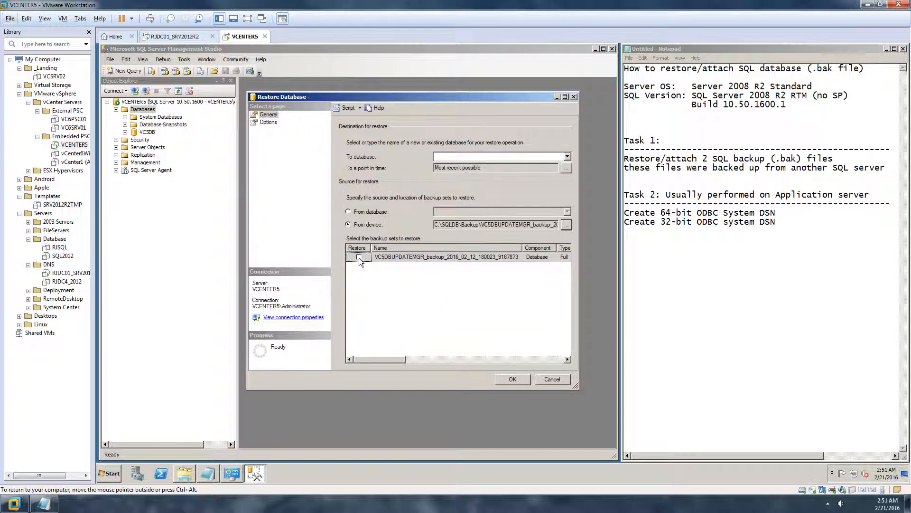
click(358, 257)
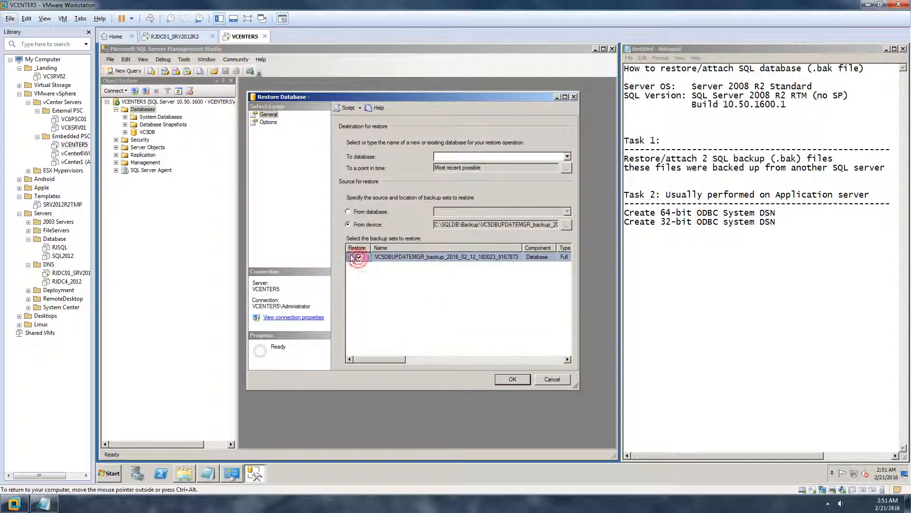
click(359, 257)
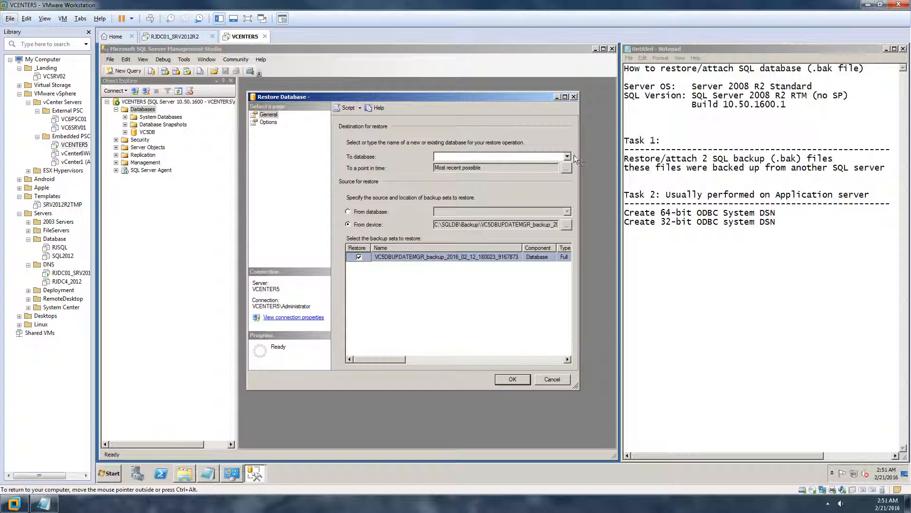
click(567, 156)
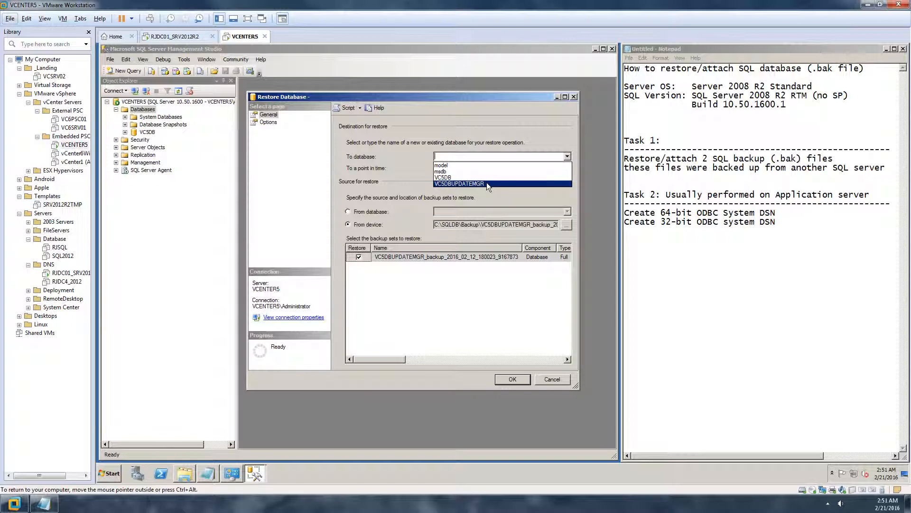
click(458, 183)
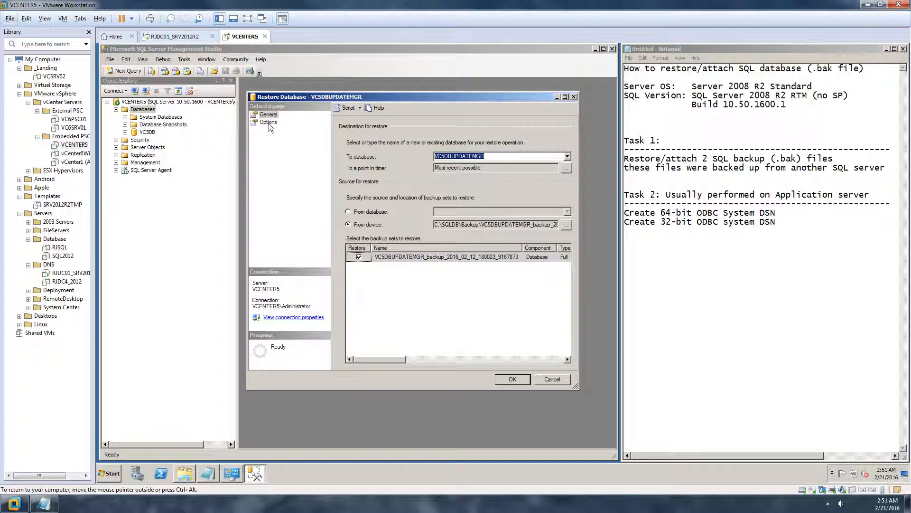
click(267, 122)
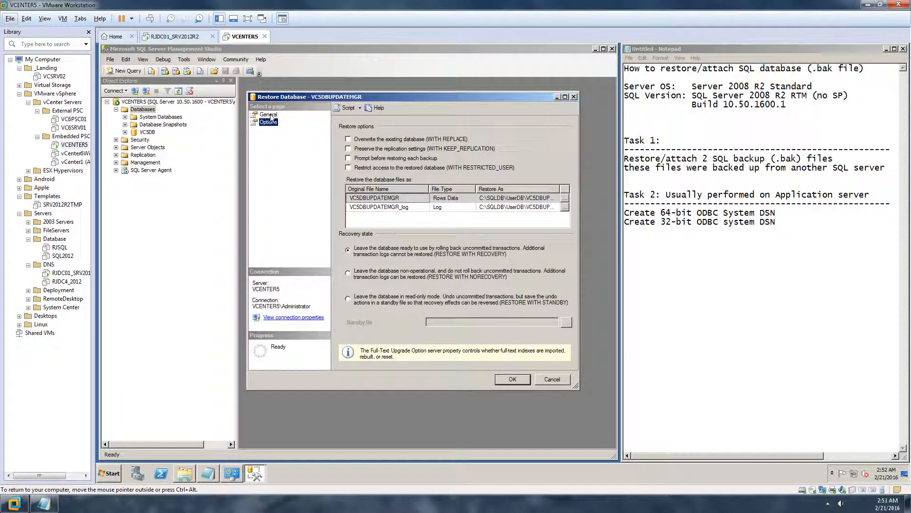
click(268, 114)
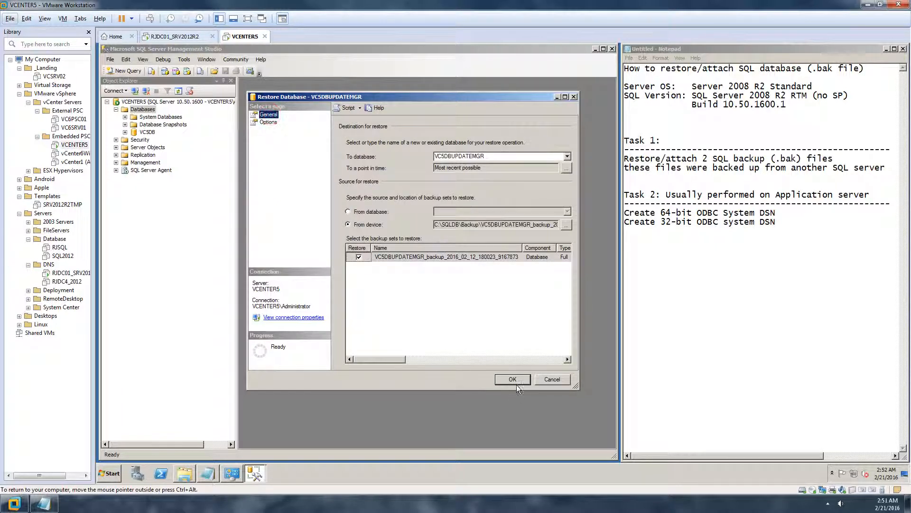
Run the VCSDBUPDATEMGR restore, confirm success, and check it sits beside VCSDB under Databases.
click(512, 379)
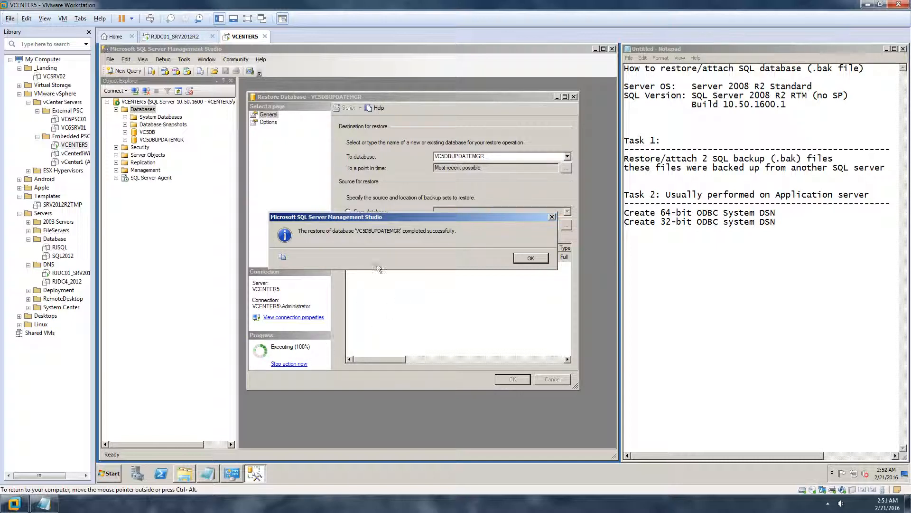
click(529, 257)
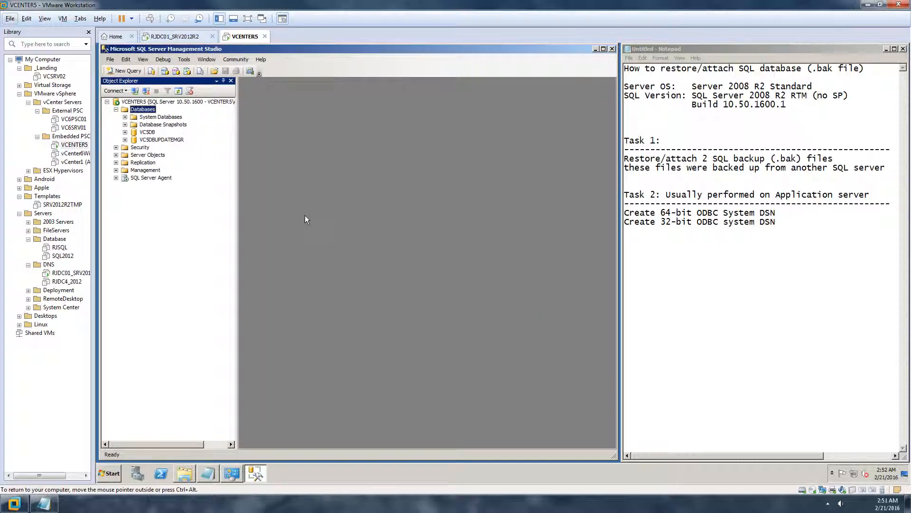
mouse_move(249, 201)
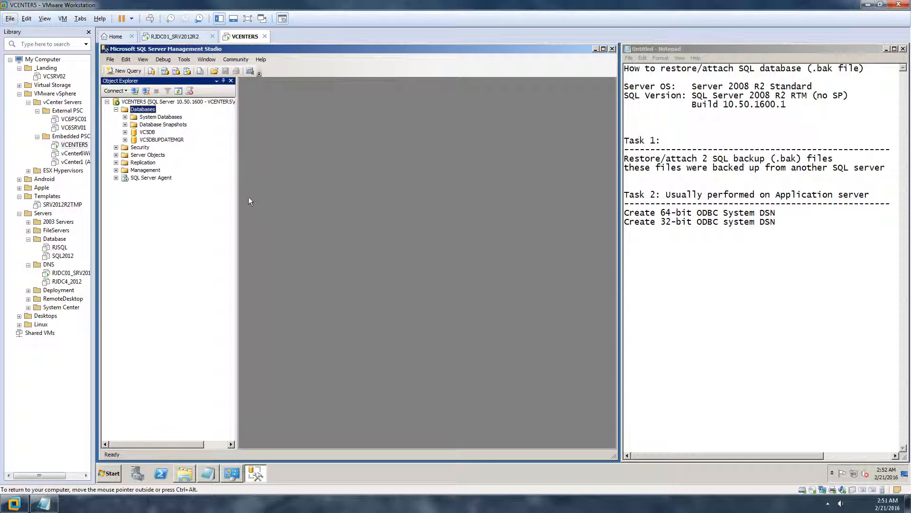
mouse_move(151, 148)
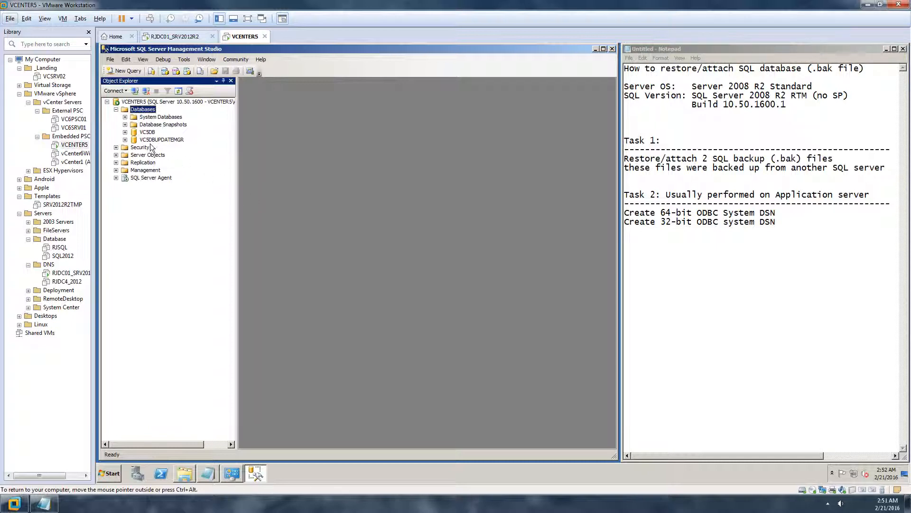
click(161, 139)
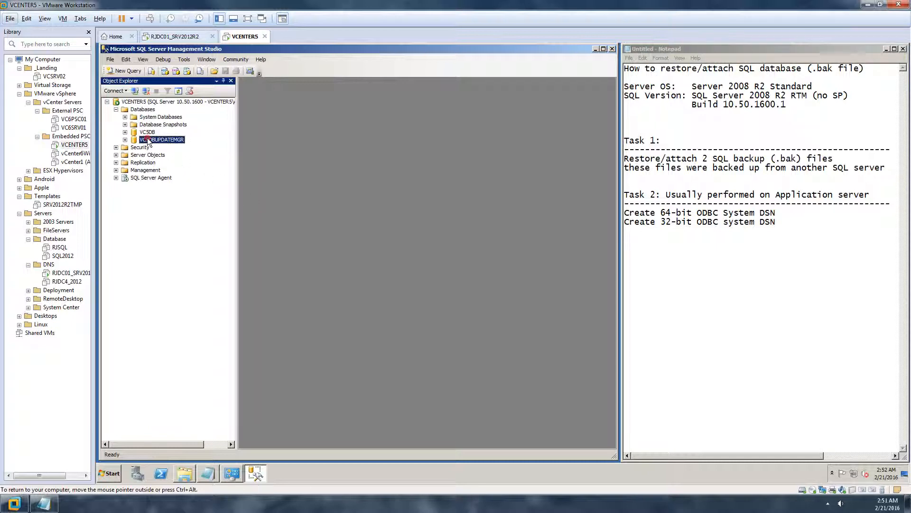
click(147, 132)
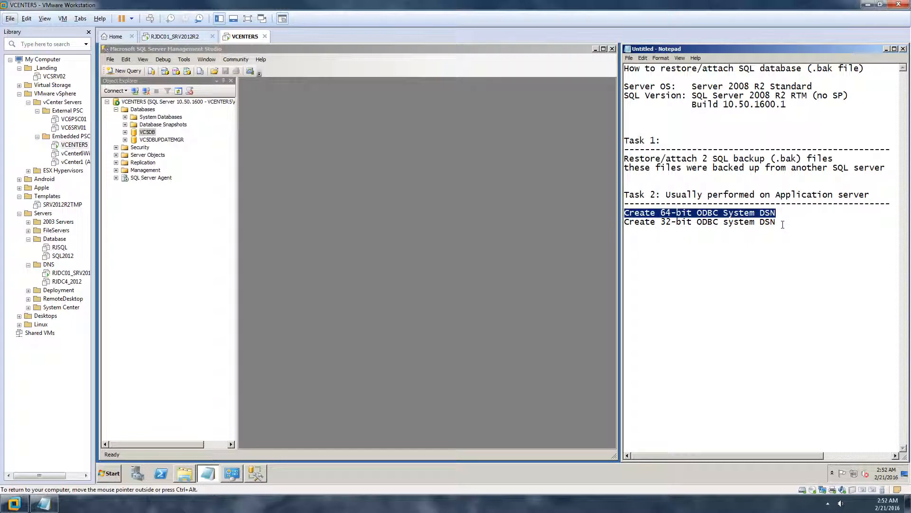
drag(705, 194, 871, 195)
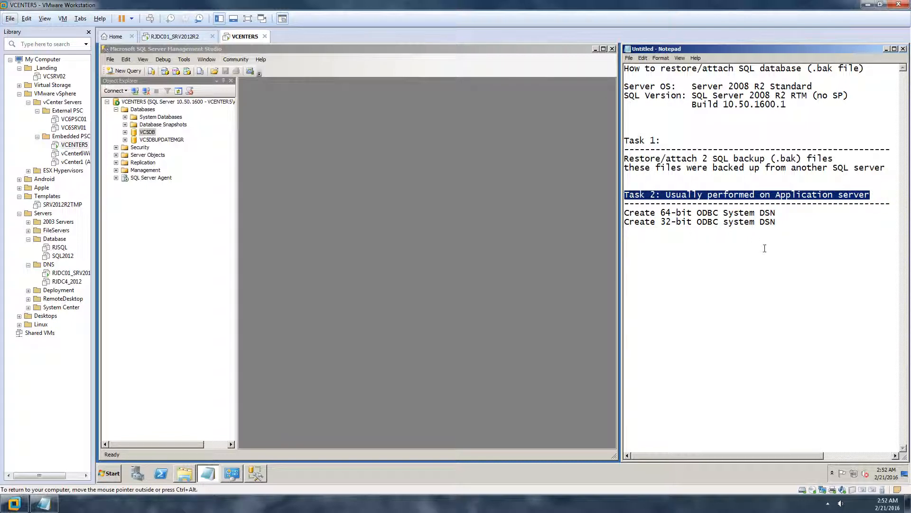
click(760, 254)
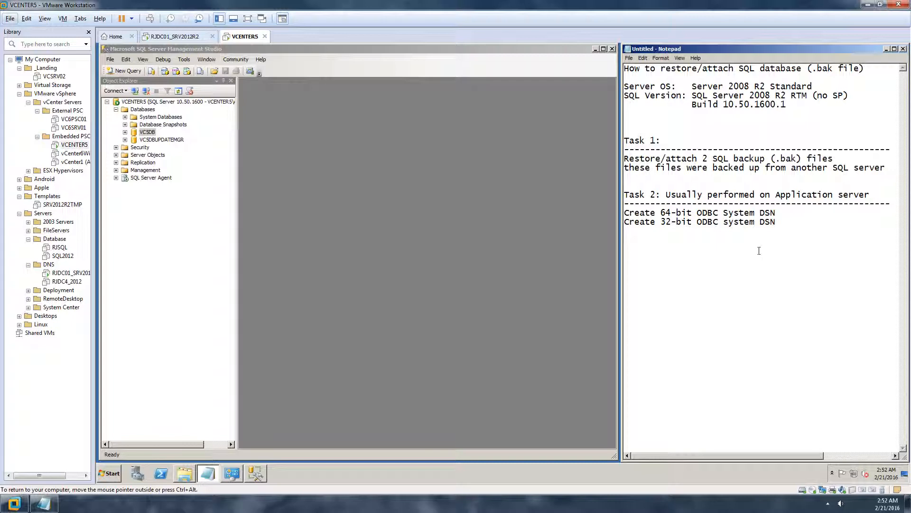
mouse_move(194, 168)
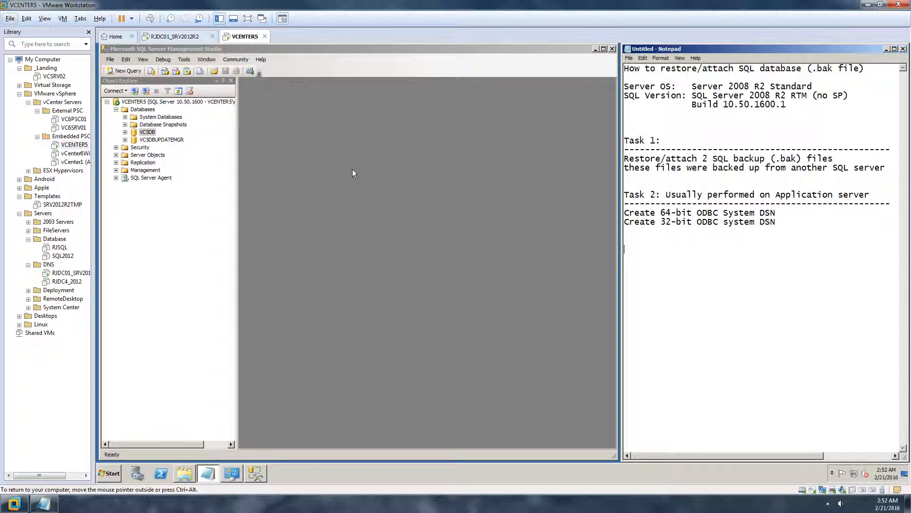
mouse_move(384, 282)
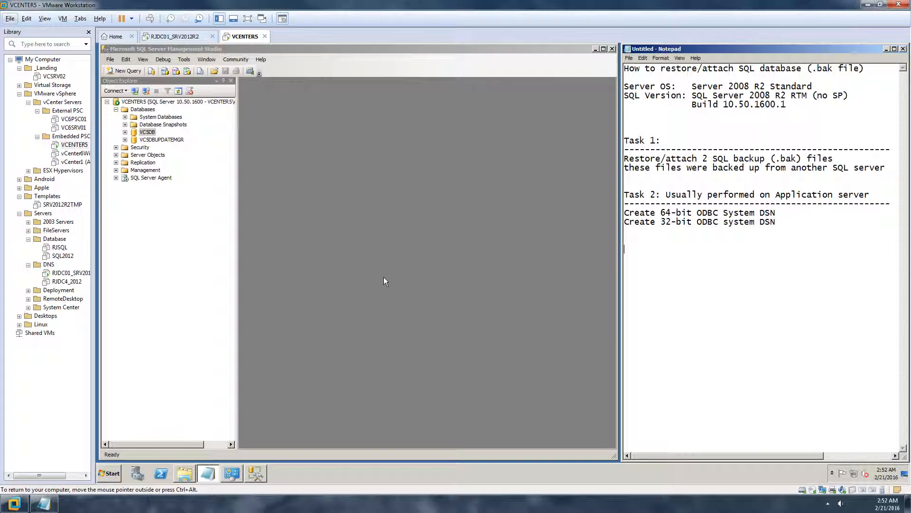
mouse_move(764, 221)
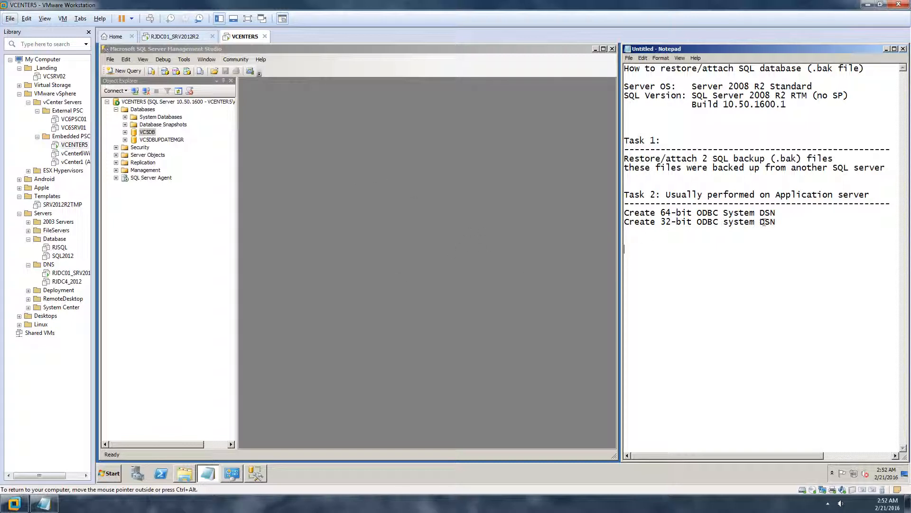
drag(625, 212, 775, 221)
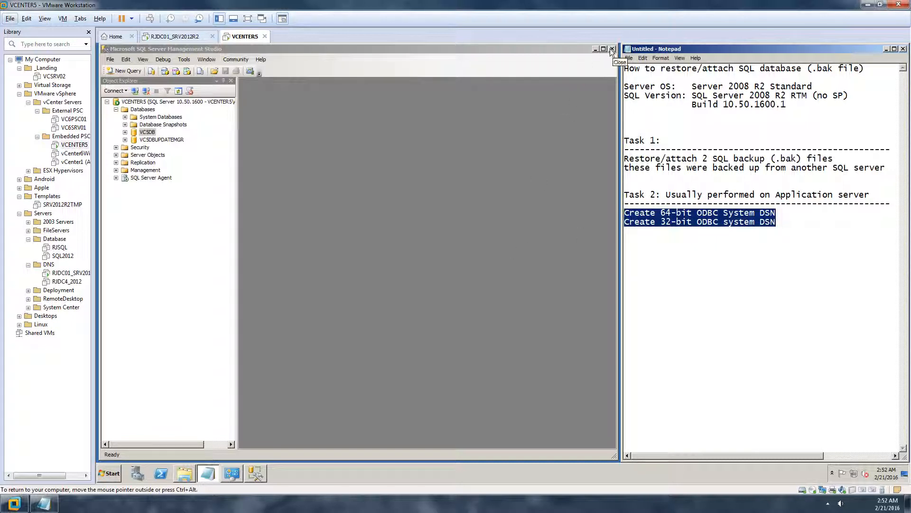
Close Management Studio and open Computer Properties showing the 64-bit Windows Server 2008 R2 system.
click(611, 49)
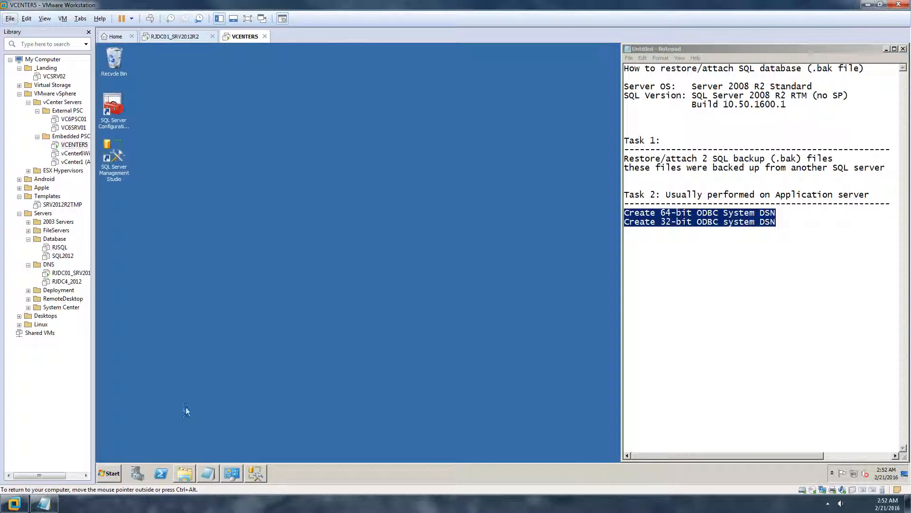
click(108, 473)
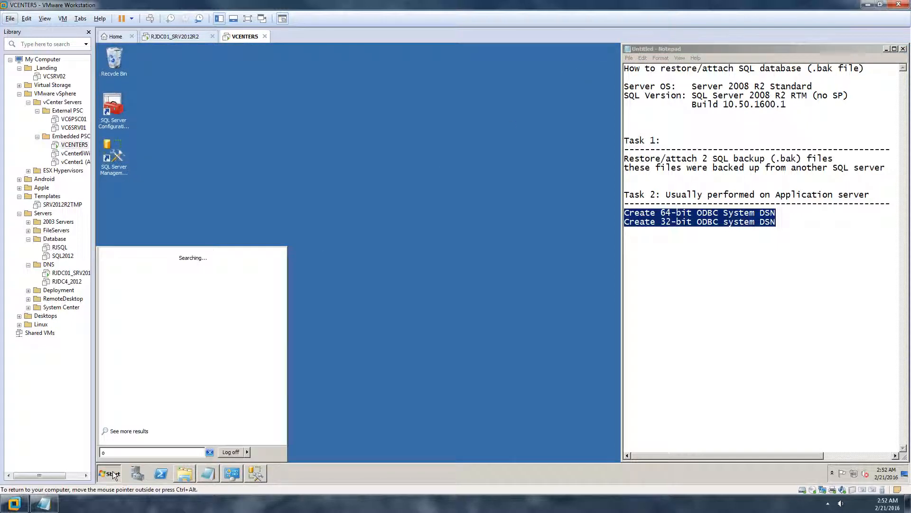
text(odbc)
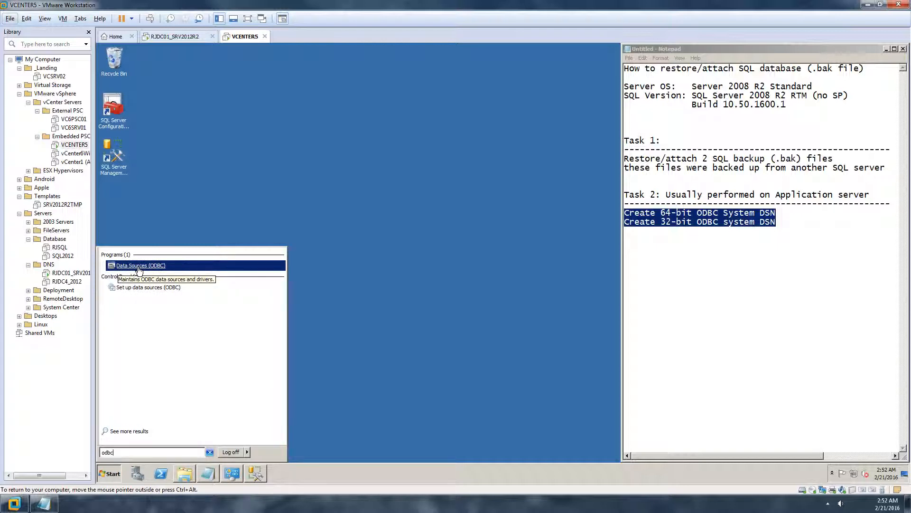
click(109, 472)
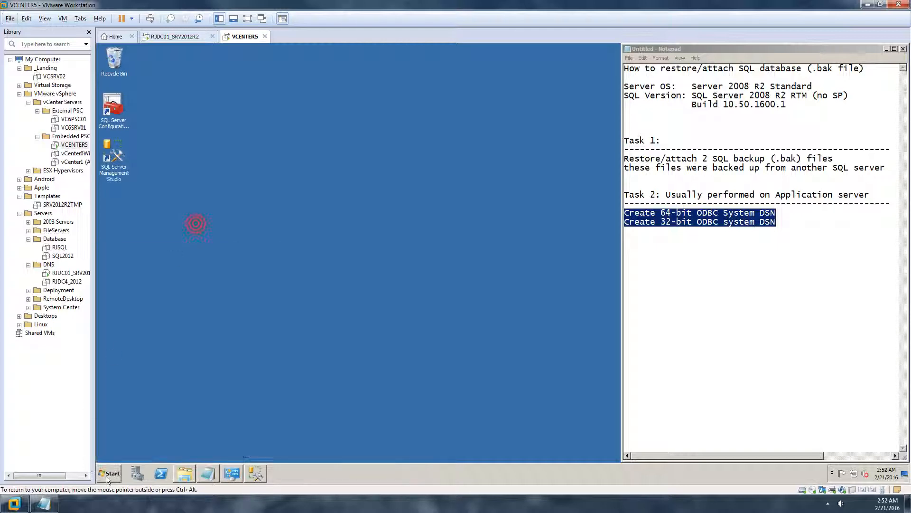
click(109, 473)
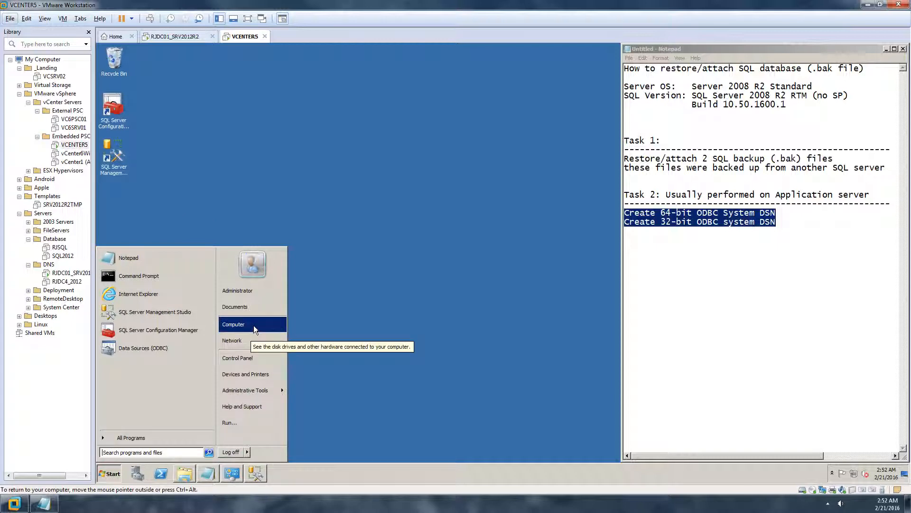
click(233, 324)
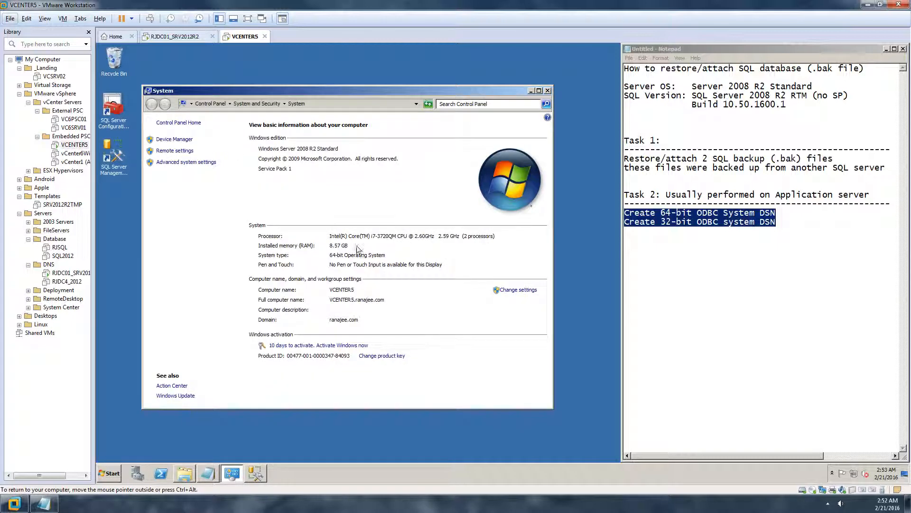
mouse_move(301, 156)
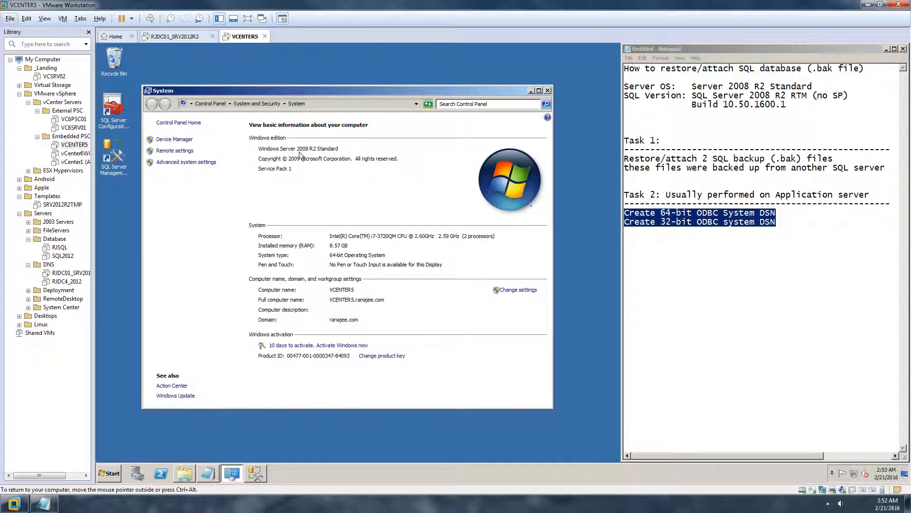
mouse_move(324, 333)
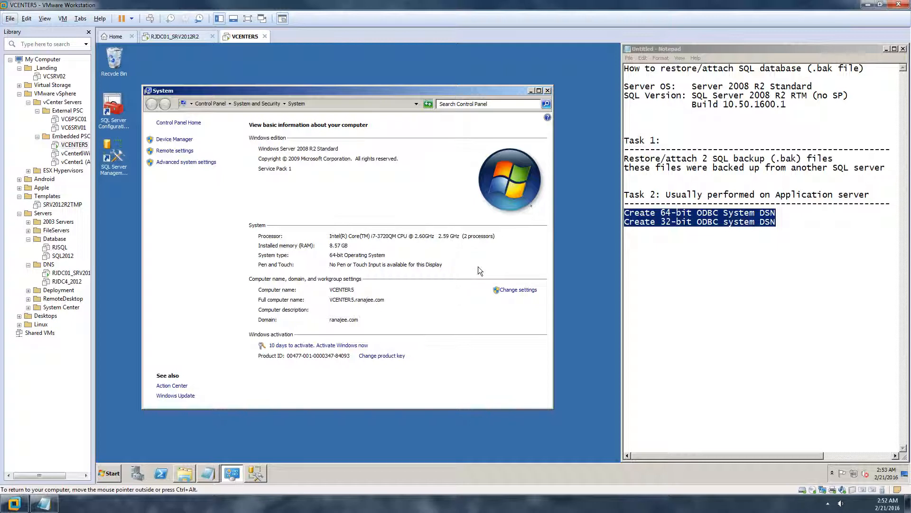
mouse_move(560, 99)
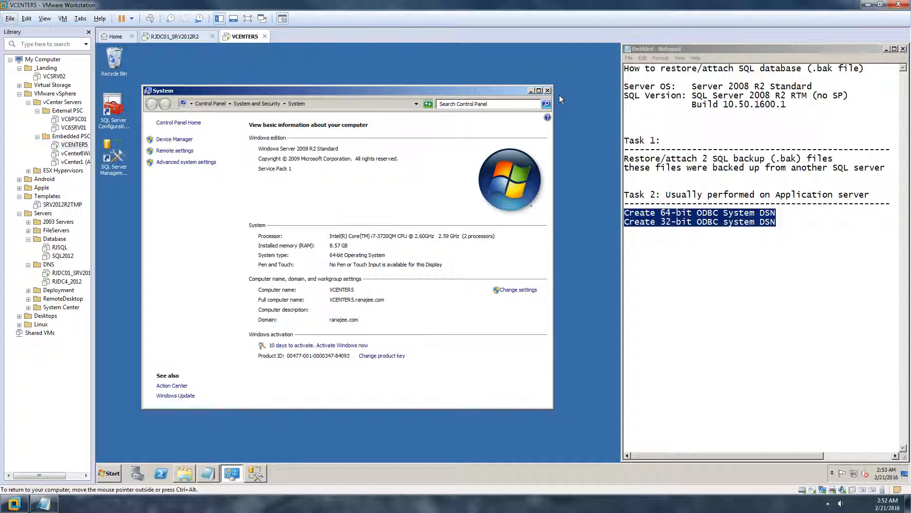
Close the System window, launch Data Sources (ODBC) from the odbc search, and dismiss the Start menu.
click(547, 90)
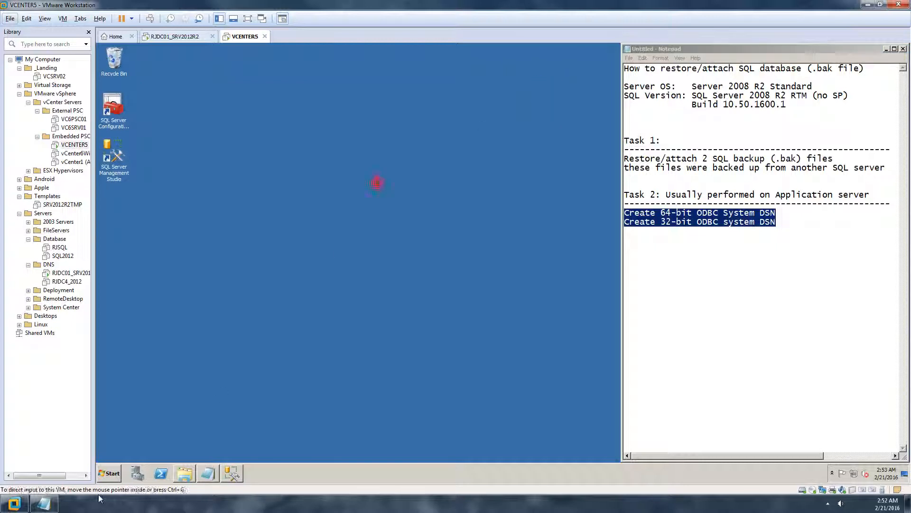
click(108, 473)
text(odbc)
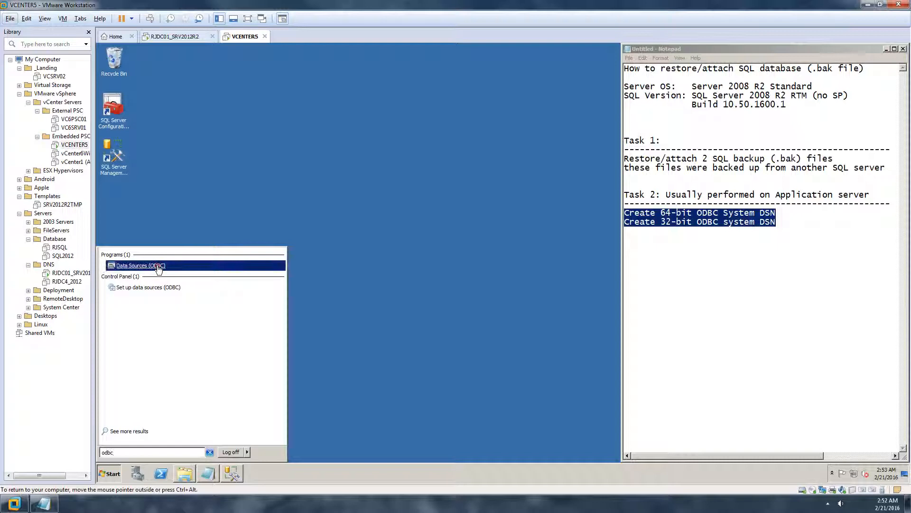
click(140, 265)
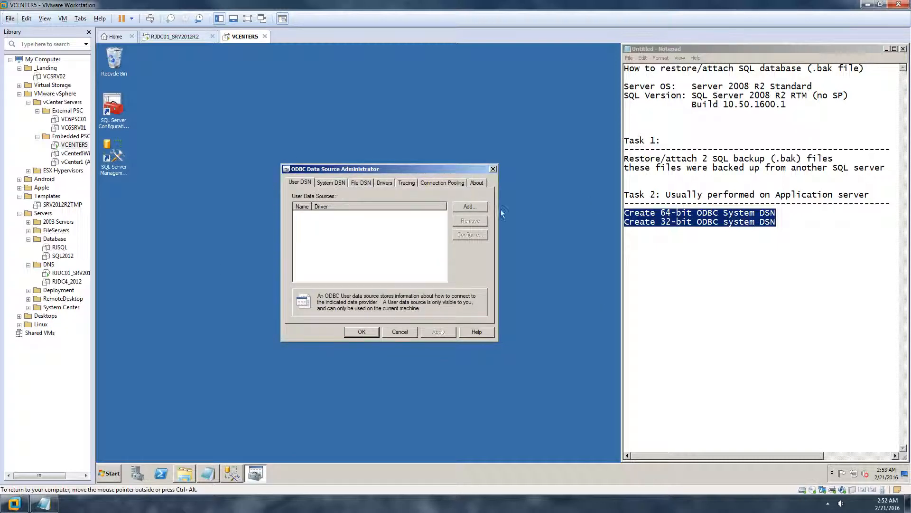
mouse_move(184, 259)
text(odbc)
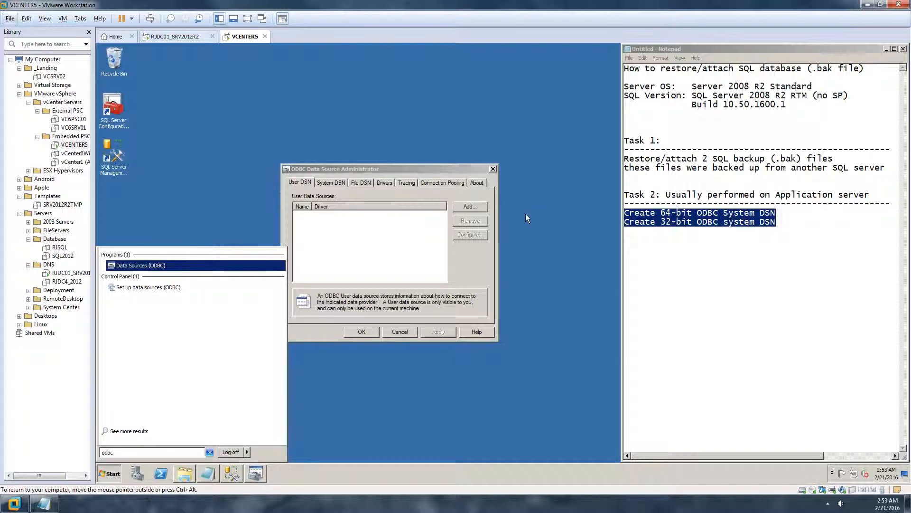
mouse_move(200, 225)
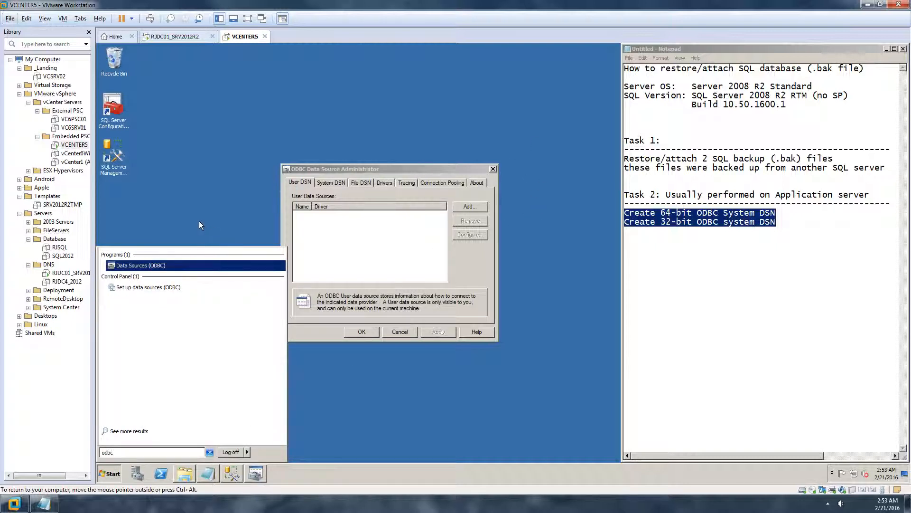
click(331, 169)
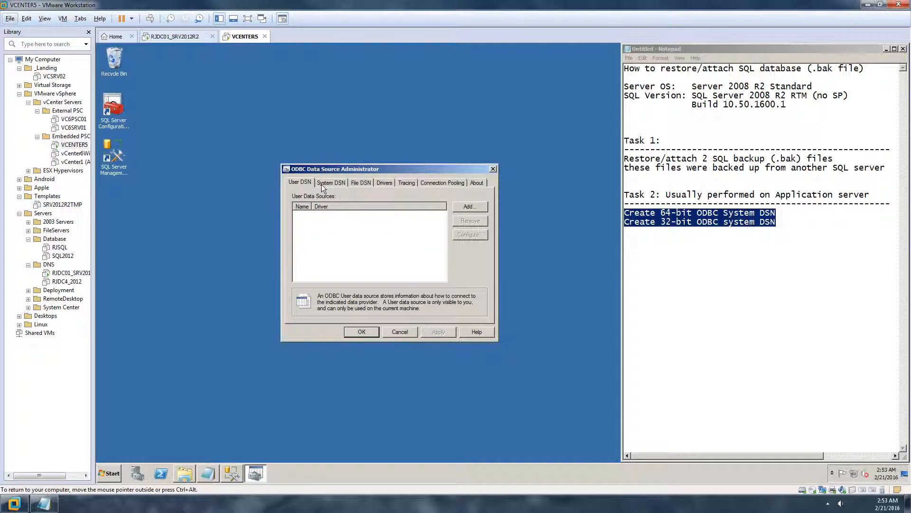
mouse_move(335, 184)
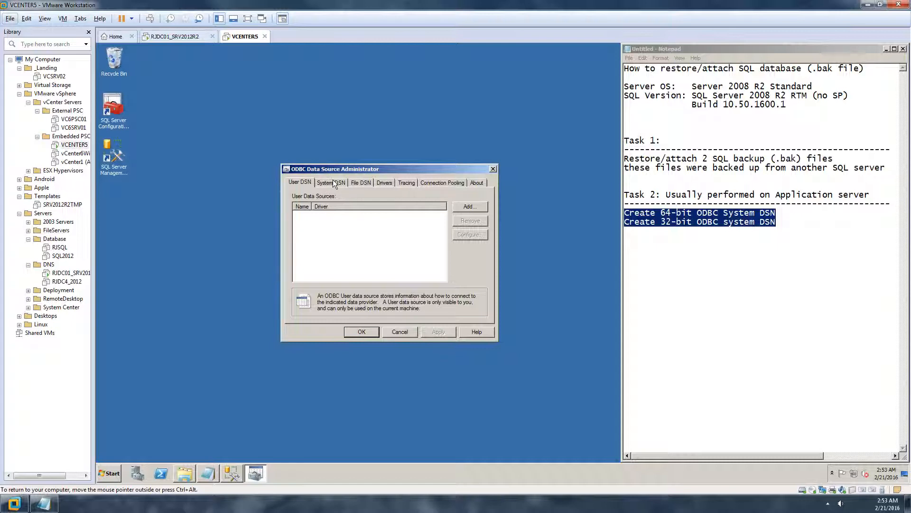
Add a System DSN using the SQL Server Native Client 10.0 driver.
click(330, 182)
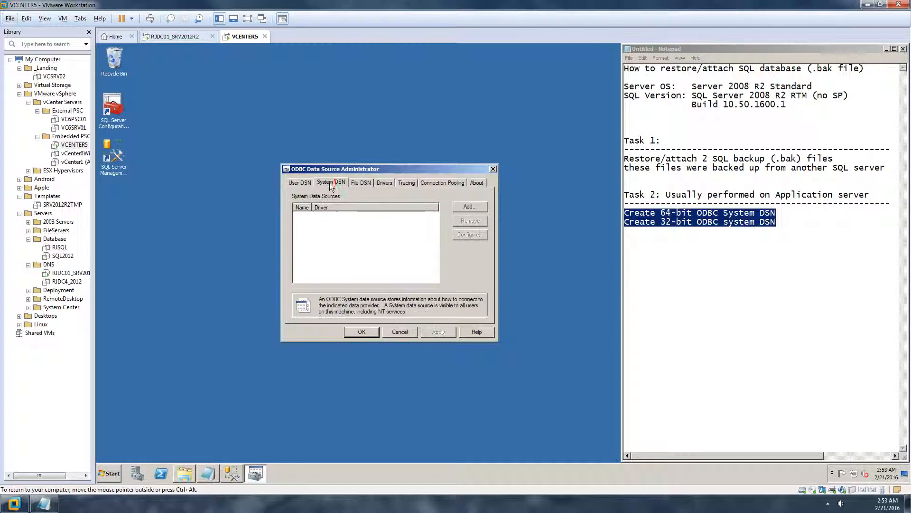
mouse_move(67, 363)
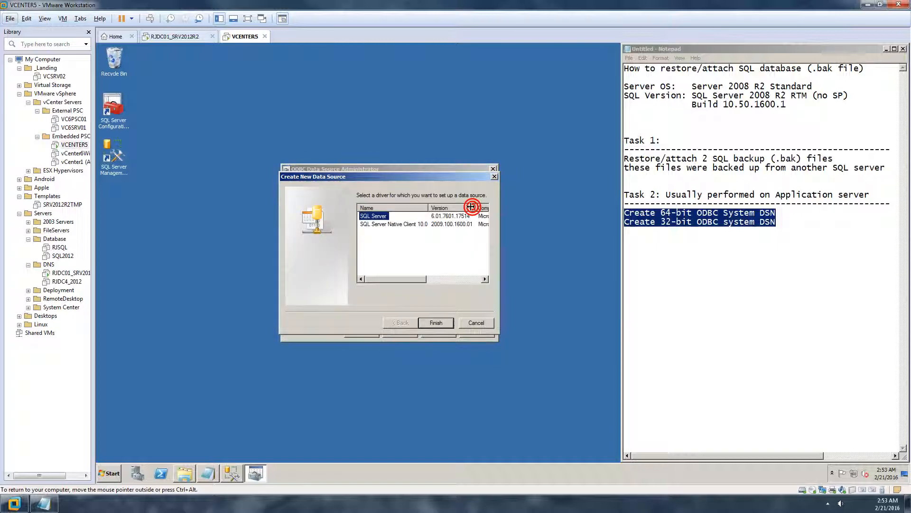
click(393, 225)
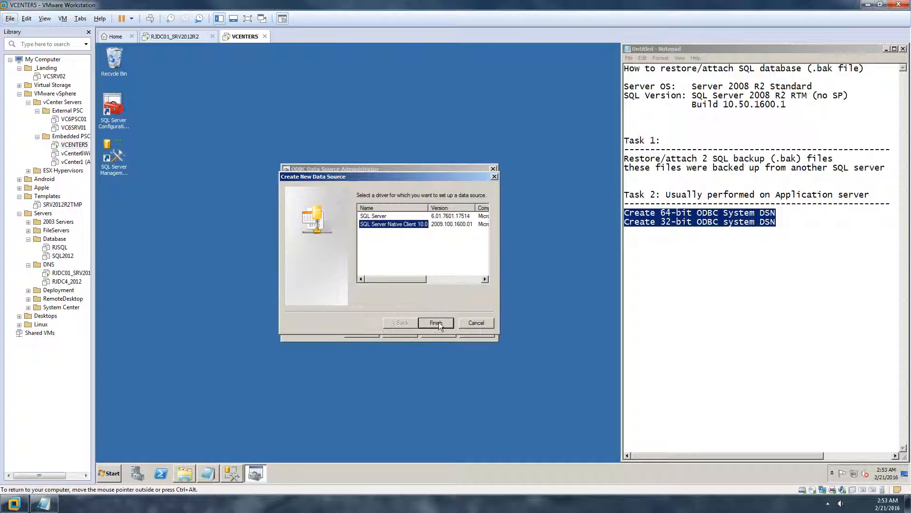
click(435, 323)
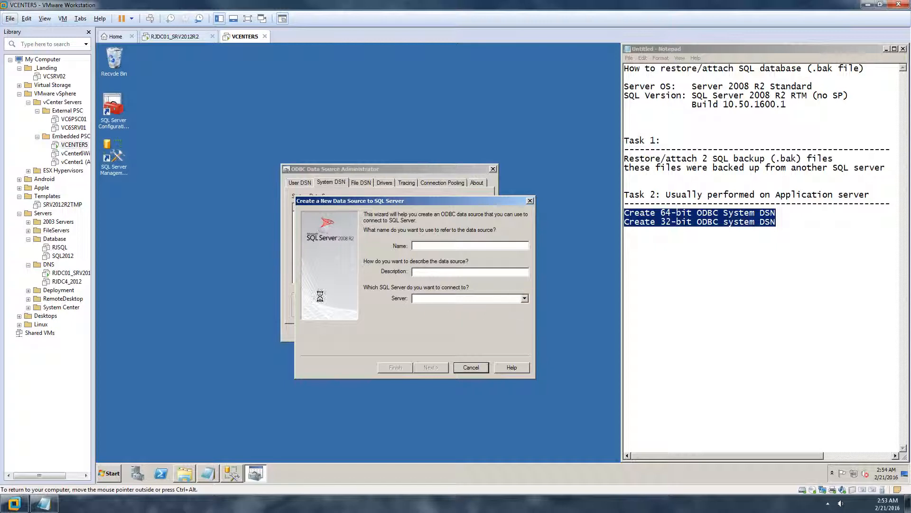
Select VCENTER5 from the Server dropdown for the new data source.
click(523, 297)
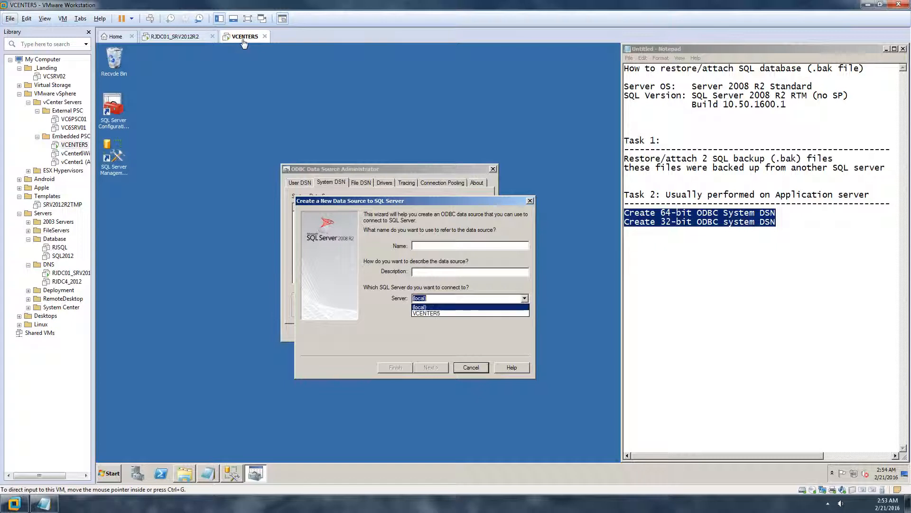
mouse_move(245, 42)
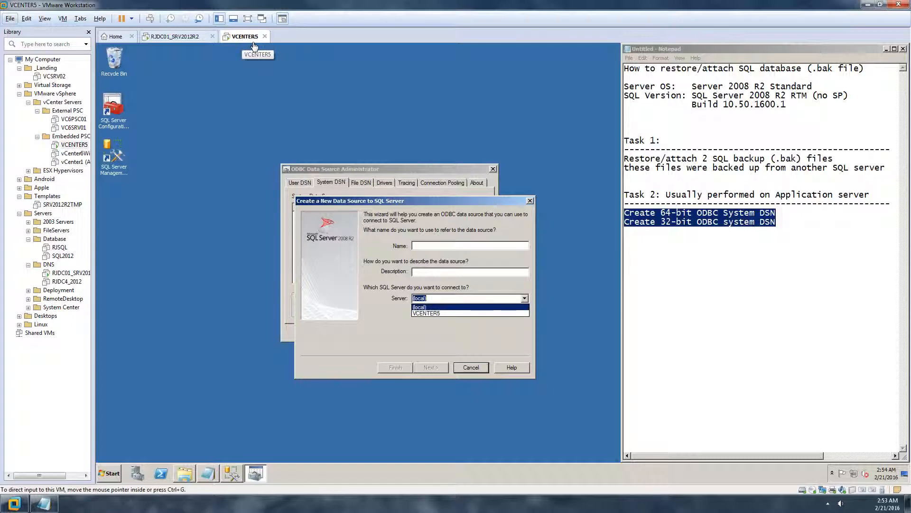
click(427, 313)
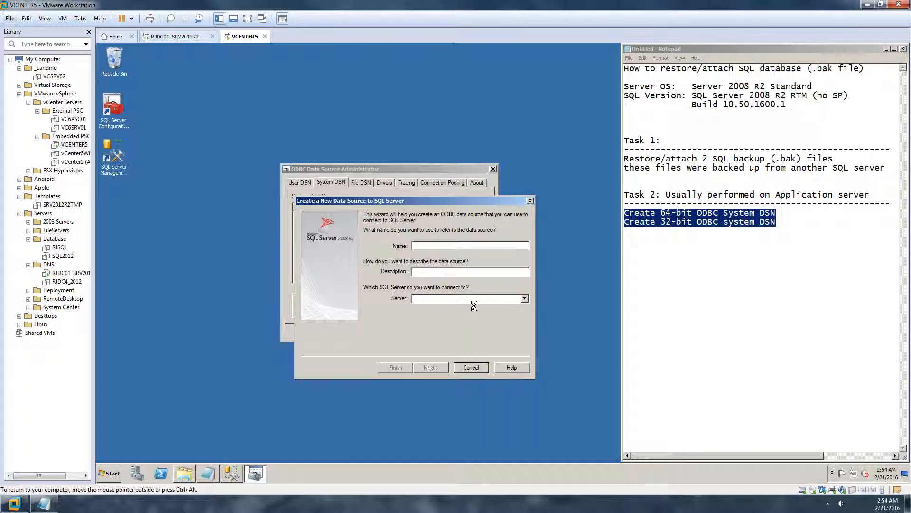
click(523, 298)
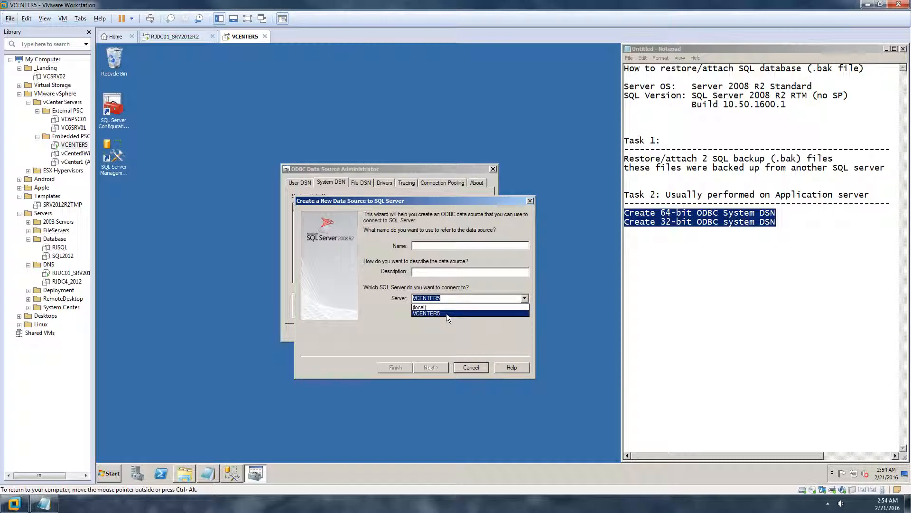
click(427, 313)
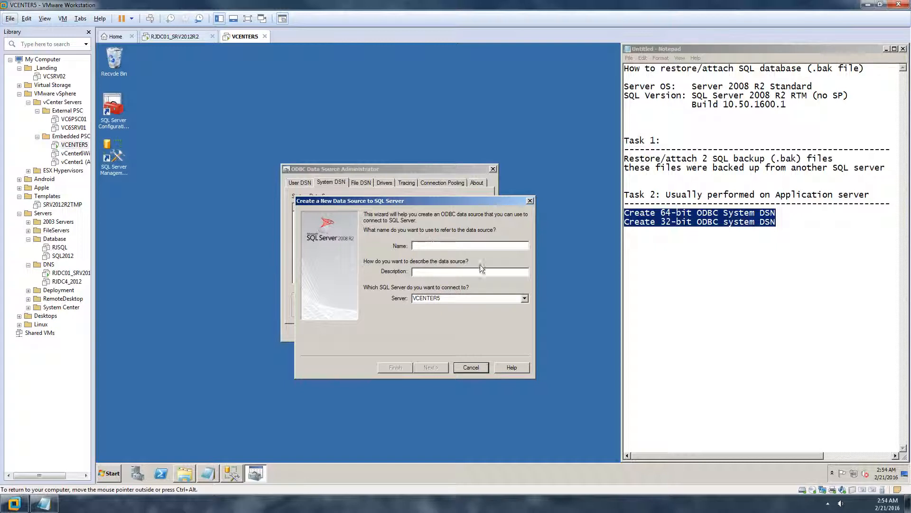
mouse_move(581, 283)
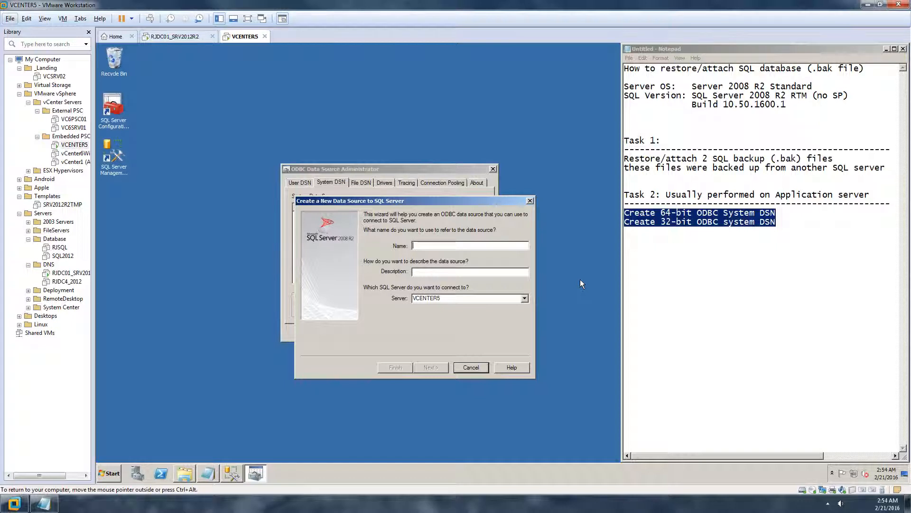
Enter vCenter5ODBC as the name and description, then continue to authentication.
text(v)
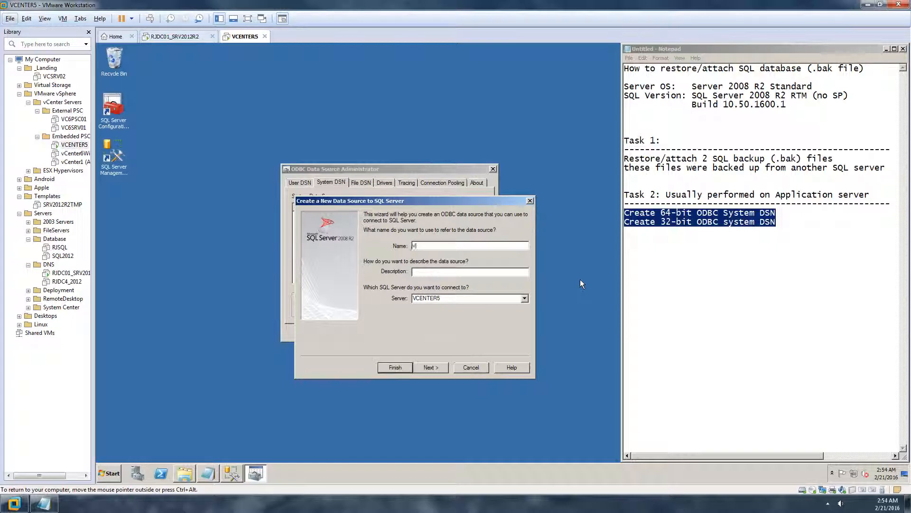
text(Center5ODBC)
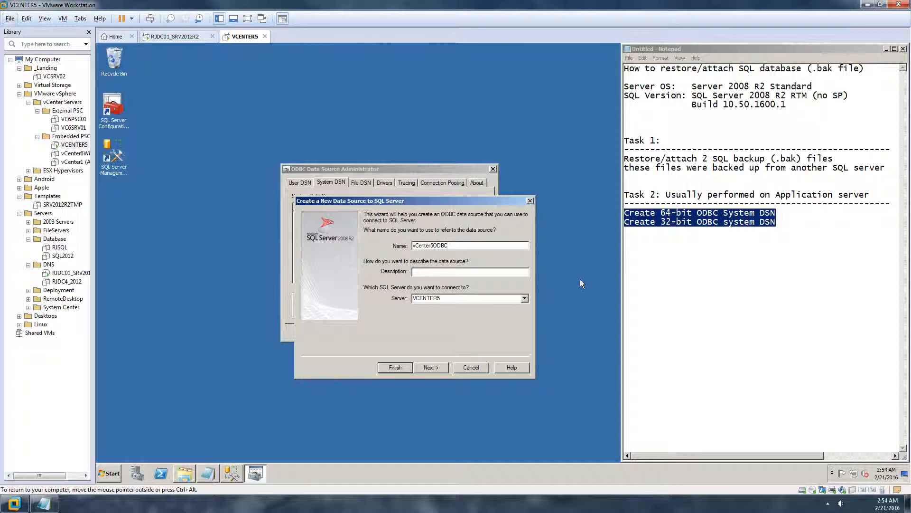
triple_click(469, 245)
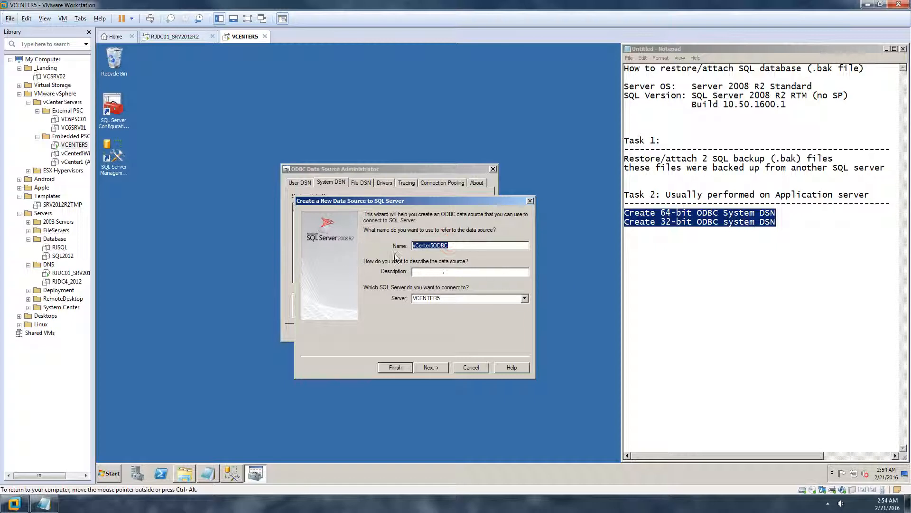
text(vCenter5ODBC)
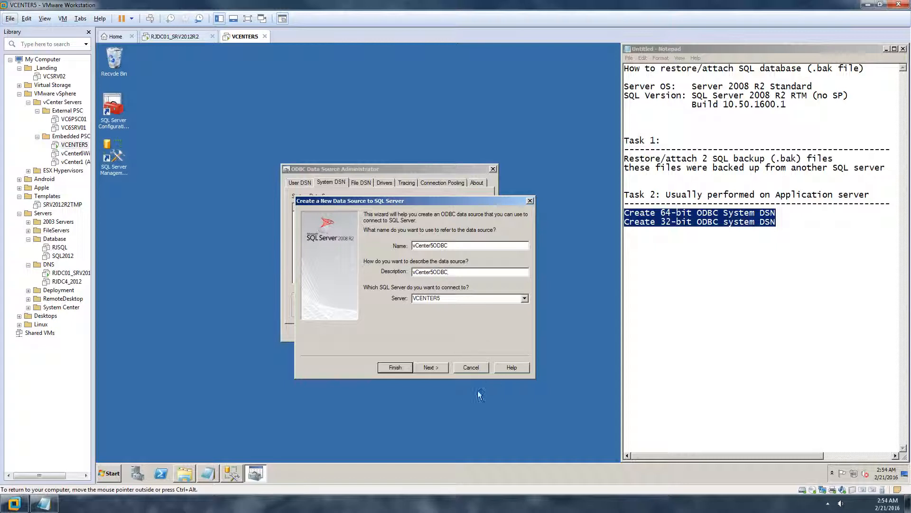
click(430, 367)
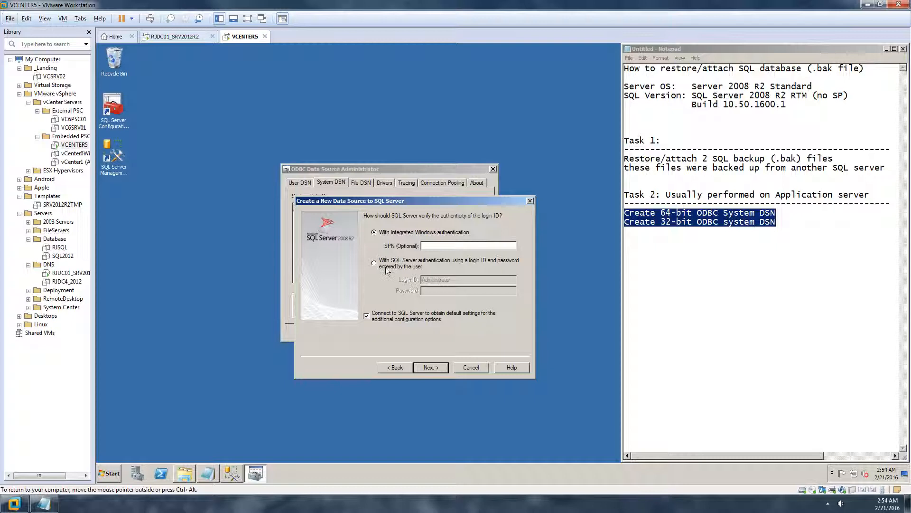
mouse_move(486, 272)
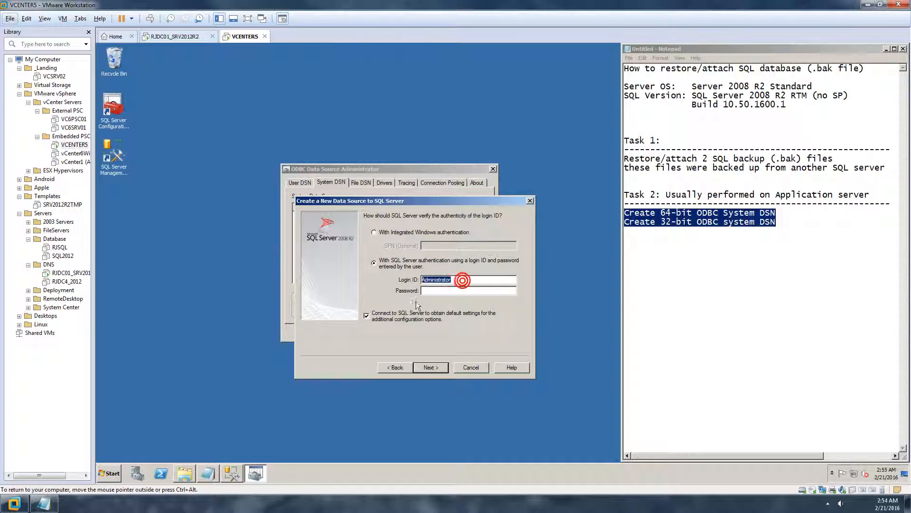
text(sa)
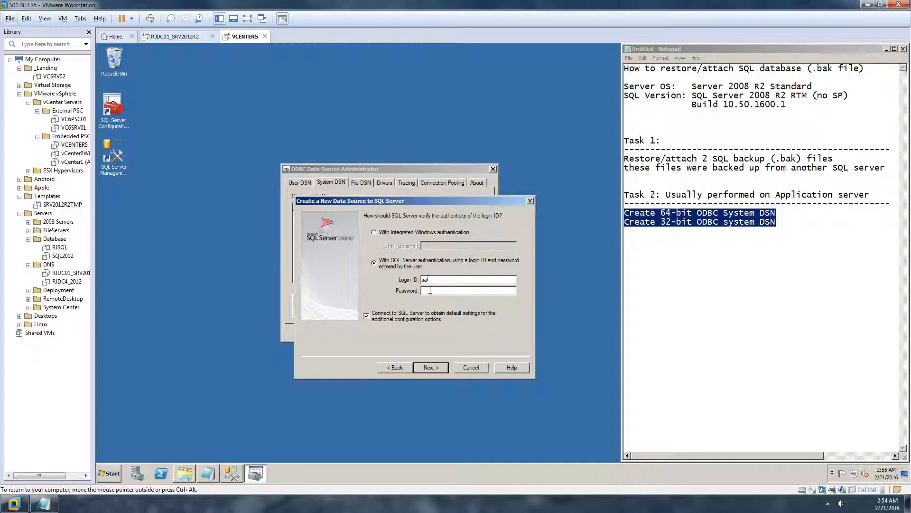
mouse_move(435, 288)
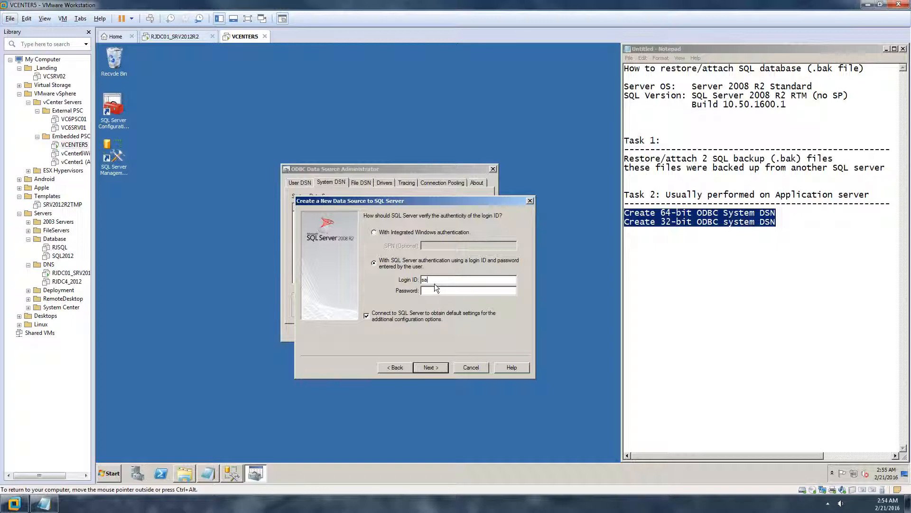
click(374, 232)
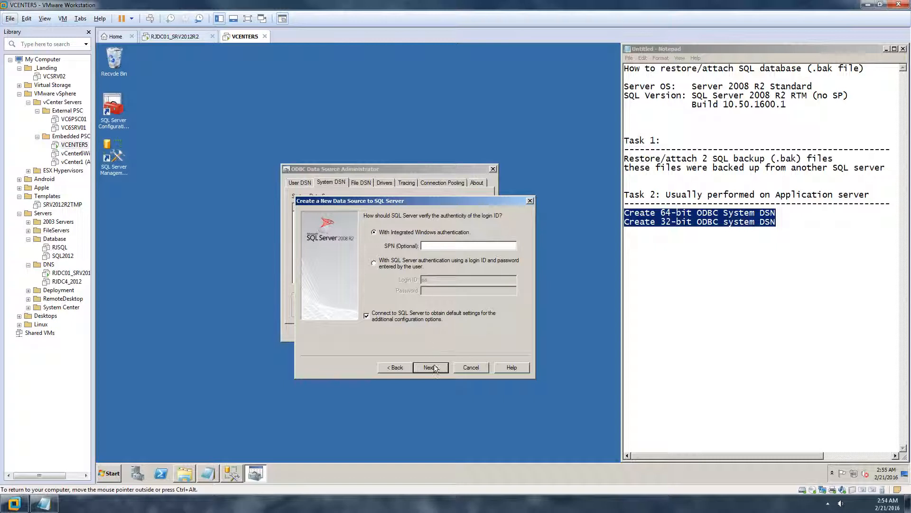
Change the vCenter5ODBC default database to VC5DB and move to the final options page.
click(430, 366)
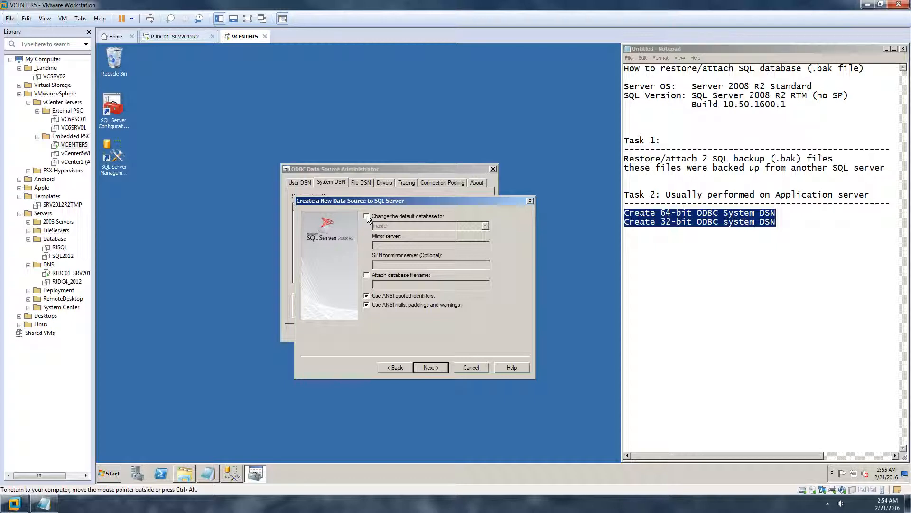
click(367, 215)
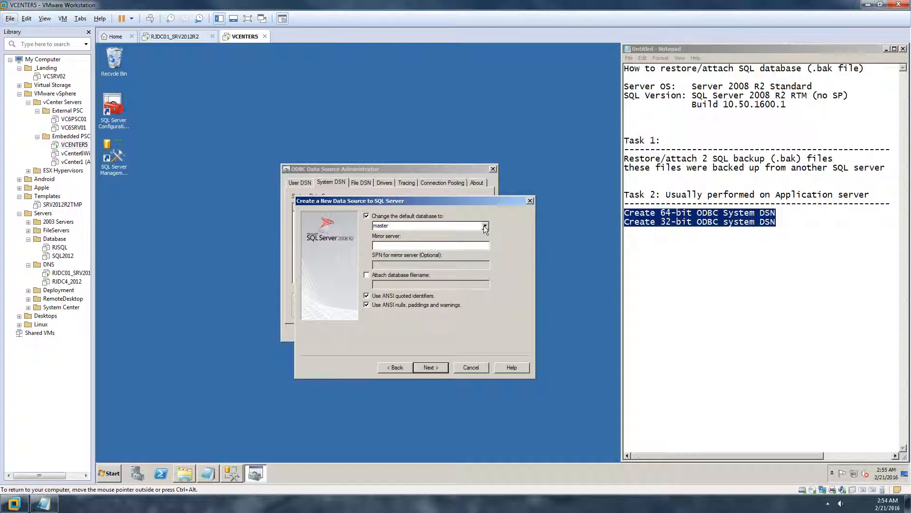
click(485, 226)
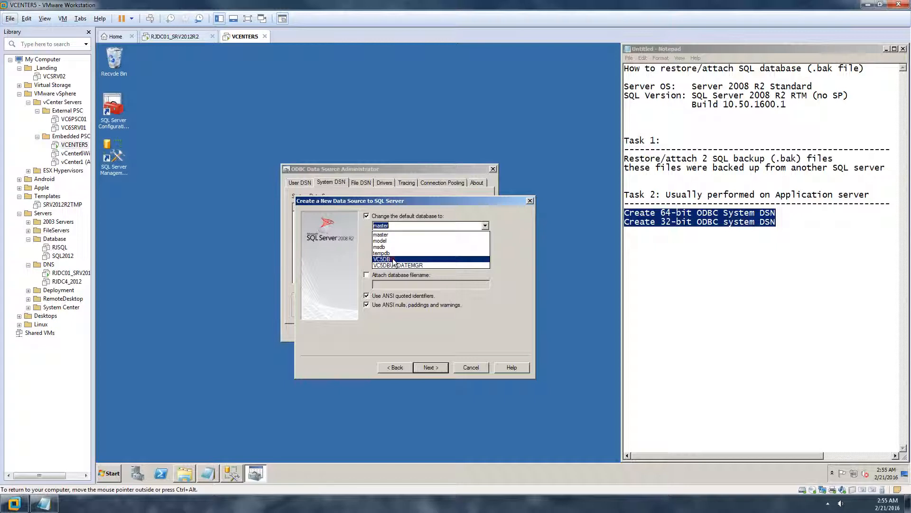
click(429, 367)
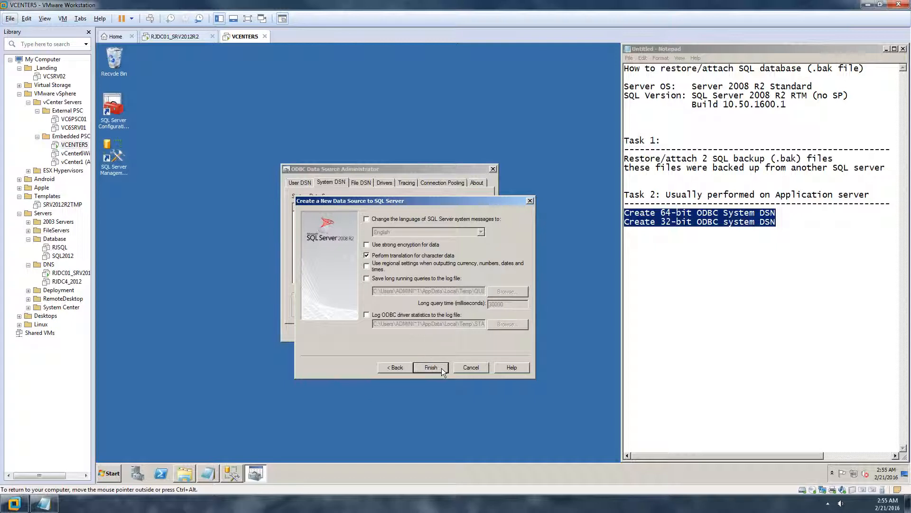
Finish the wizard, test vCenter5ODBC successfully, and save it as a System DSN.
click(430, 367)
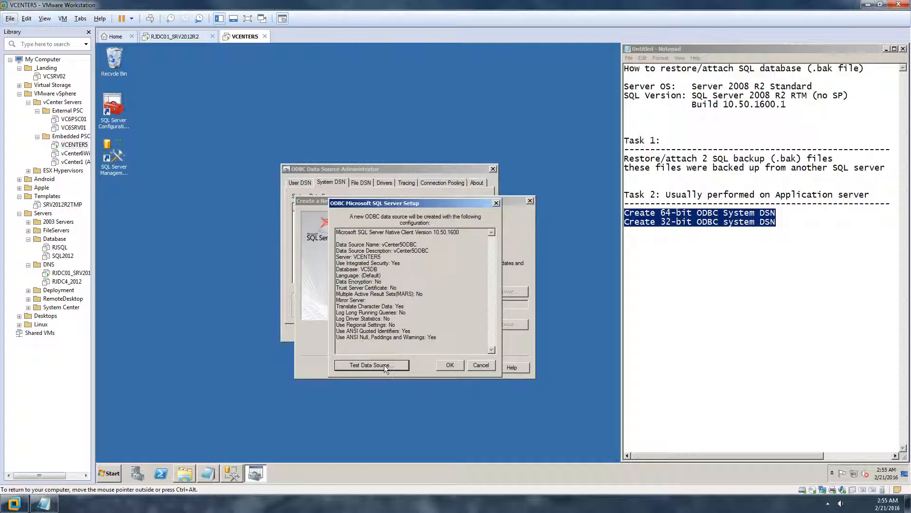
click(371, 365)
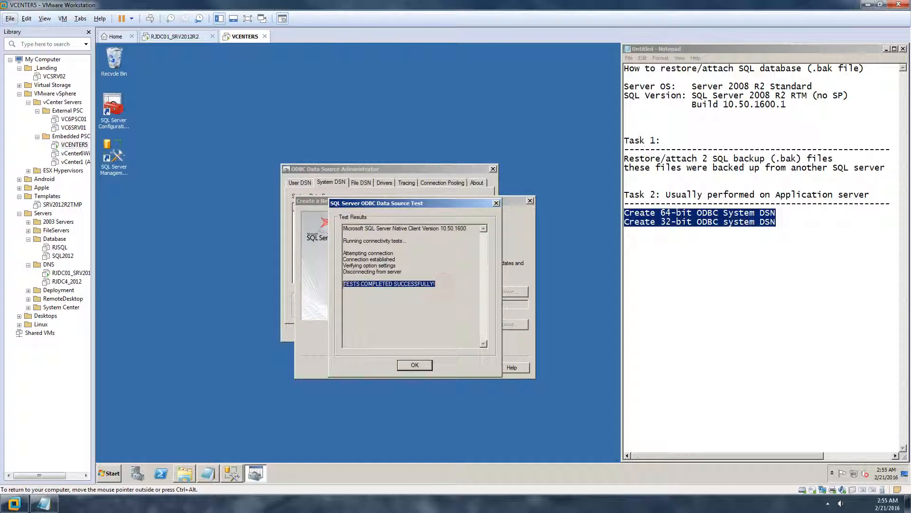
click(414, 365)
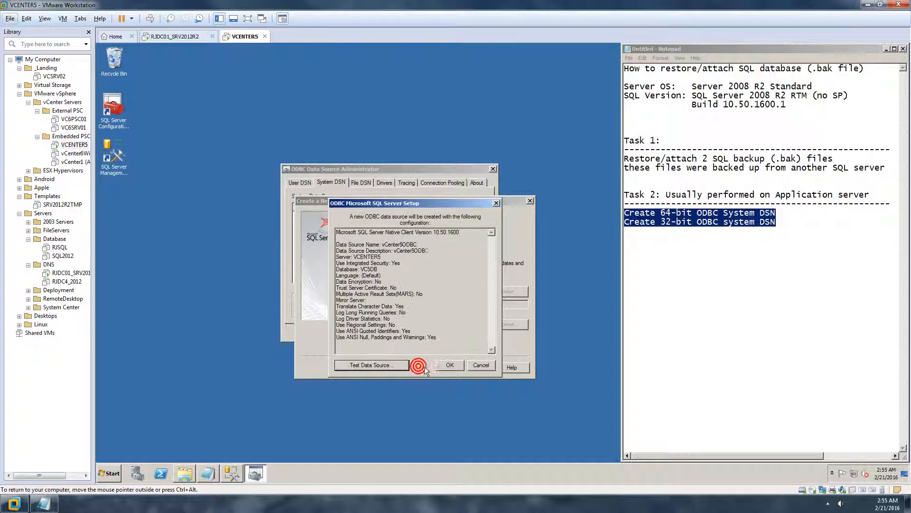
click(448, 365)
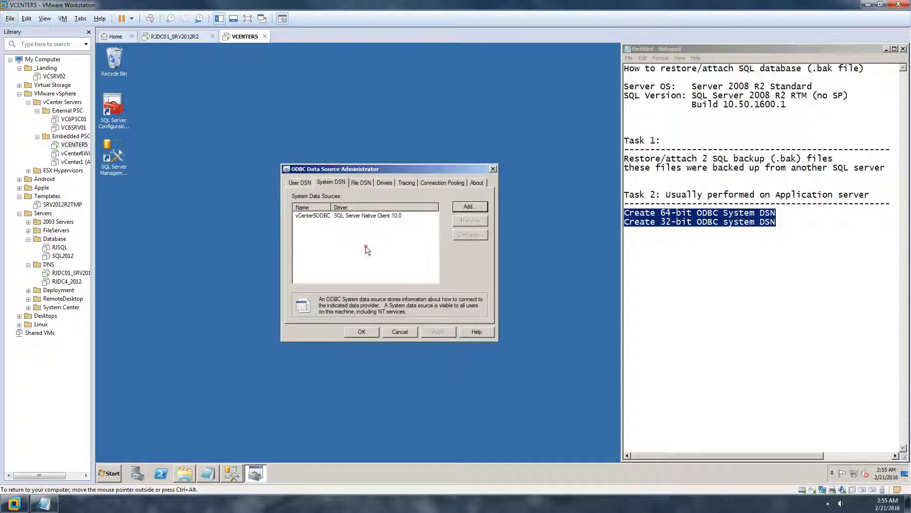
mouse_move(303, 224)
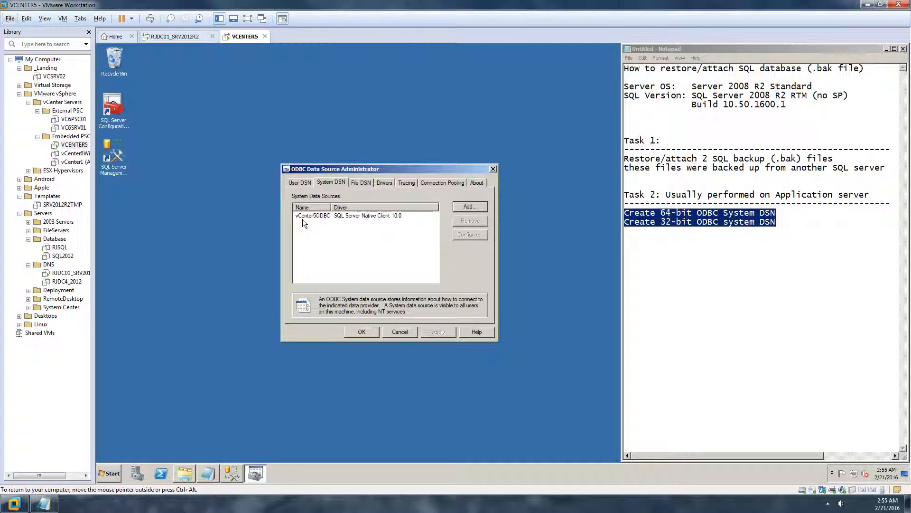
Highlight the 32-bit DSN note and launch odbcad32 from C:\Windows\SysWOW64.
click(332, 207)
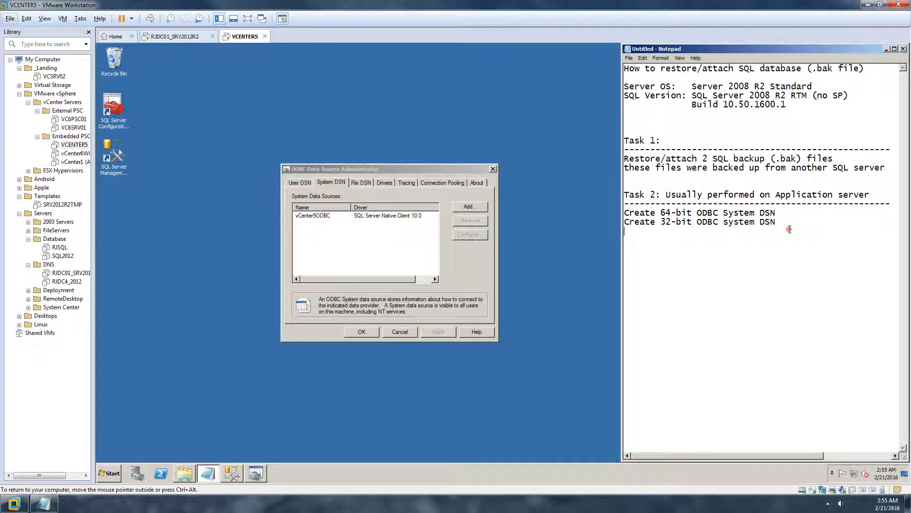
triple_click(699, 222)
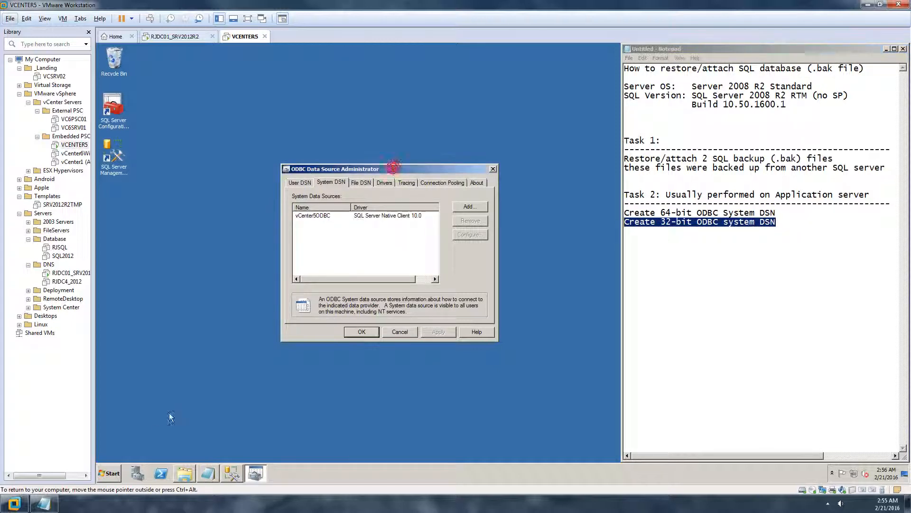
mouse_move(110, 473)
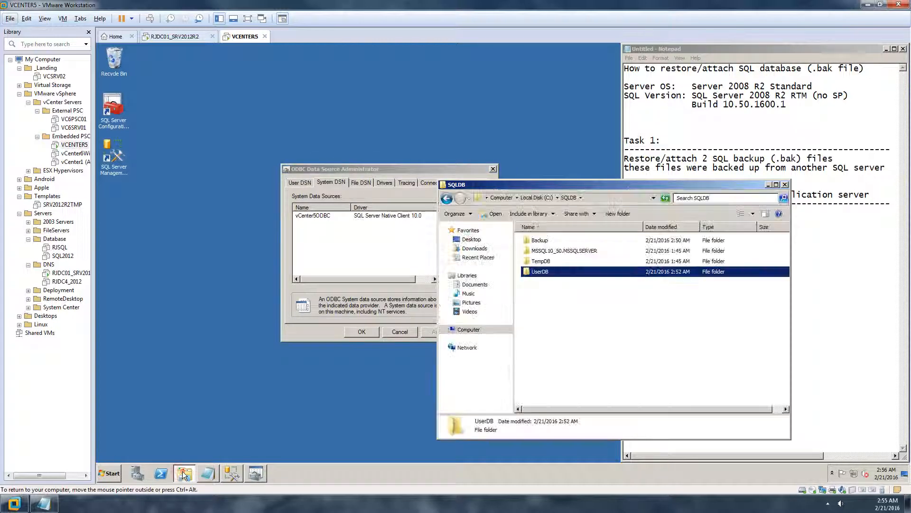
click(468, 329)
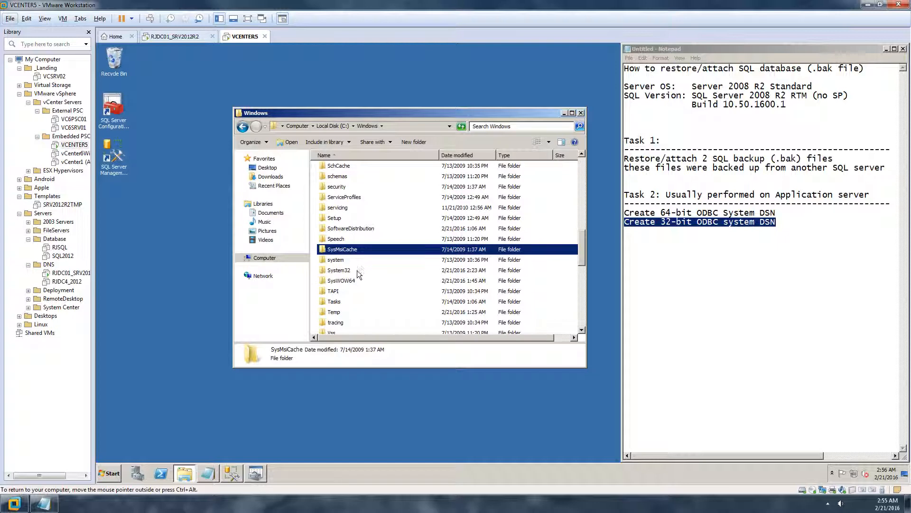
click(341, 281)
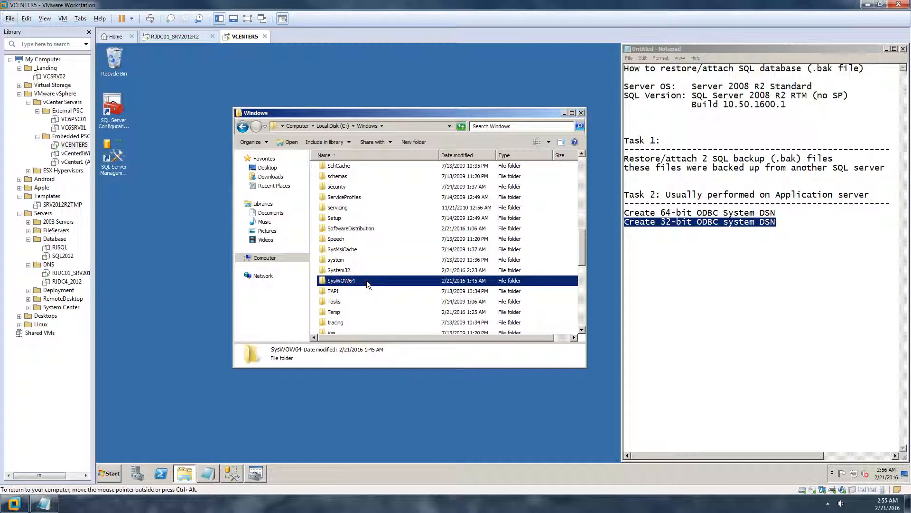
double_click(341, 280)
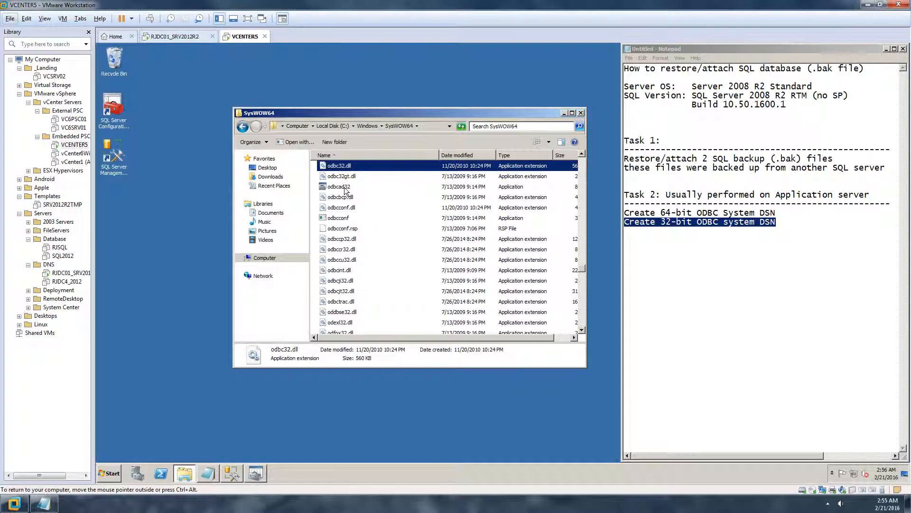
click(339, 186)
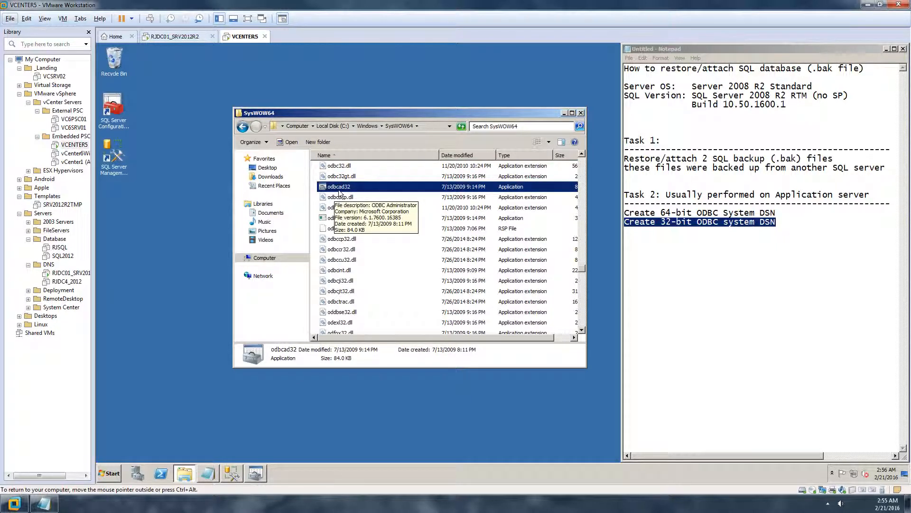
mouse_move(395, 191)
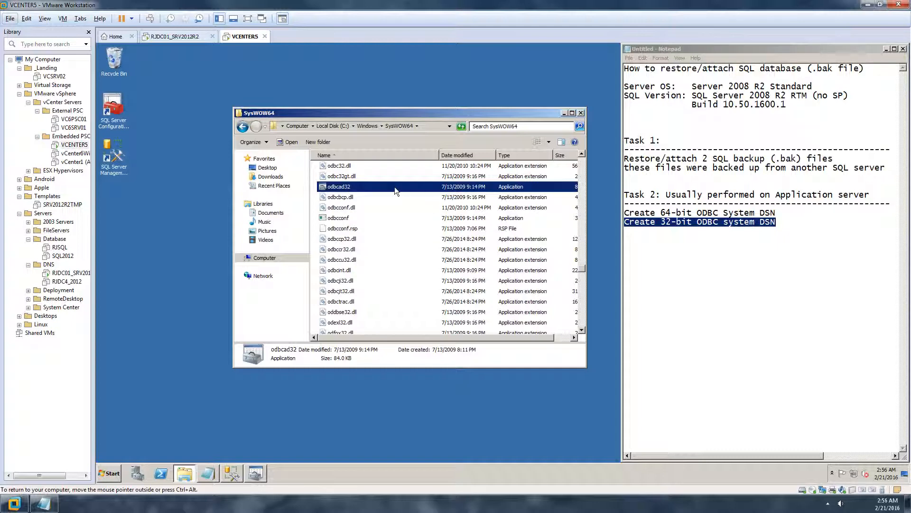
double_click(339, 186)
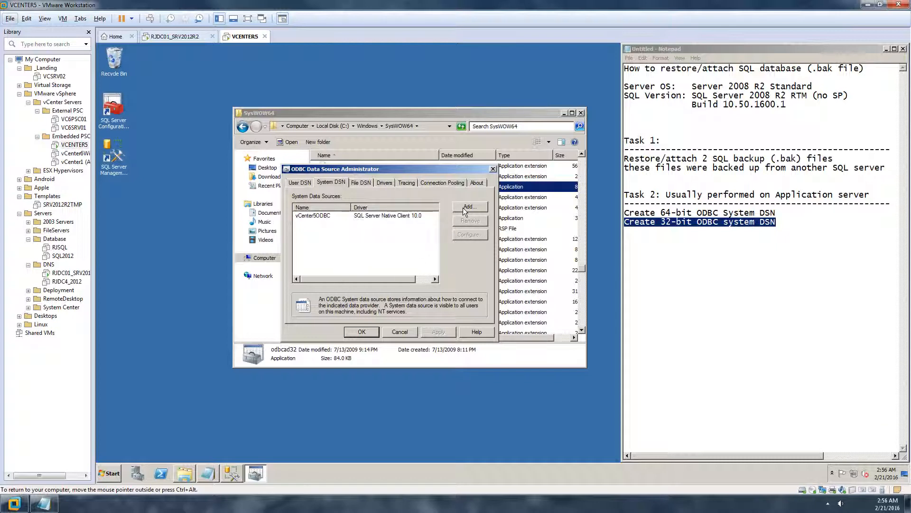
Add a 32-bit System DSN using the SQL Server Native Client 10.0 driver.
click(469, 207)
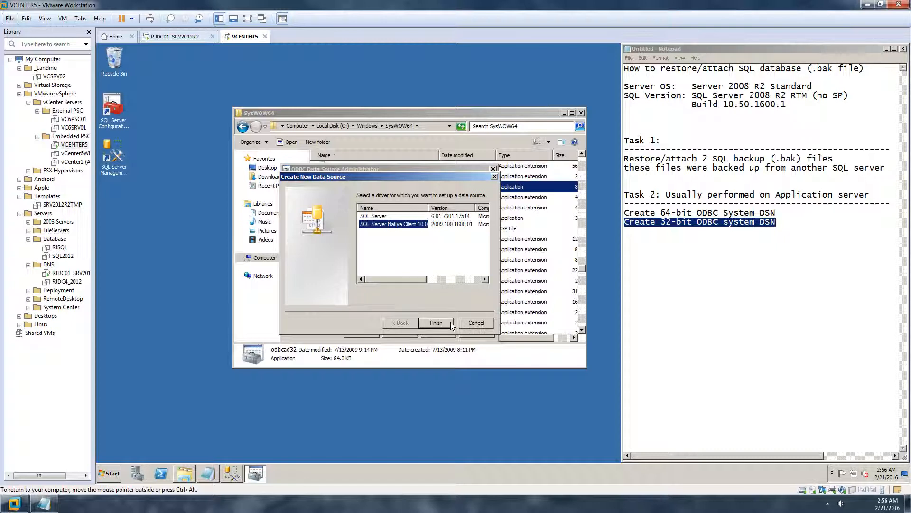
click(435, 323)
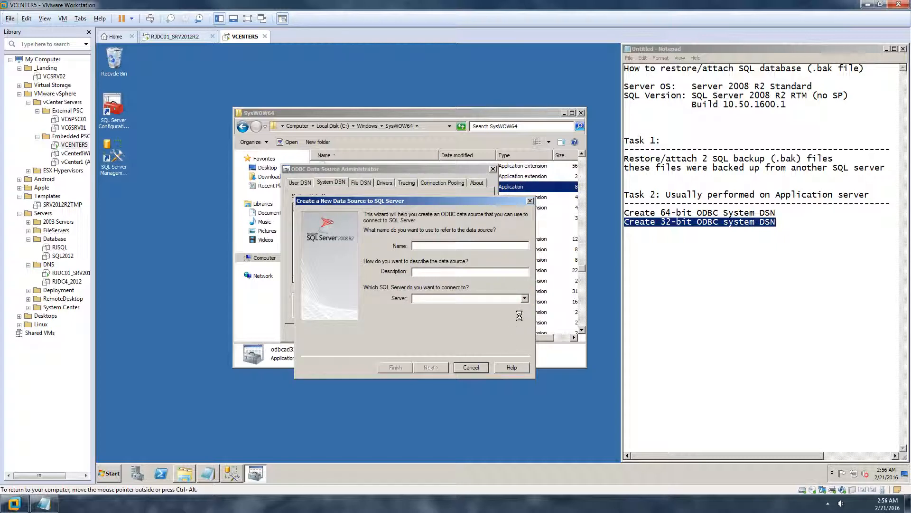
Set server VCENTER5, enter UPDATEMGRODBC as name and description, and continue to authentication.
click(523, 298)
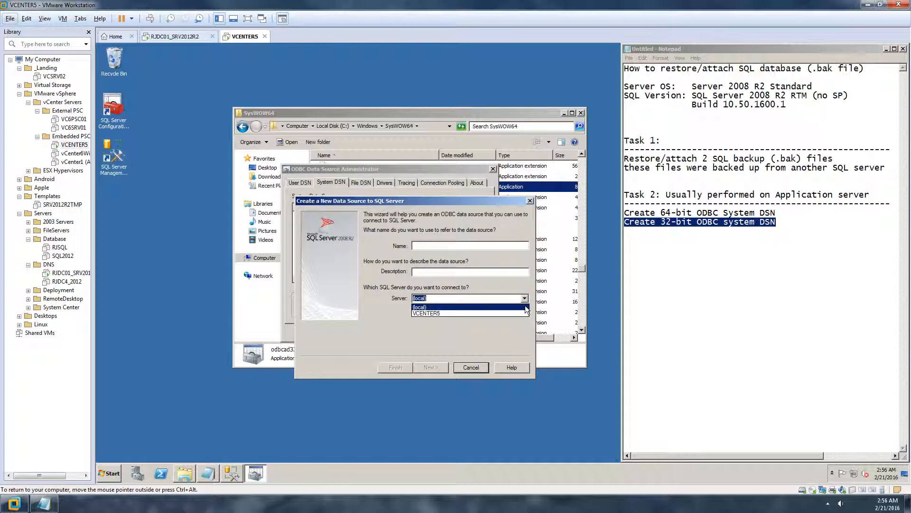
click(426, 313)
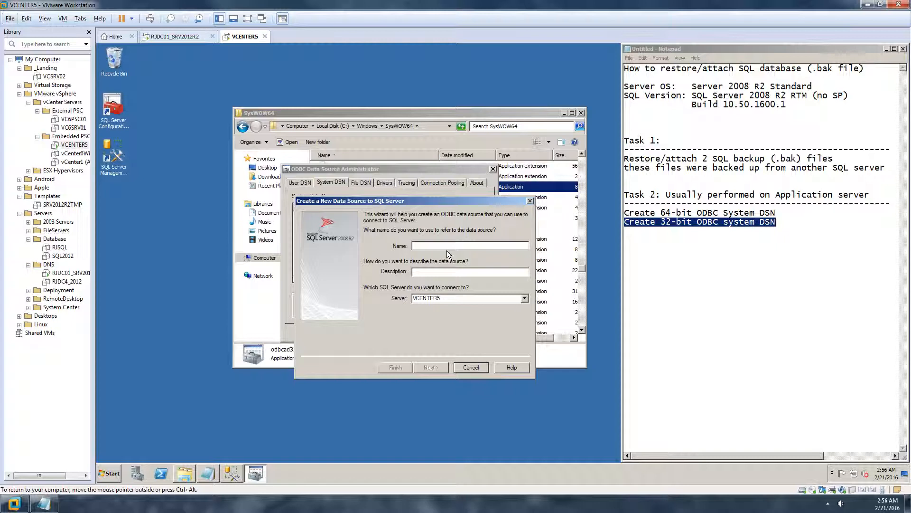
text(UPDATE)
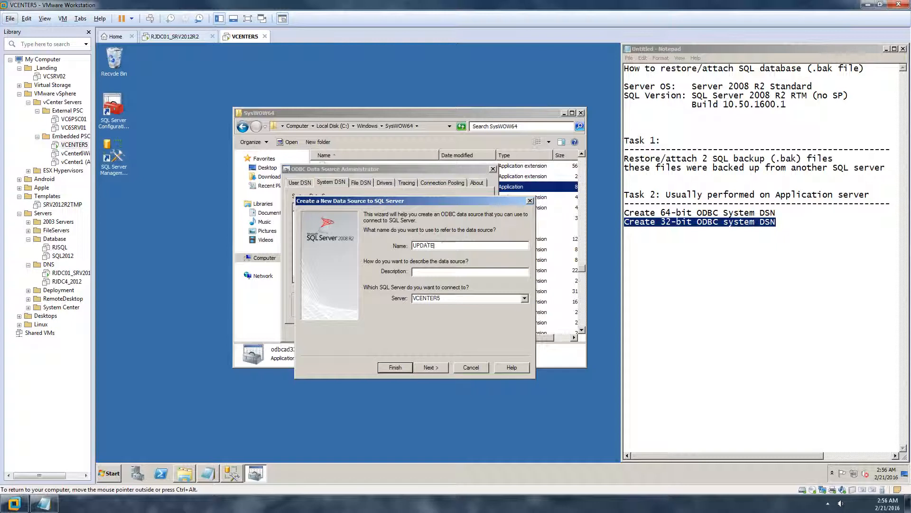
text(MGRODBC)
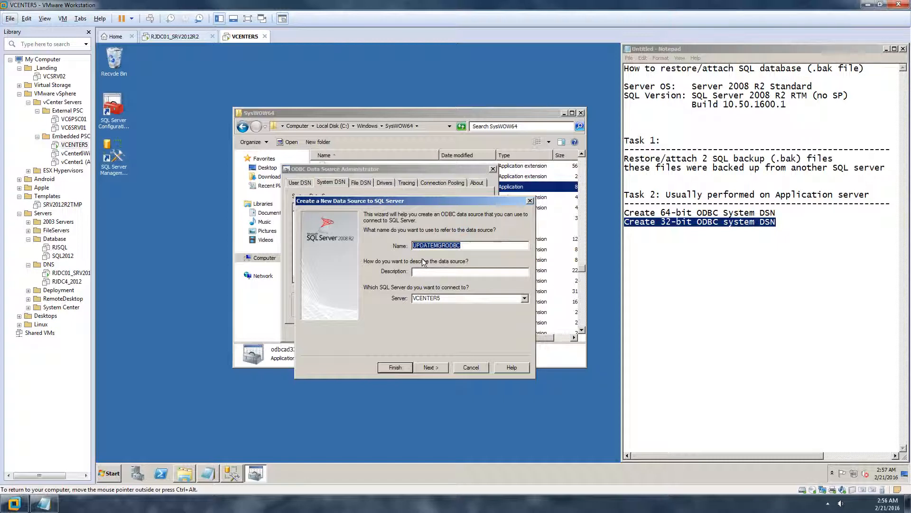
click(470, 272)
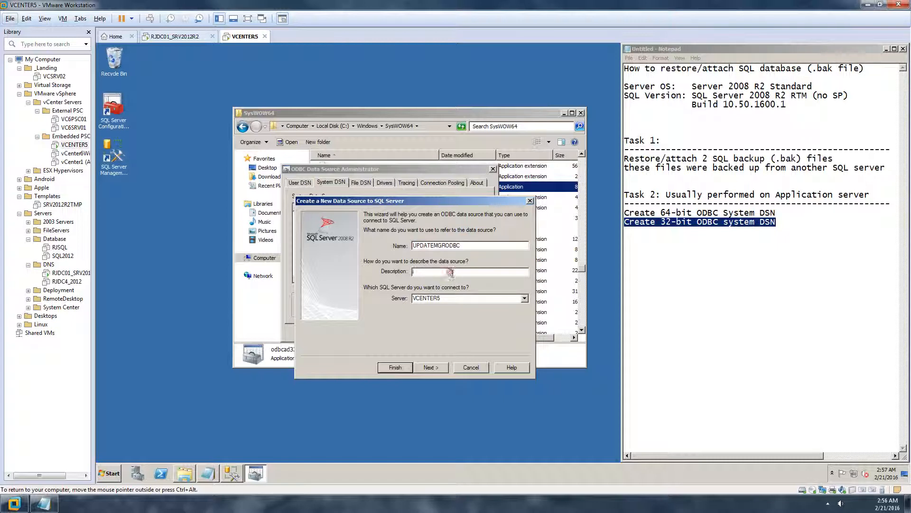
text(UPDATEMGRODBC)
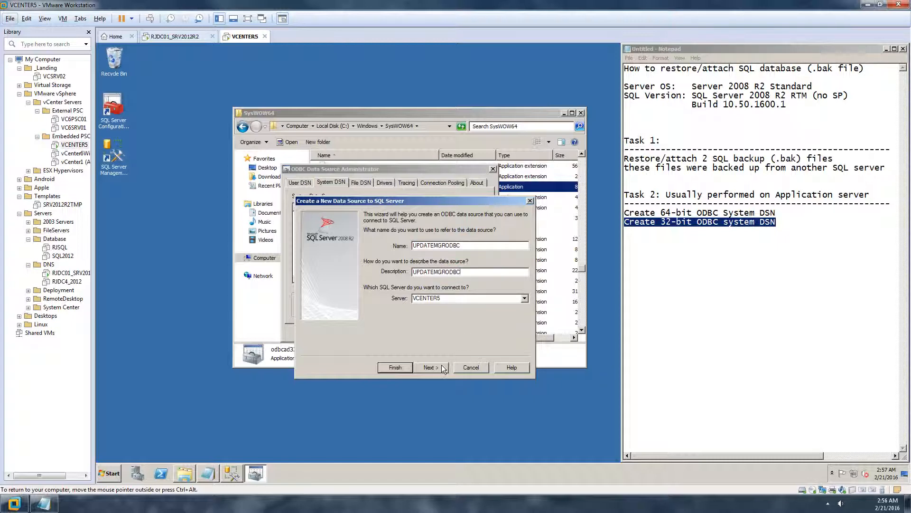
click(429, 367)
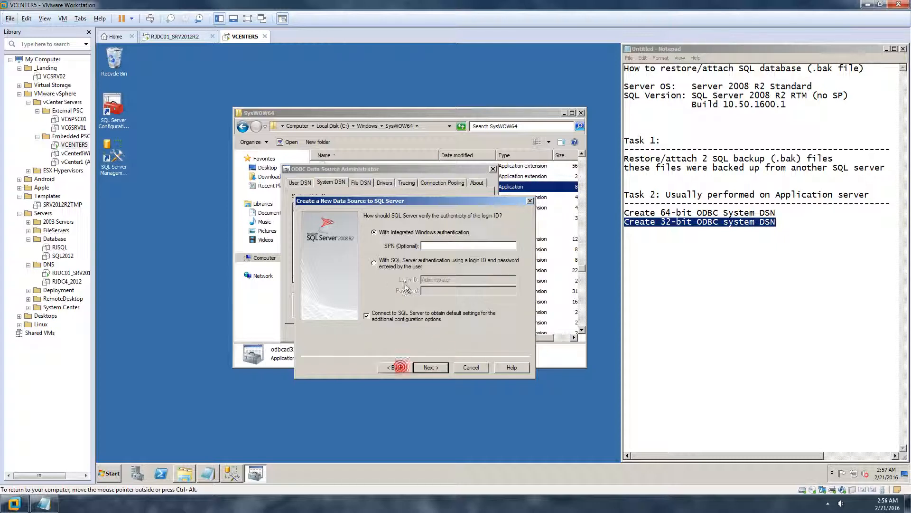
Keep Windows authentication for UPDATEMGRODBC and set its default database to VCSDBUPDATEMGR.
click(374, 262)
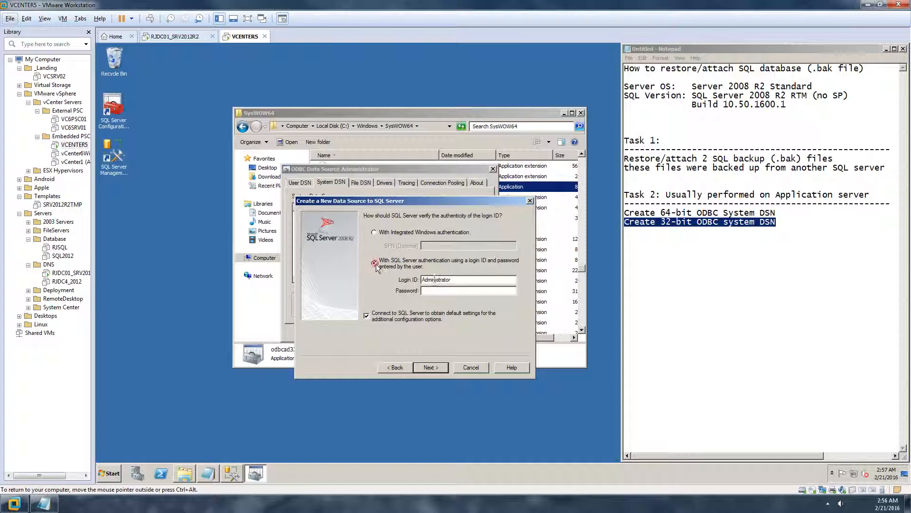
text(sa)
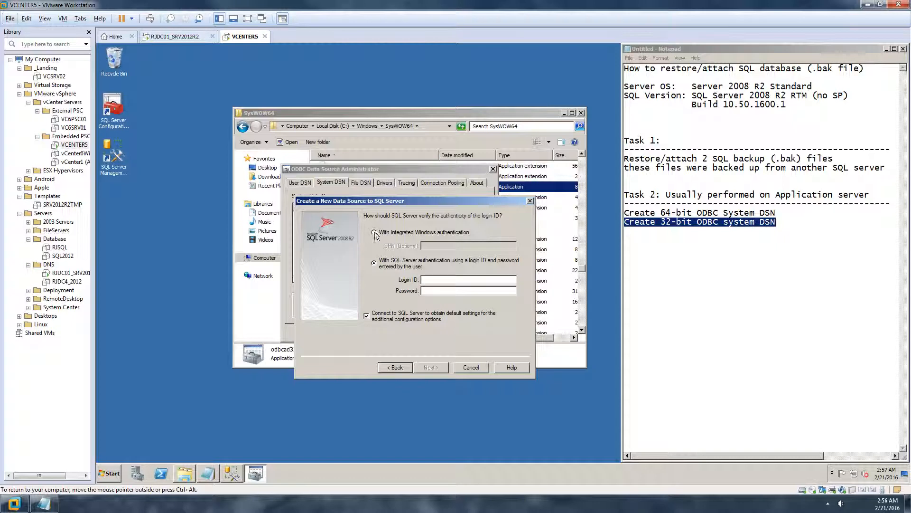
click(373, 232)
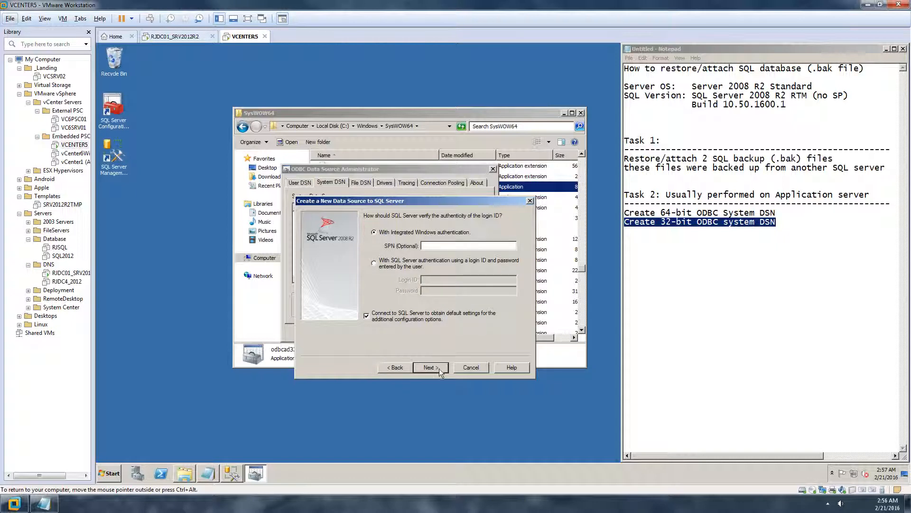
click(430, 366)
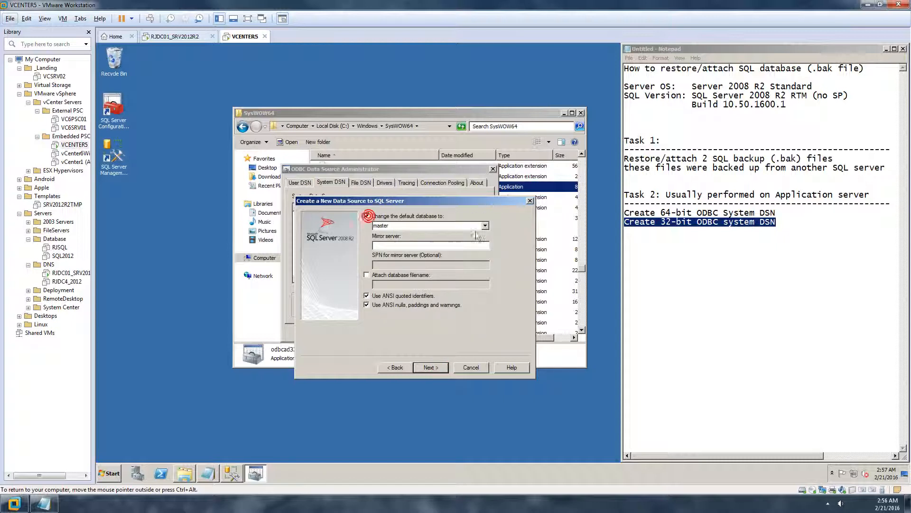
click(484, 226)
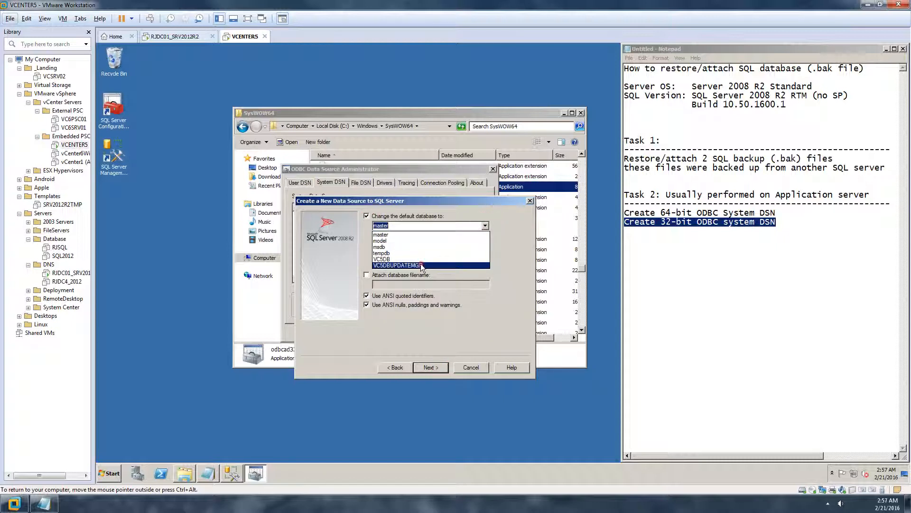
click(430, 367)
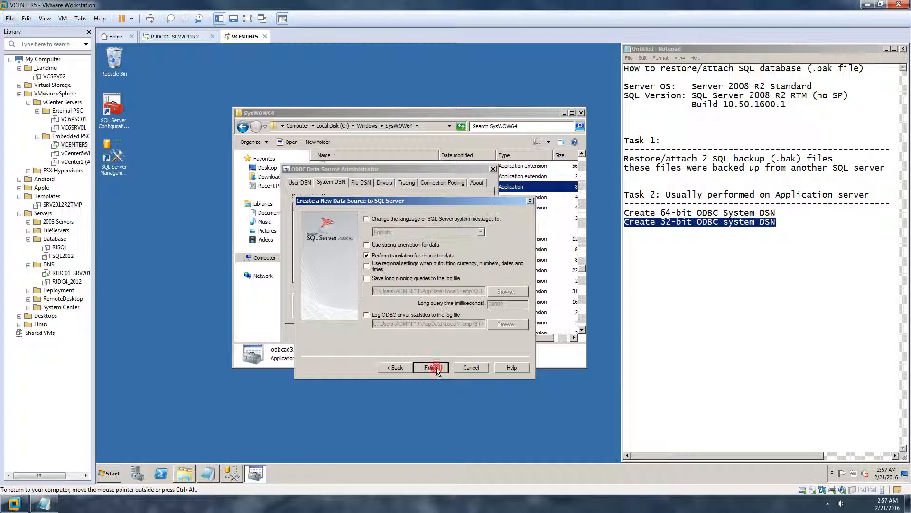
Finish the UPDATEMGRODBC data source and accept the successful connection test.
click(432, 367)
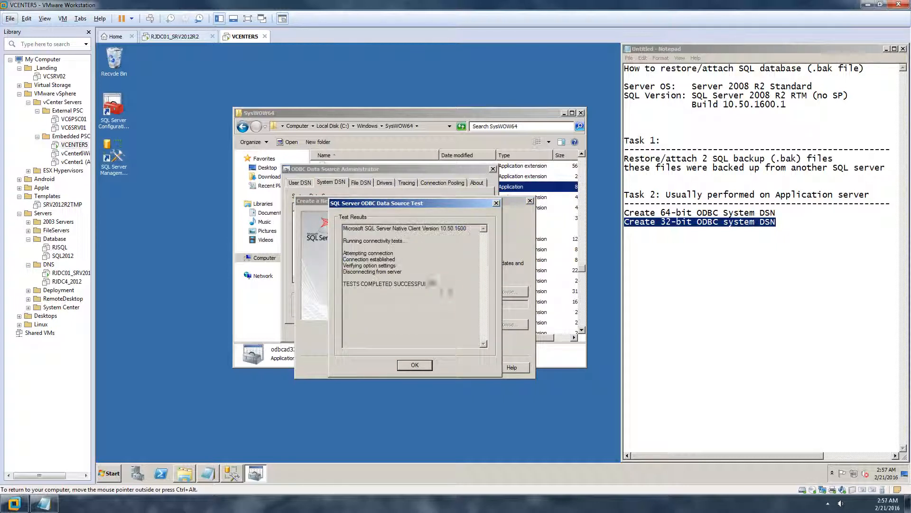
click(415, 365)
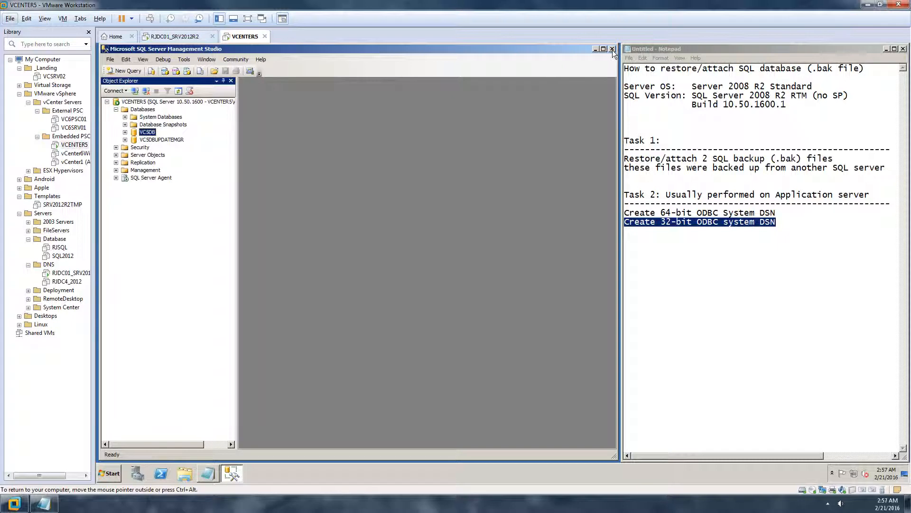
Close Management Studio and add 'Thank you' to the end of the Notepad notes.
click(596, 49)
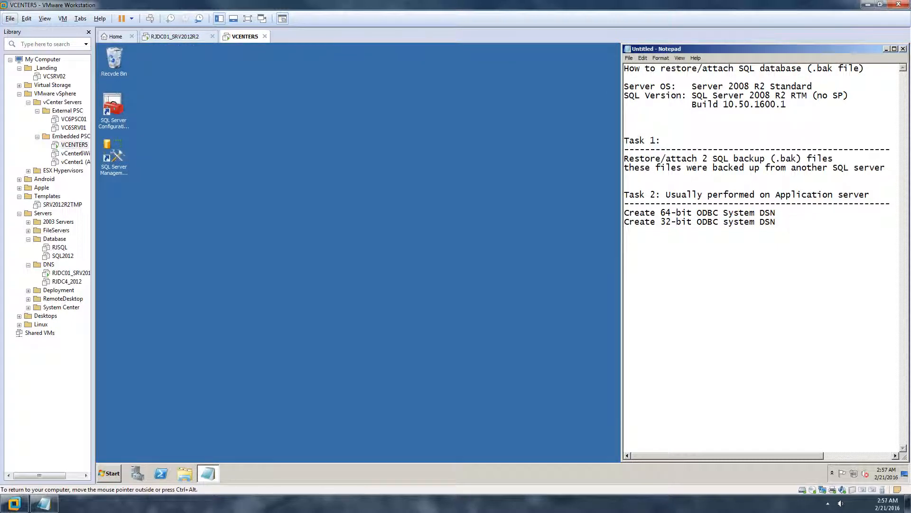
text(Thank you)
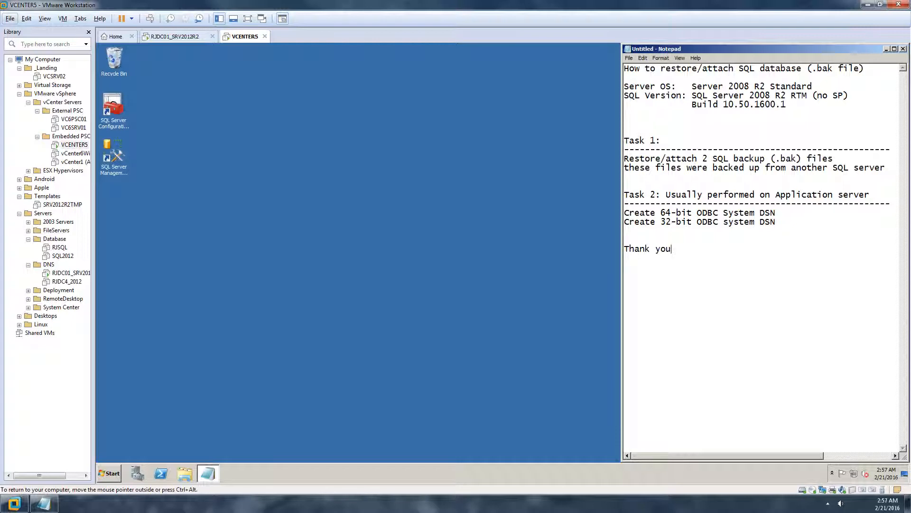